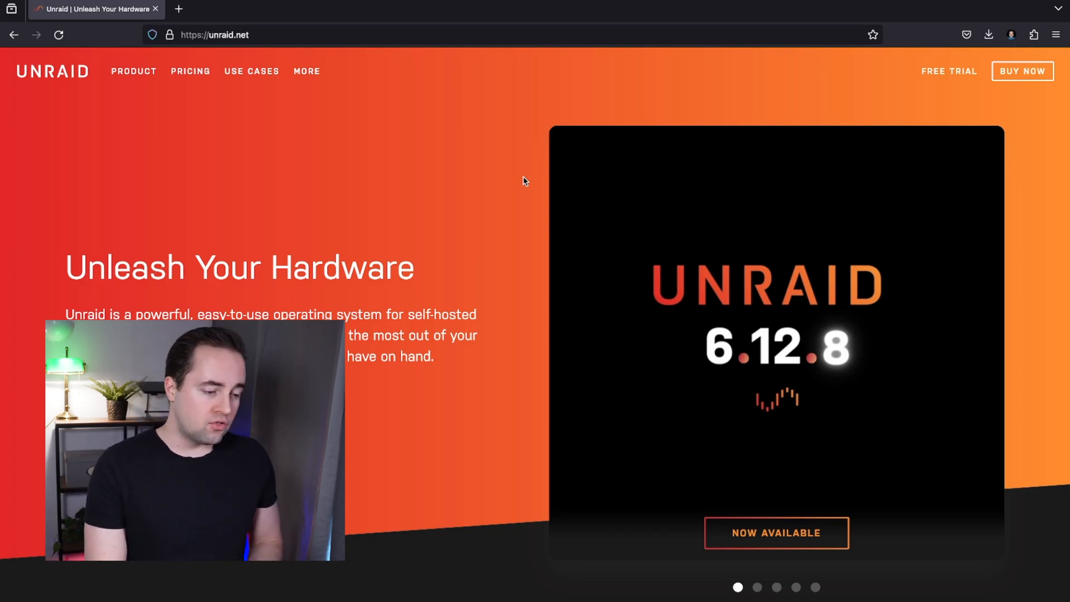
{"action": "mouse_move", "coordinate": [948, 70]}
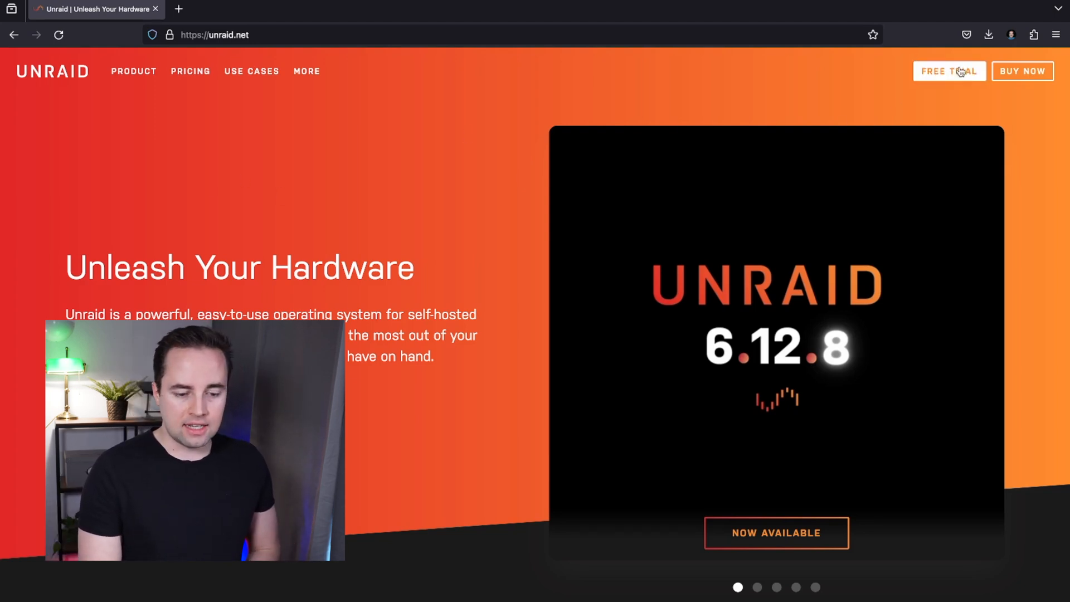
Go to the Unraid OS download page and scroll to the Mac USB Creator download
{"action": "left_click", "coordinate": [949, 71]}
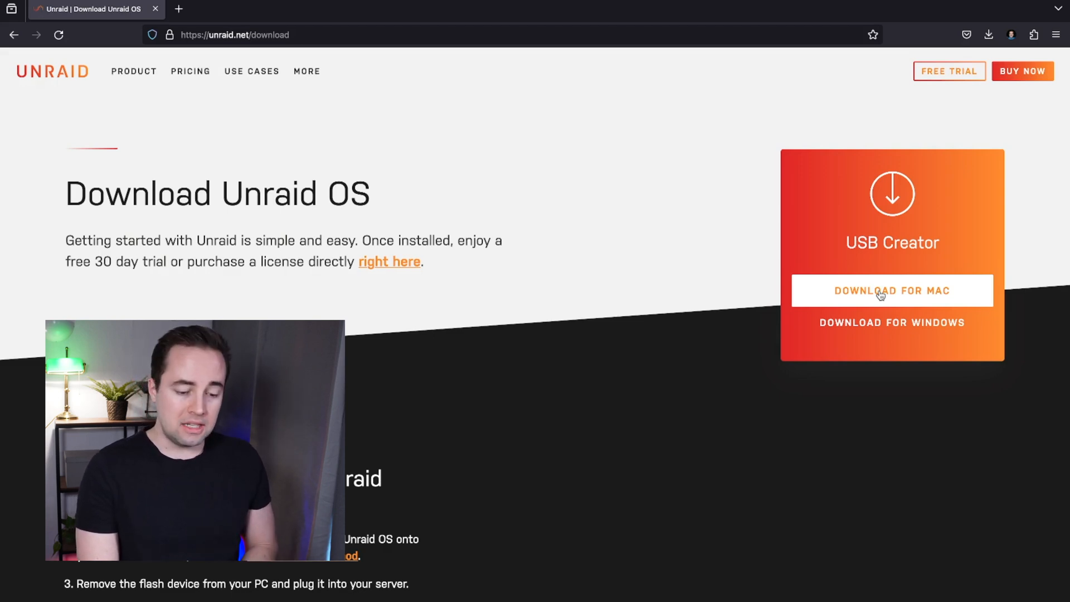
{"action": "scroll", "scroll_direction": "down", "scroll_amount": 3}
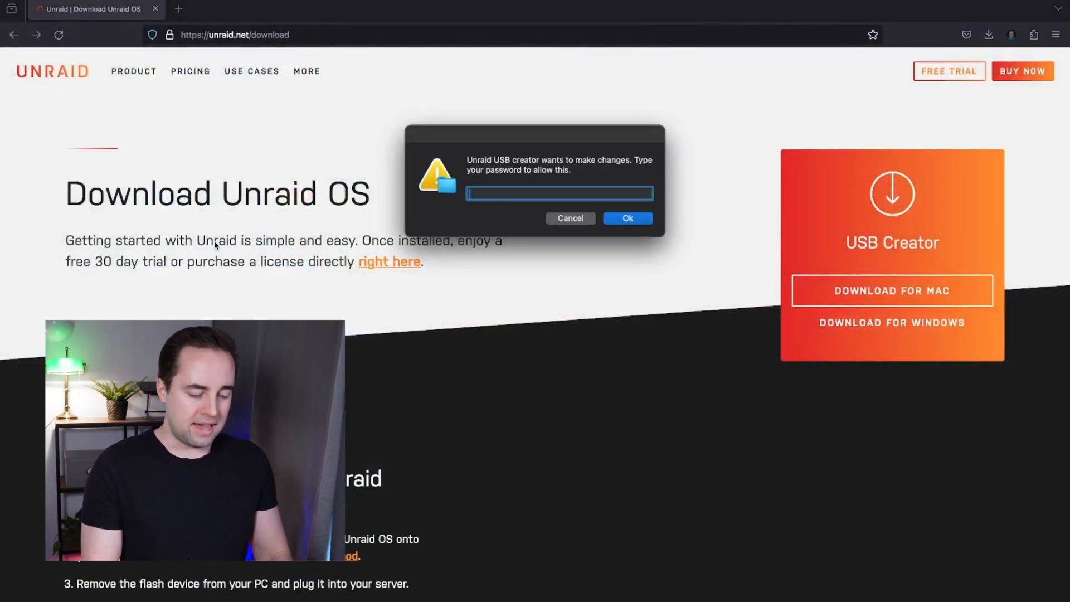
Approve the creator, choose Stable 6.12.8 with DHCP, target the 57.7 GB DataTraveler, and write
{"action": "left_click", "coordinate": [626, 218]}
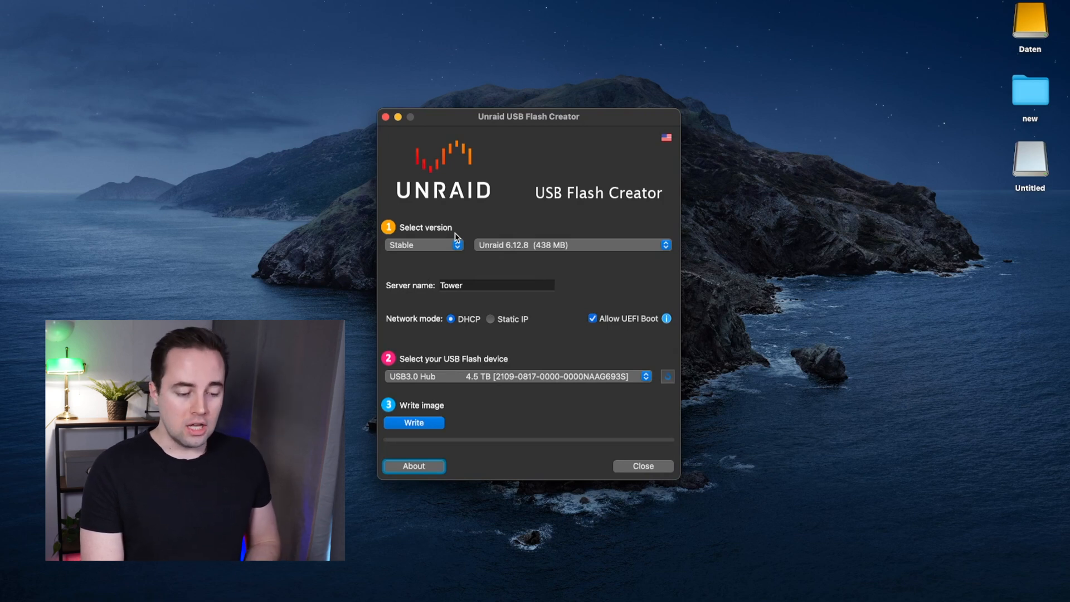
{"action": "left_click", "coordinate": [419, 244]}
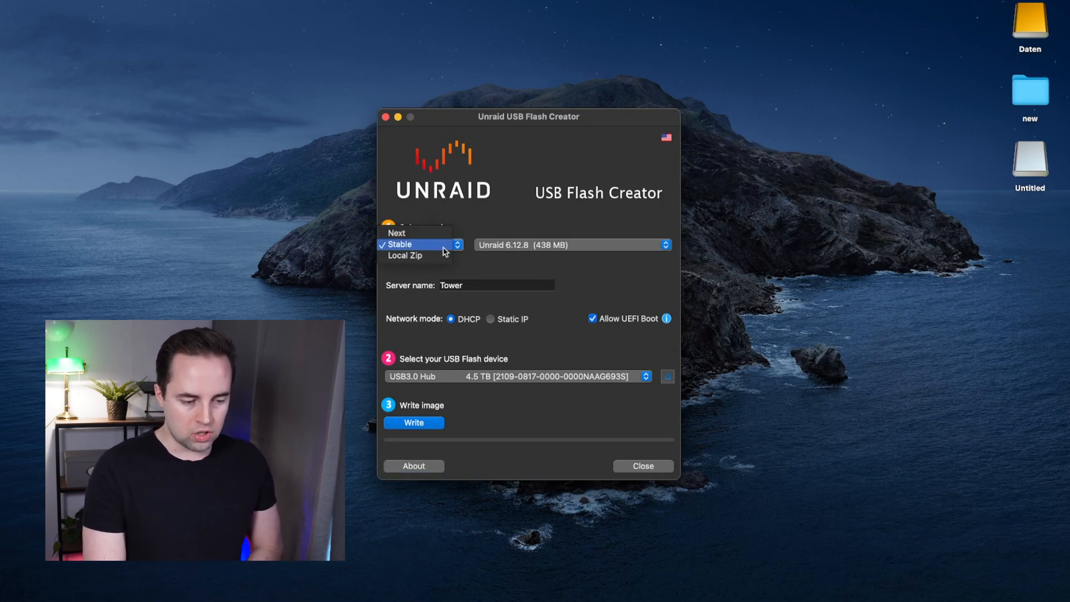
{"action": "left_click", "coordinate": [400, 244]}
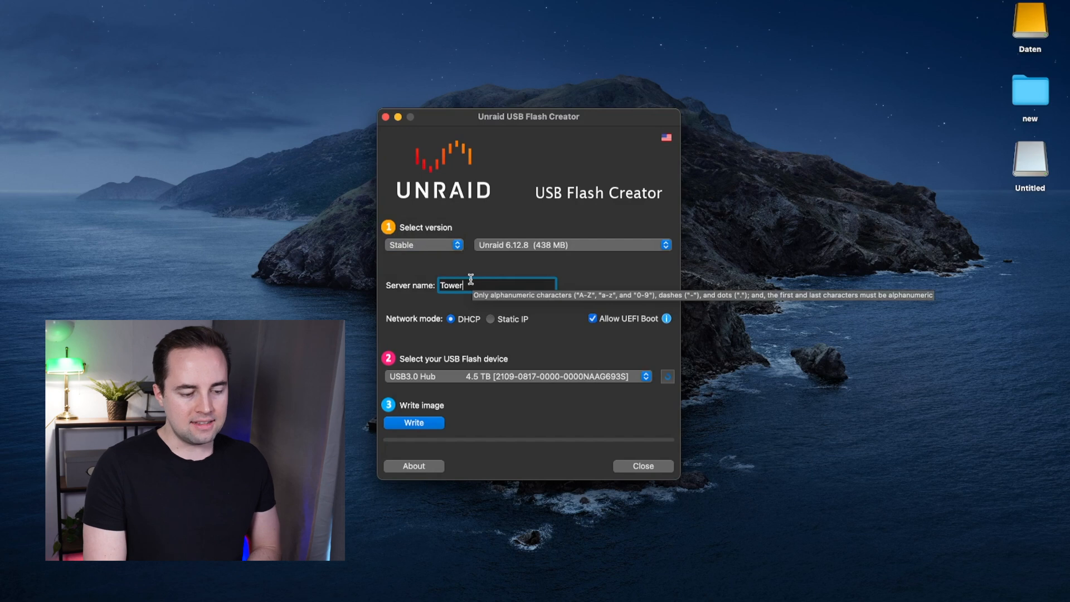
{"action": "mouse_move", "coordinate": [584, 263]}
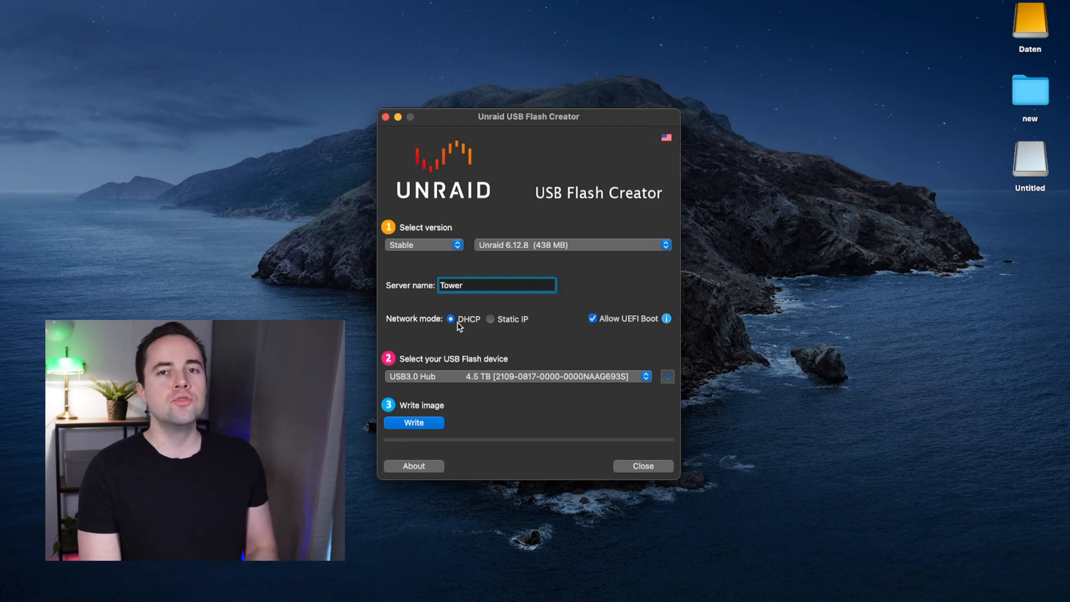
{"action": "left_click", "coordinate": [515, 376]}
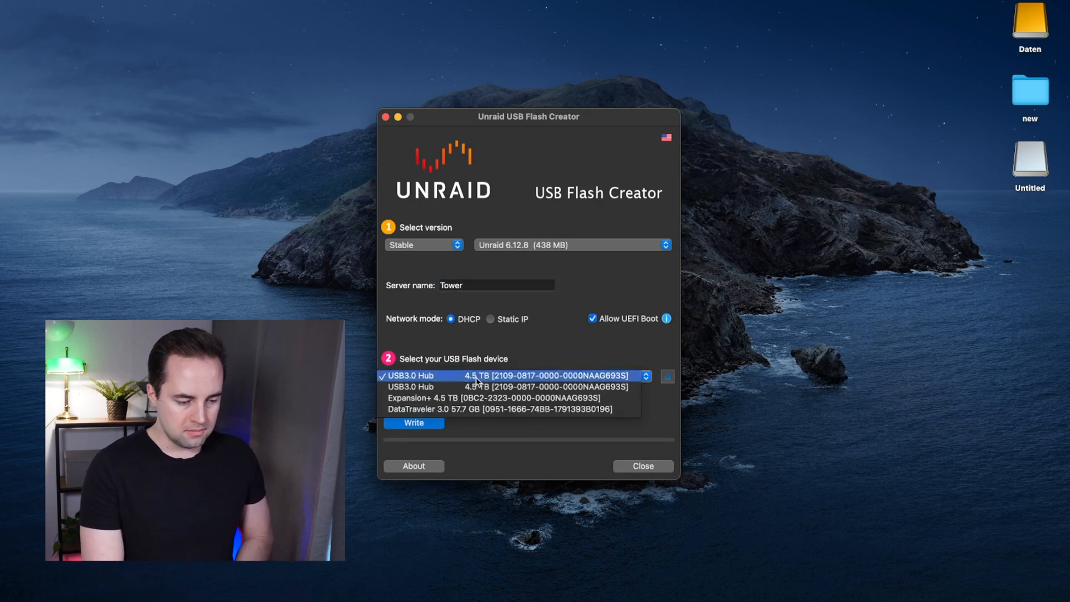
{"action": "left_click", "coordinate": [503, 409]}
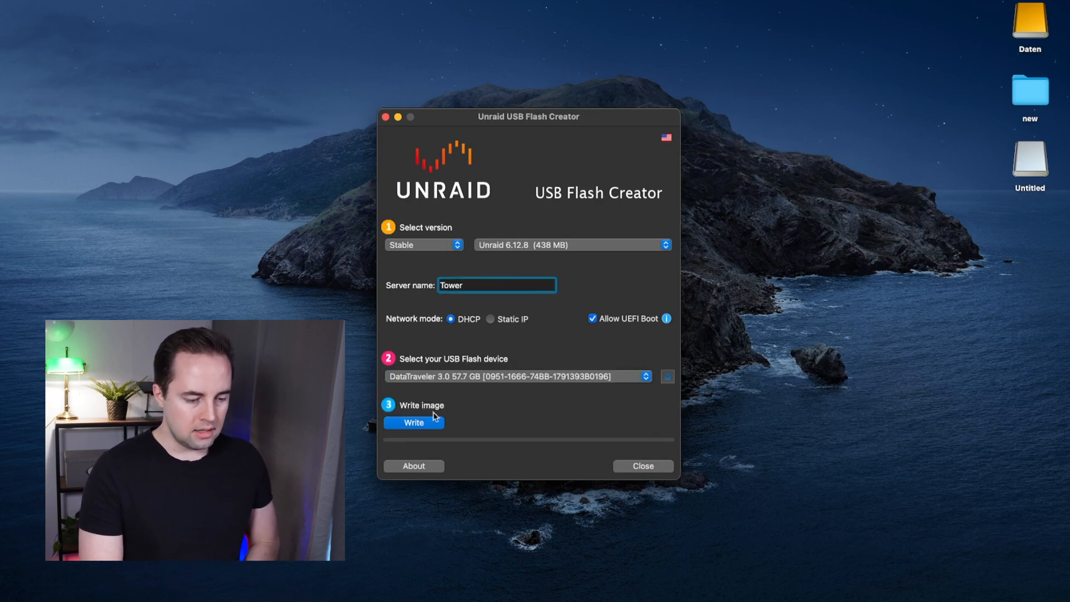
{"action": "left_click", "coordinate": [413, 422]}
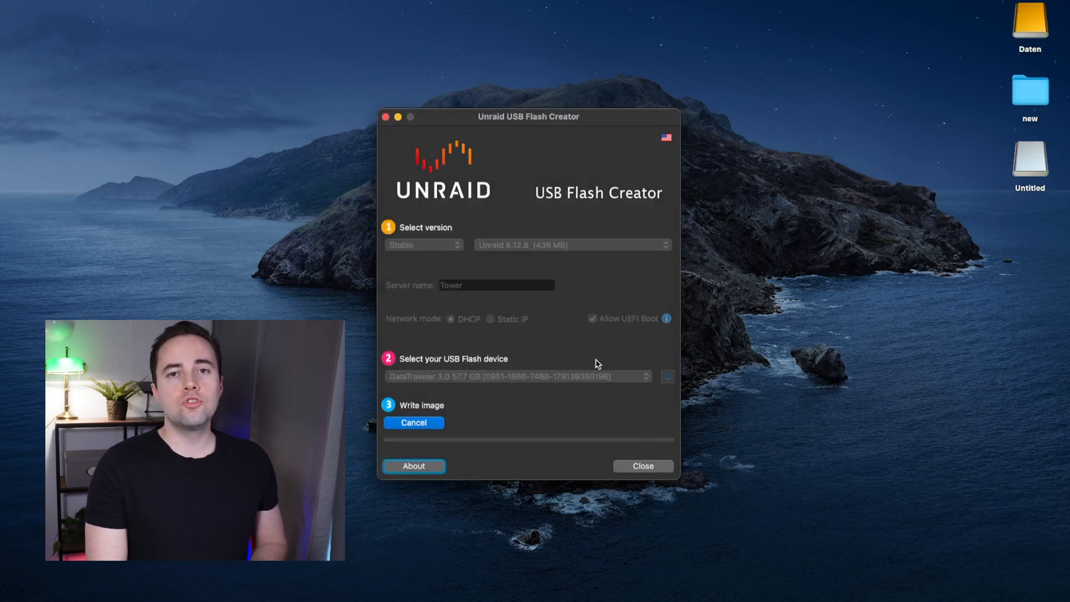
{"action": "left_click", "coordinate": [641, 466]}
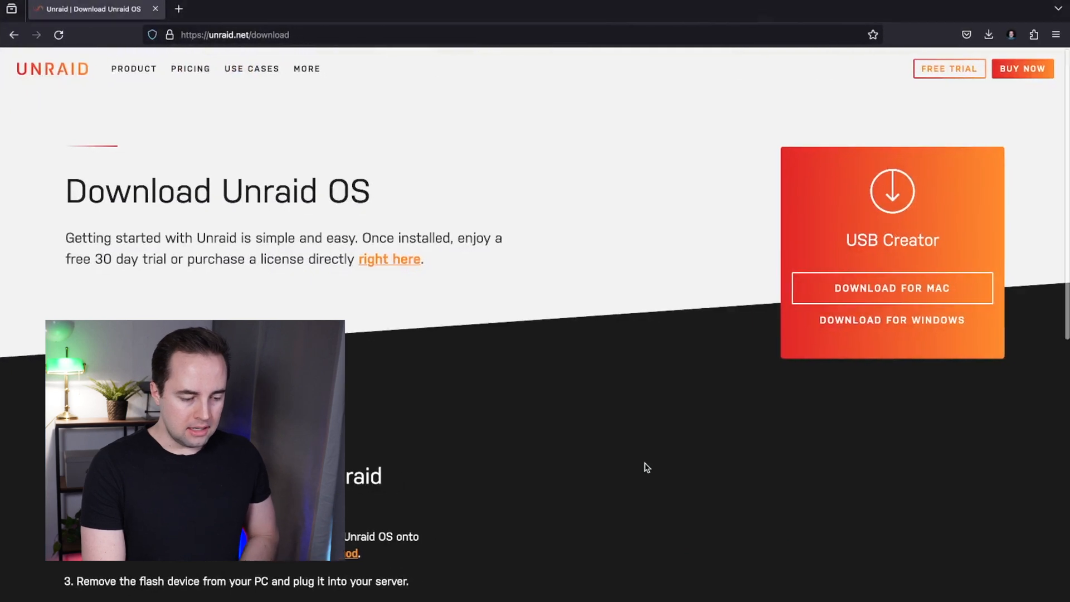
Select all files in unRAIDServer-6.12.8-x86_64 and open the UNRAID drive to compare
{"action": "scroll", "scroll_direction": "down", "scroll_amount": 3}
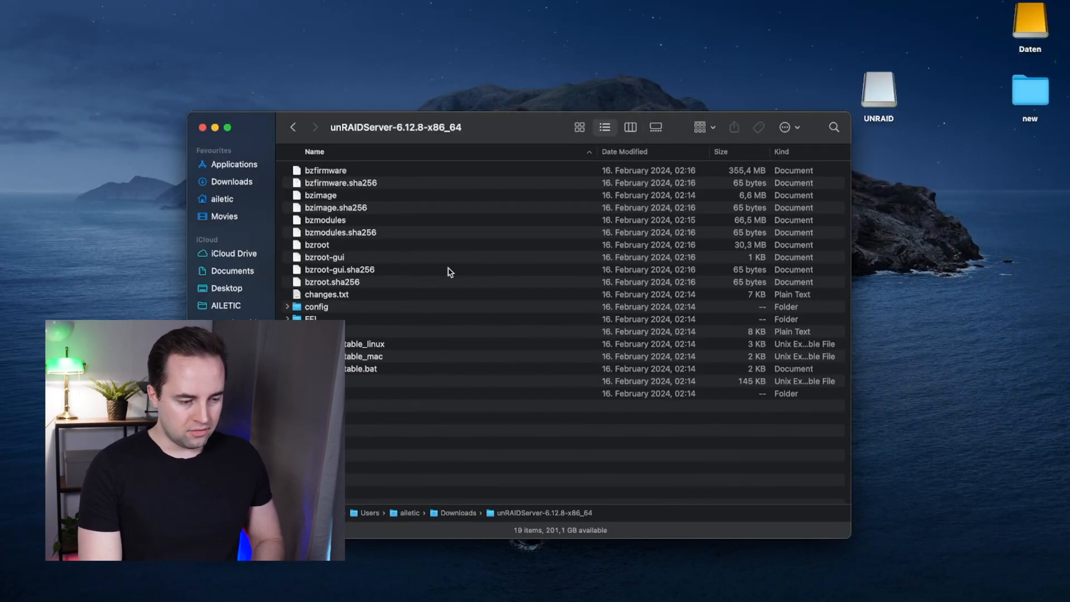
{"action": "key", "text": "cmd+a"}
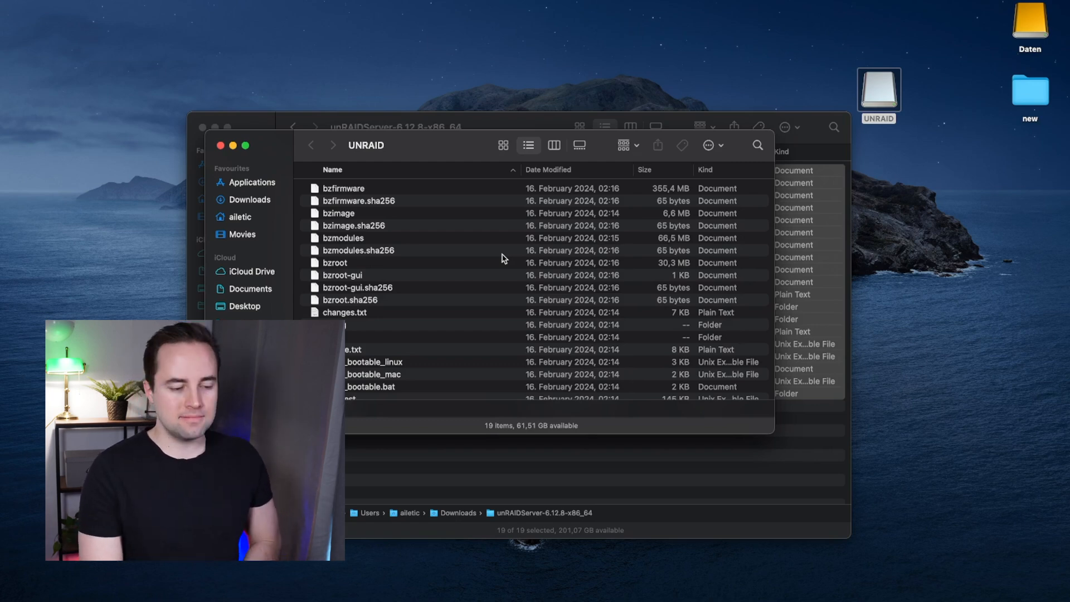
{"action": "left_click", "coordinate": [221, 145]}
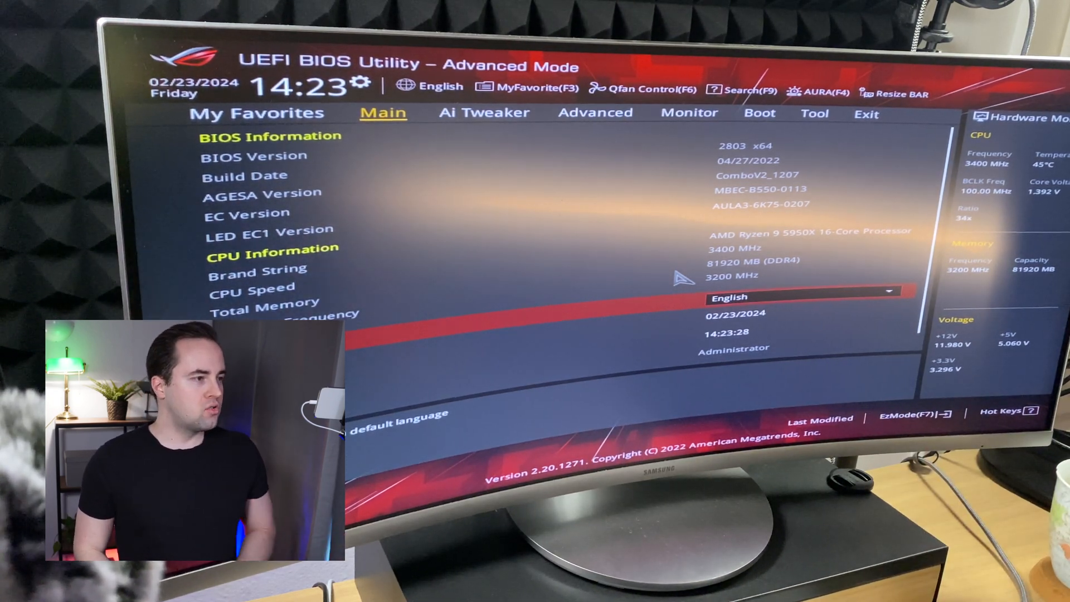
Set Boot Option #1 to UEFI: KingstonDataTraveler, then Save Changes & Reset
{"action": "left_click", "coordinate": [760, 112]}
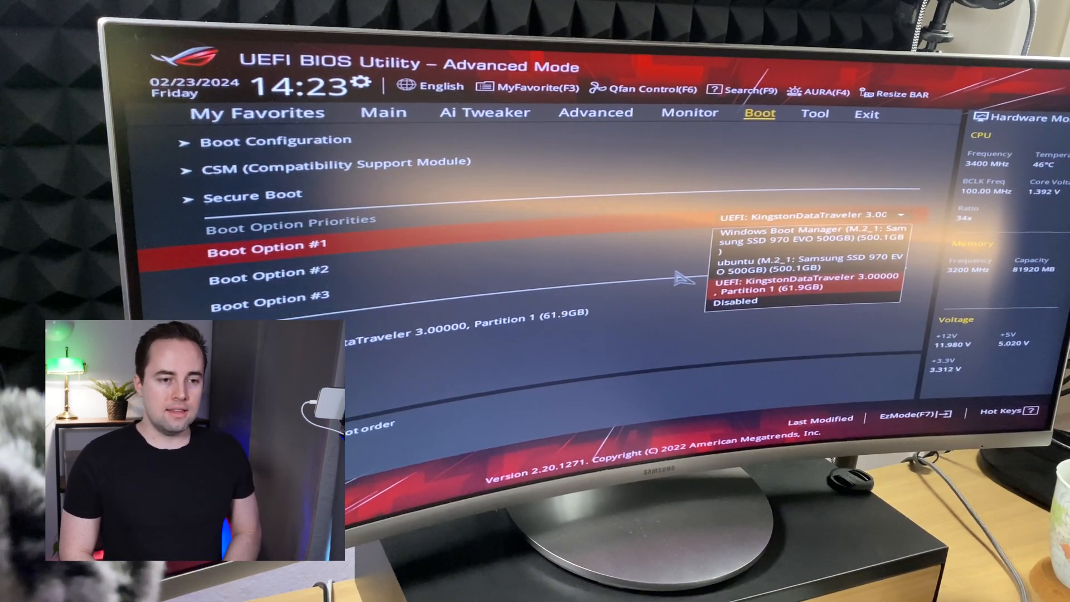
{"action": "left_click", "coordinate": [814, 113]}
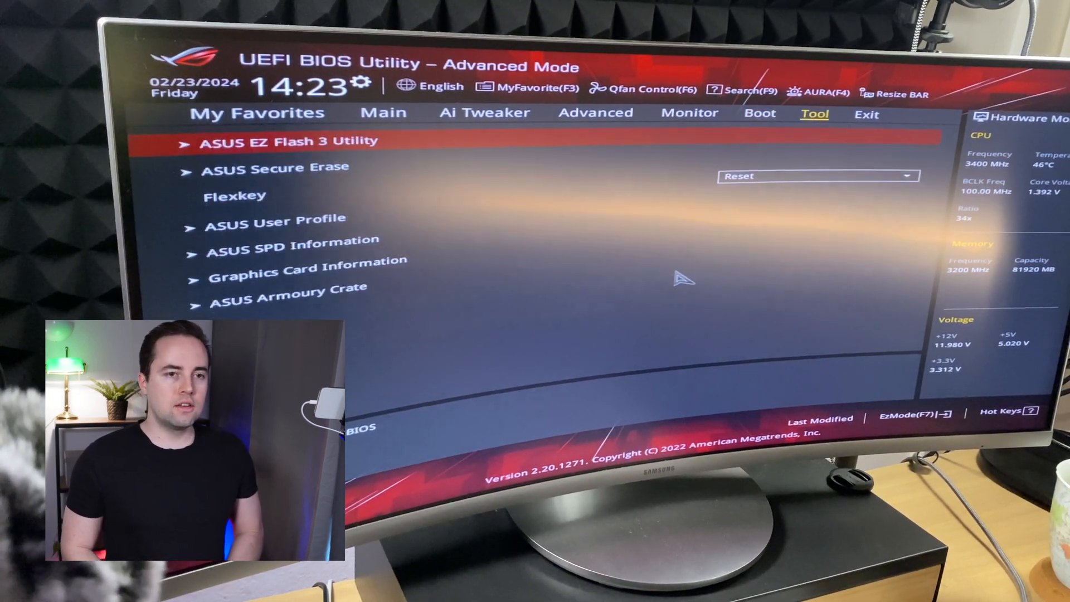
{"action": "left_click", "coordinate": [867, 113]}
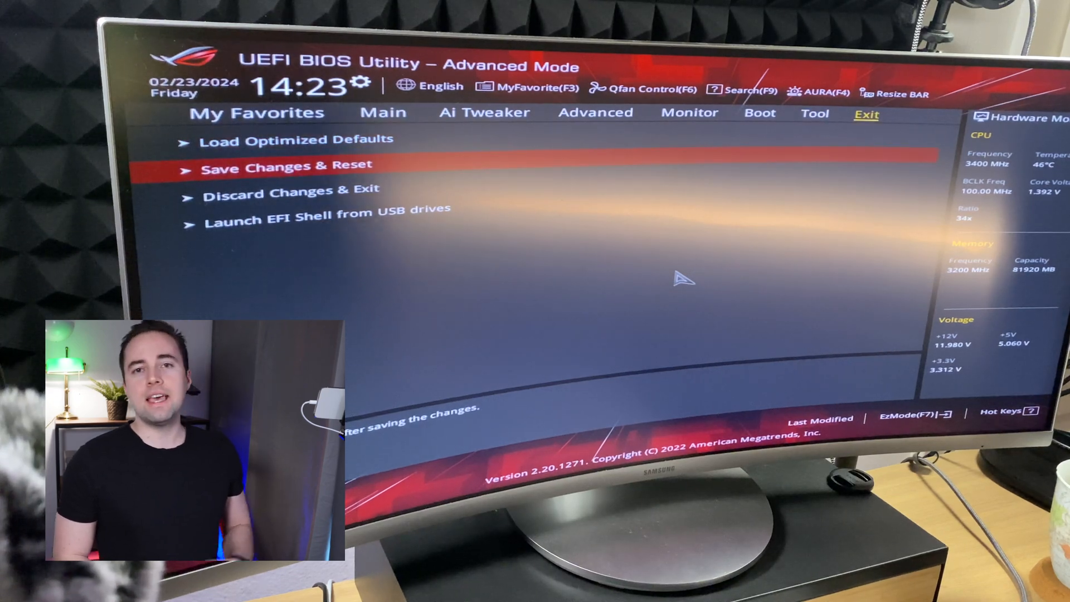
{"action": "left_click", "coordinate": [285, 165]}
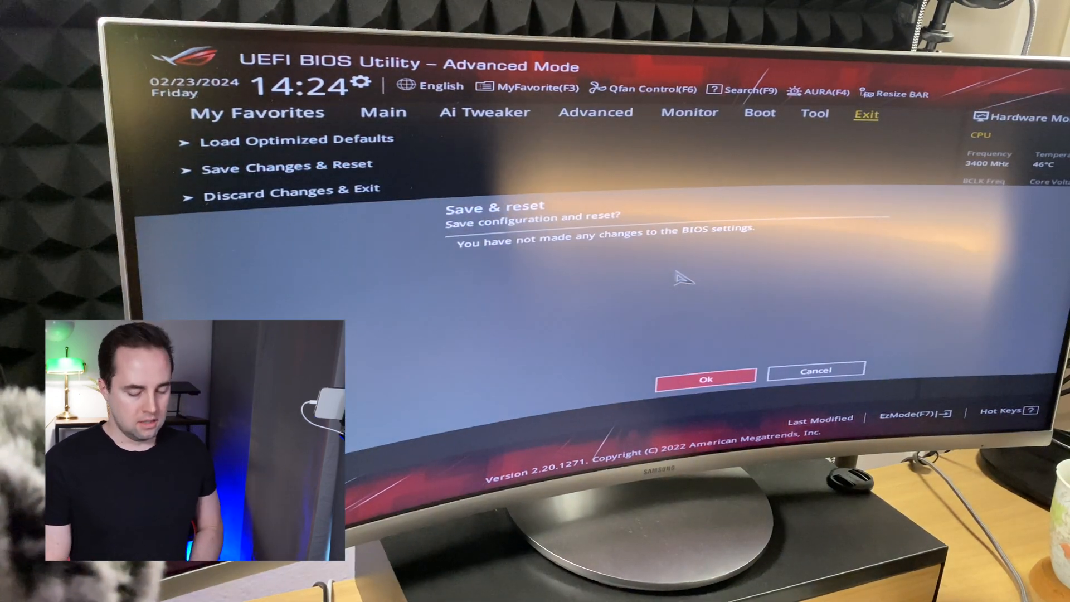
{"action": "left_click", "coordinate": [707, 377]}
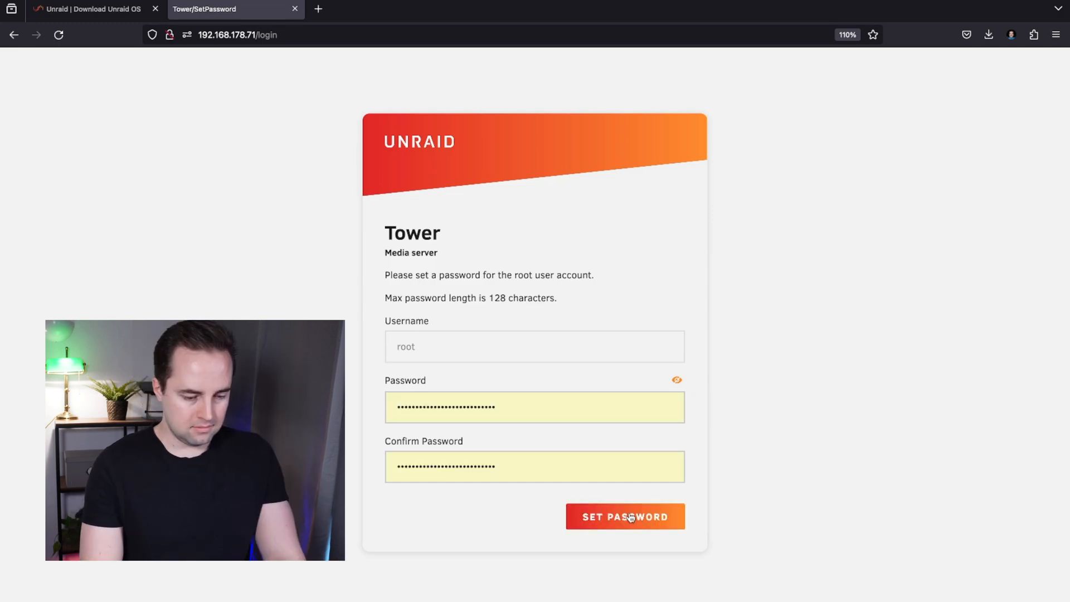
Set the root password, start and confirm the free 30-day trial, and close the success dialog
{"action": "left_click", "coordinate": [625, 517]}
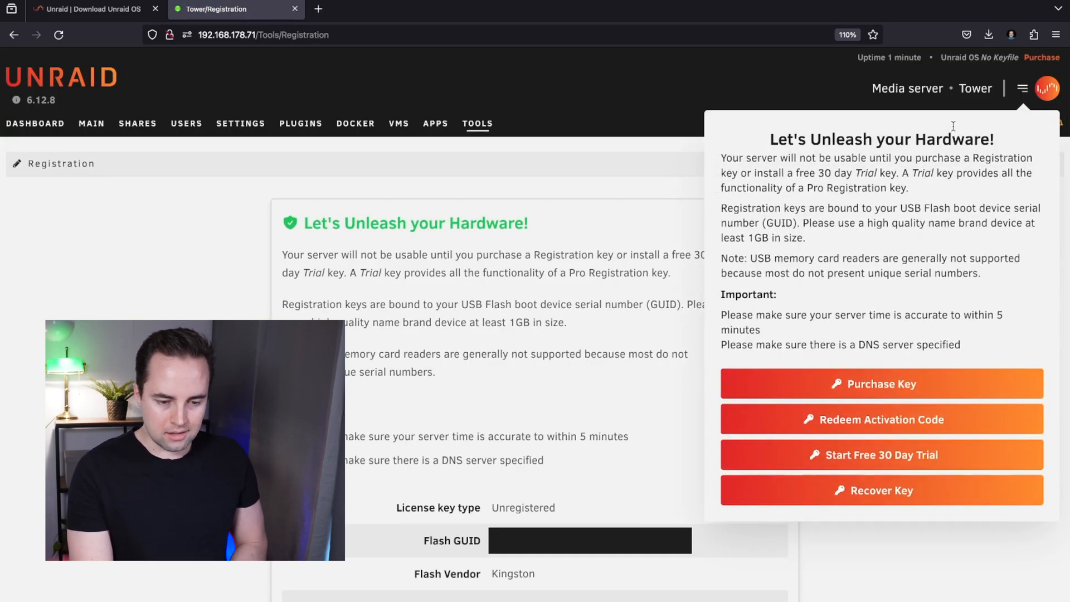
{"action": "mouse_move", "coordinate": [882, 384]}
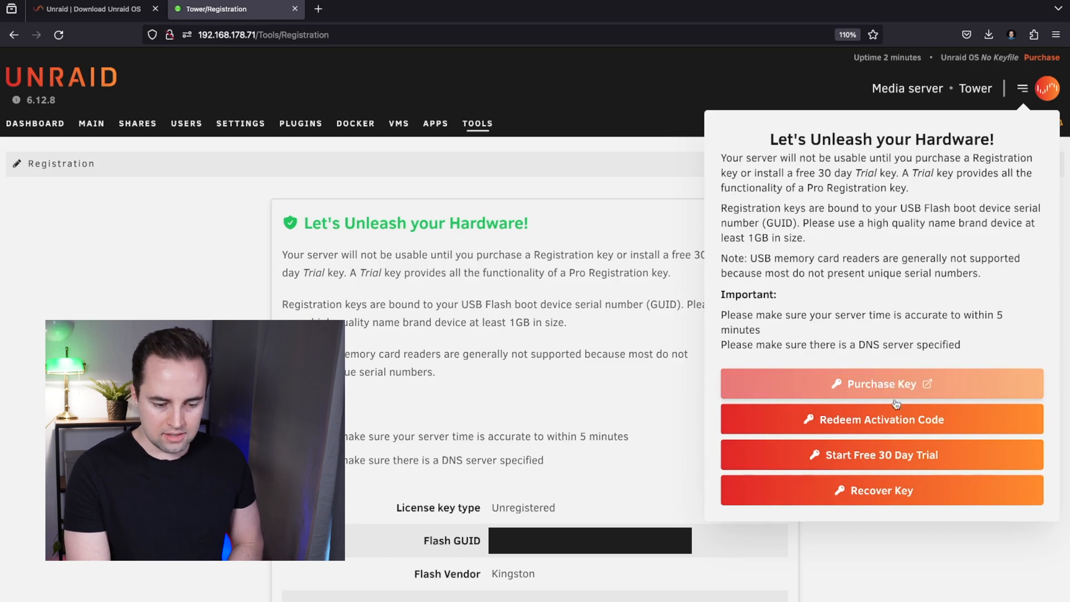
{"action": "mouse_move", "coordinate": [881, 456]}
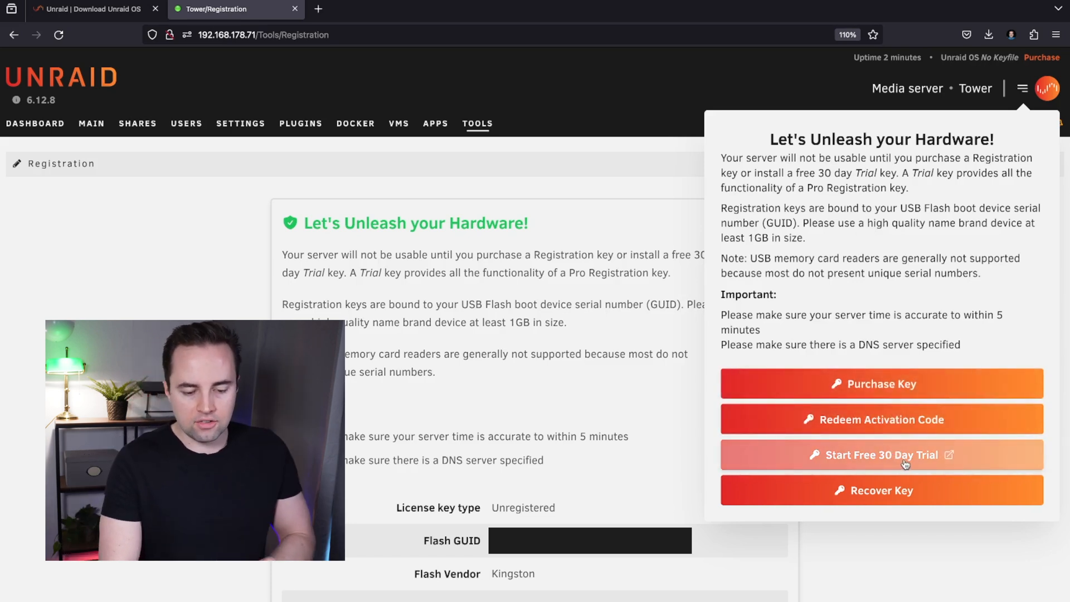
{"action": "left_click", "coordinate": [881, 455]}
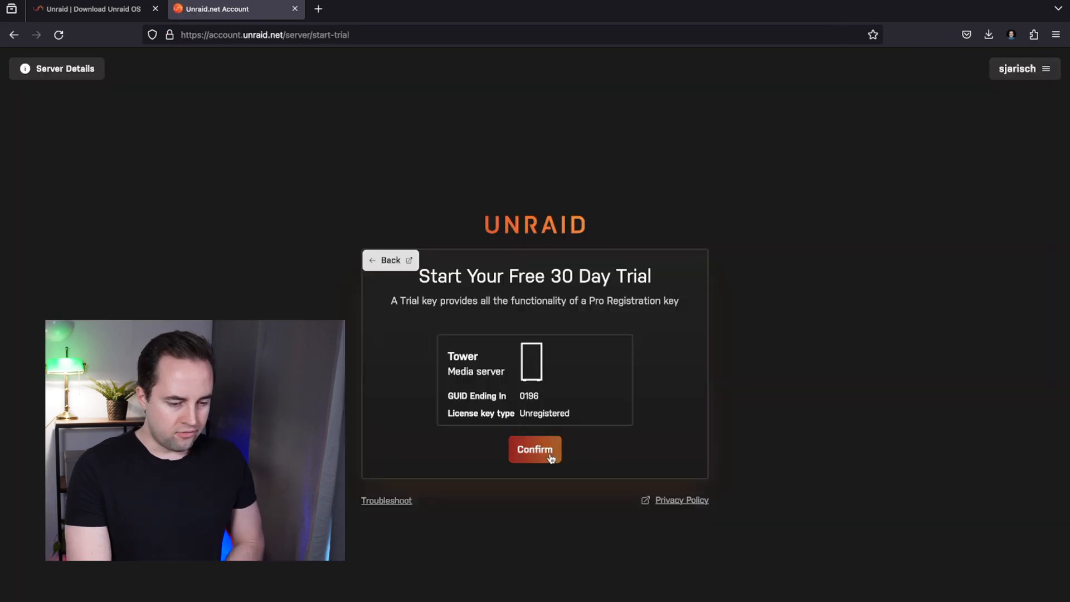
{"action": "left_click", "coordinate": [534, 450]}
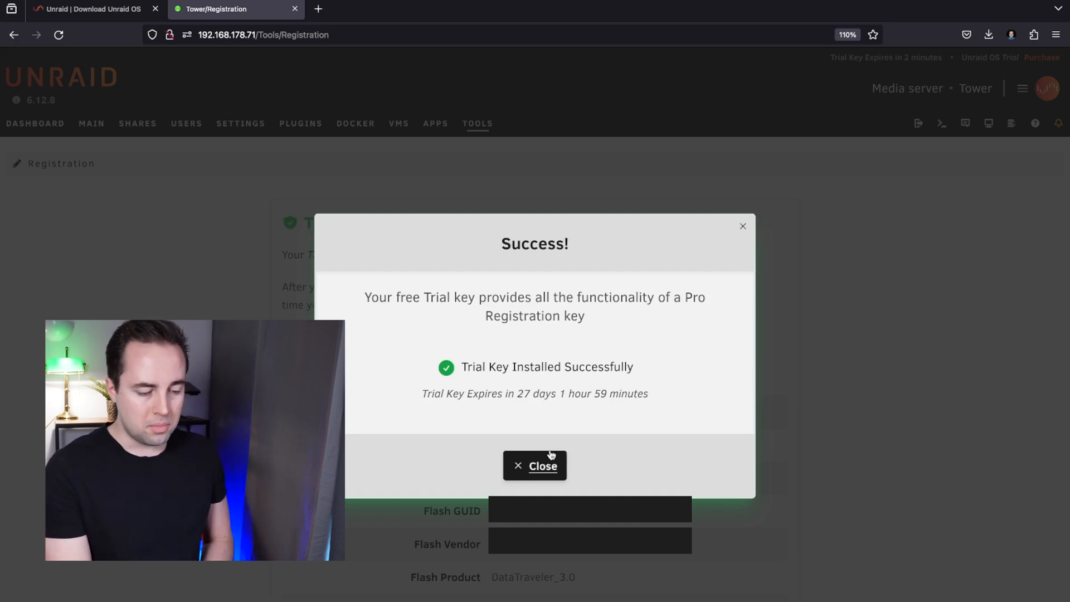
{"action": "left_click_drag", "start_coordinate": [518, 393], "coordinate": [630, 392]}
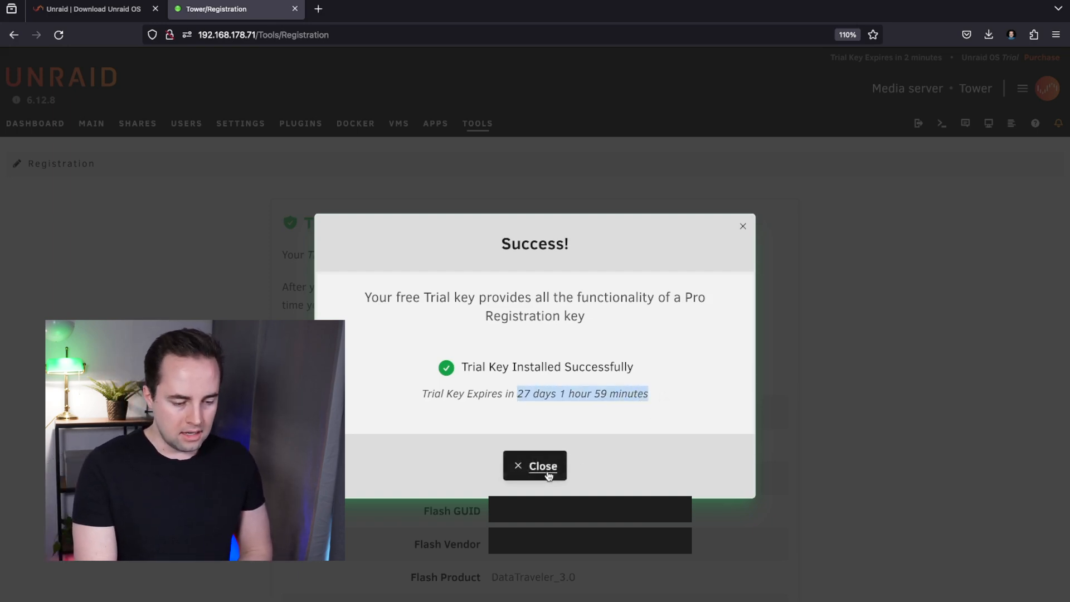
{"action": "left_click", "coordinate": [534, 465]}
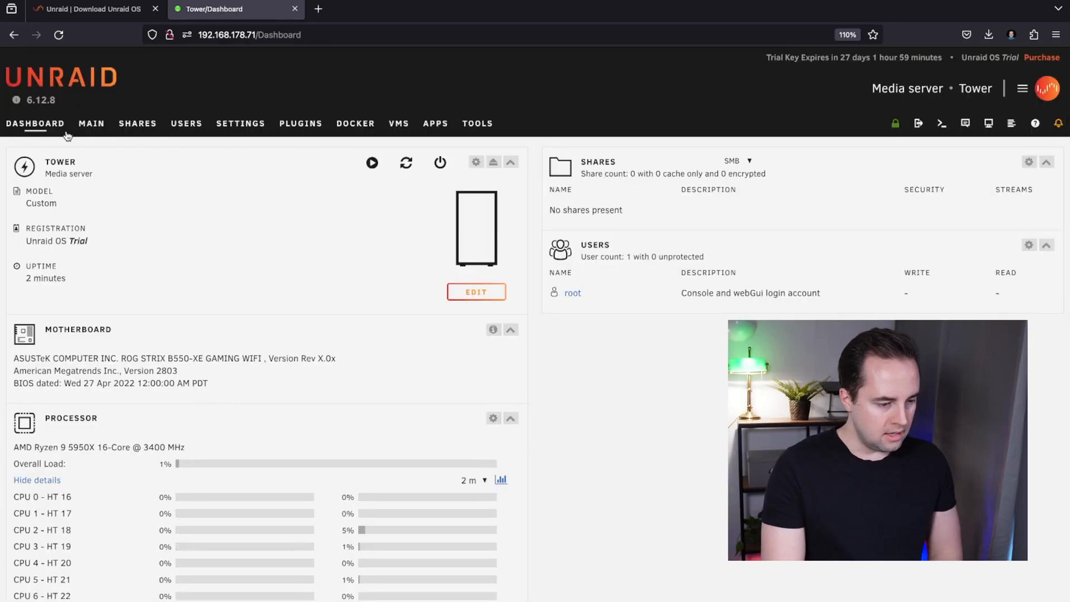
{"action": "scroll", "scroll_direction": "down", "scroll_amount": 3}
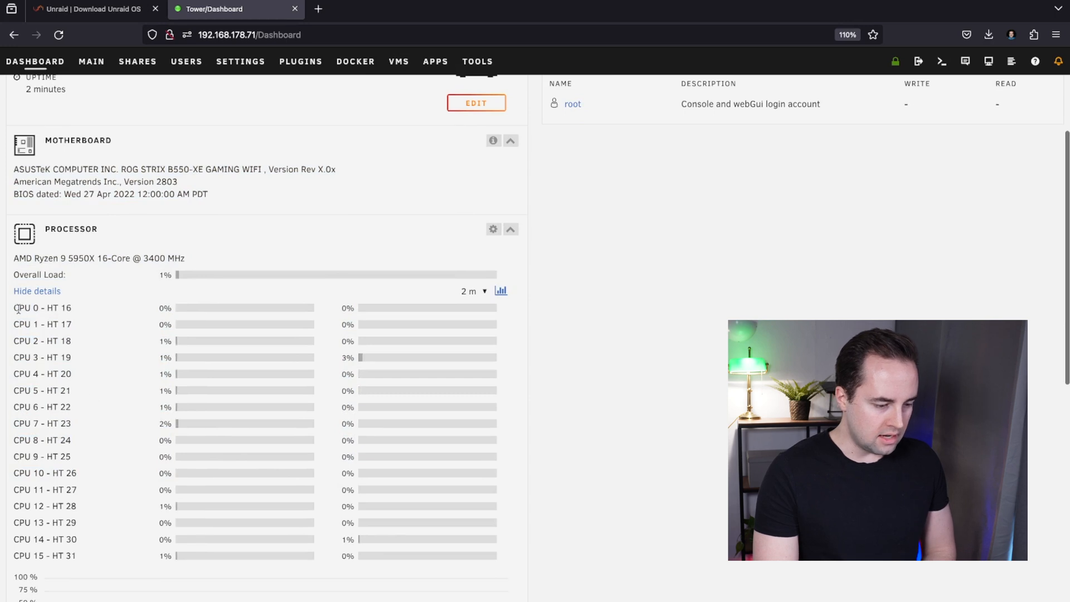
{"action": "scroll", "scroll_direction": "down", "scroll_amount": 3}
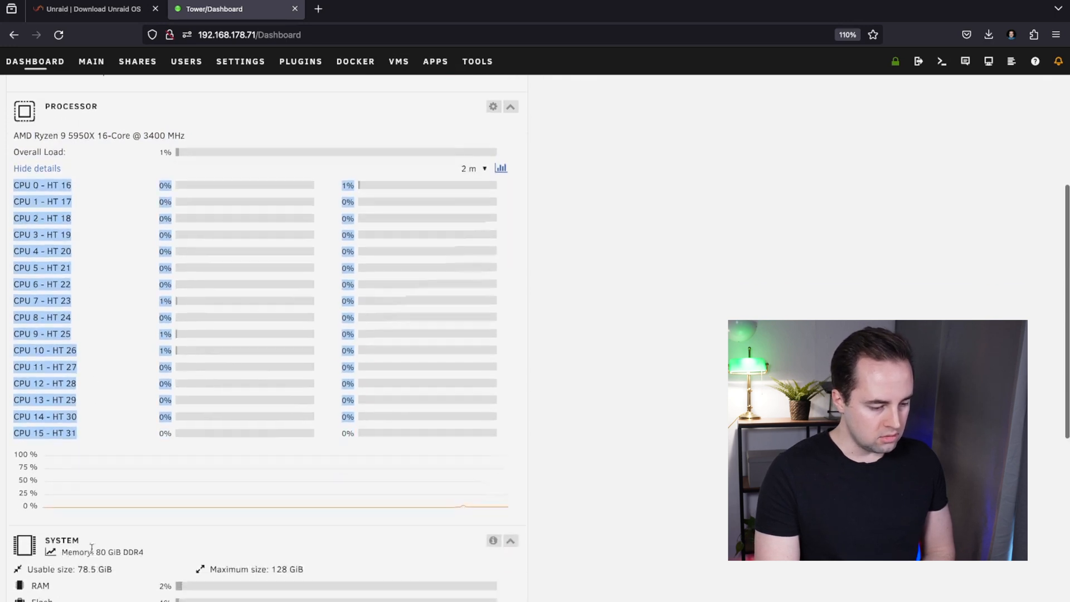
{"action": "scroll", "scroll_direction": "down", "scroll_amount": 3}
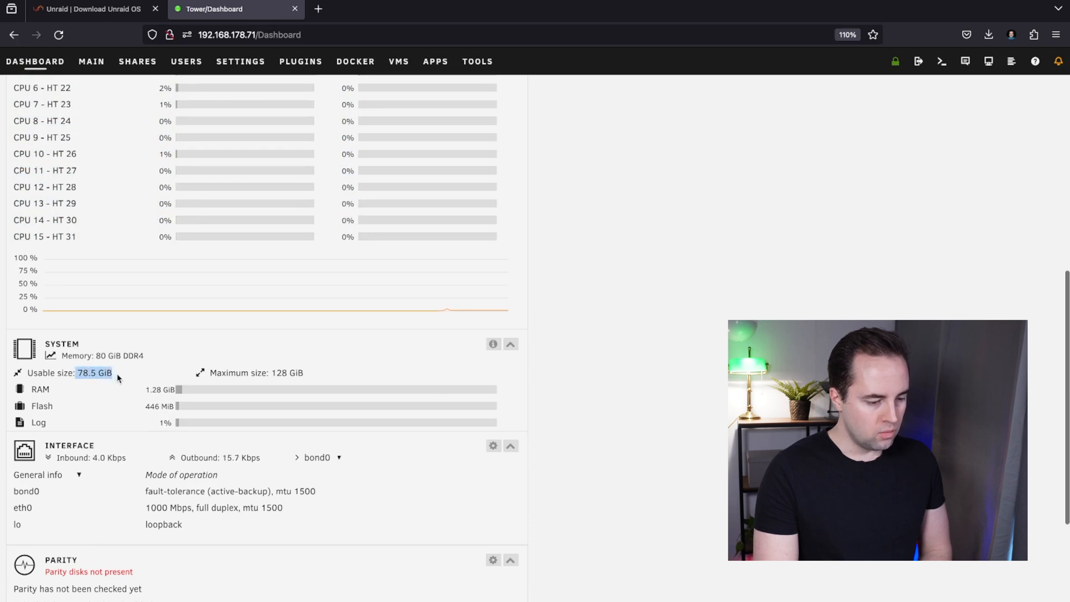
{"action": "scroll", "scroll_direction": "down", "scroll_amount": 3}
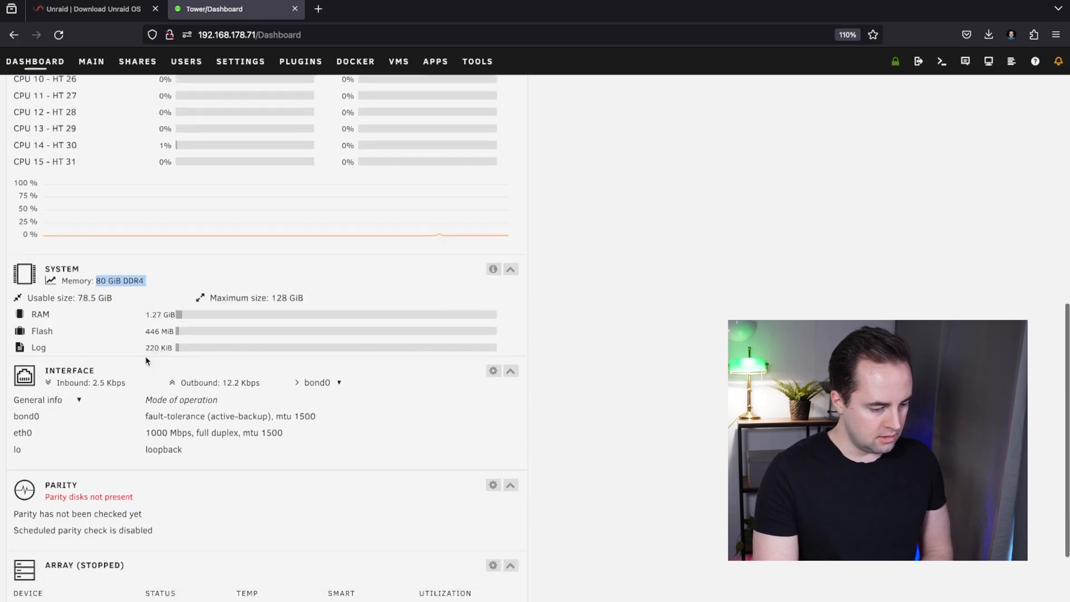
{"action": "scroll", "scroll_direction": "down", "scroll_amount": 3}
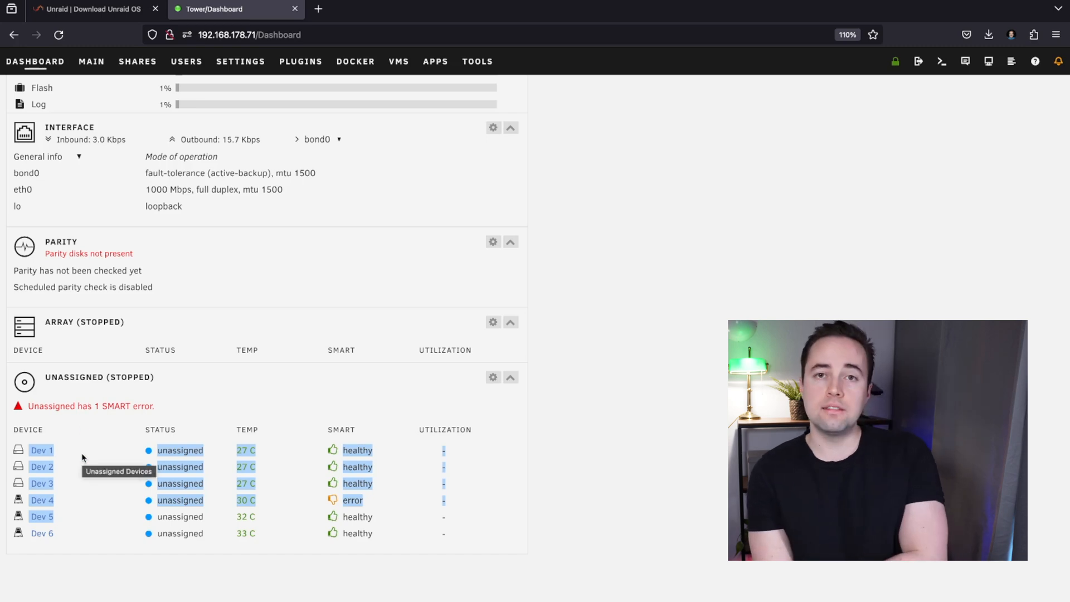
{"action": "mouse_move", "coordinate": [235, 297]}
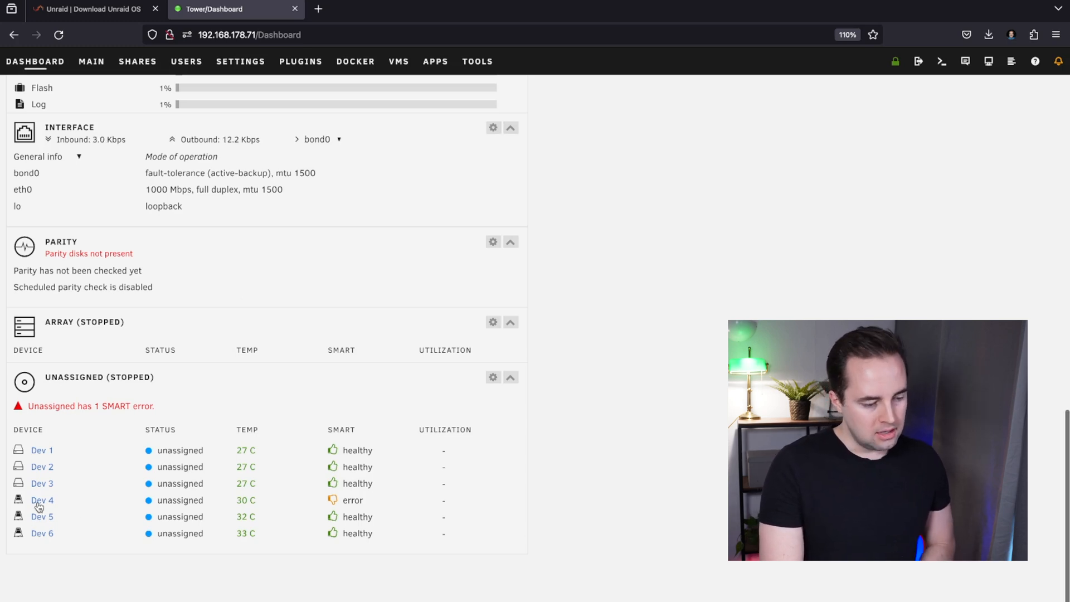
Open Dev 4, check its SanDisk 480 GB SSD identity, and view the Self-Test tab
{"action": "left_click", "coordinate": [42, 500]}
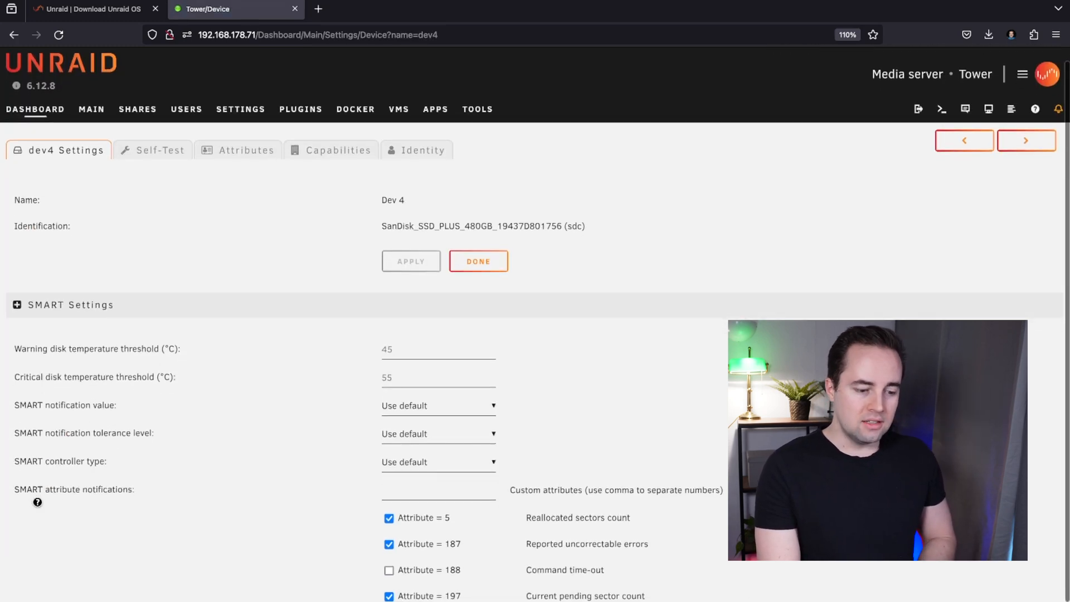
{"action": "mouse_move", "coordinate": [389, 219]}
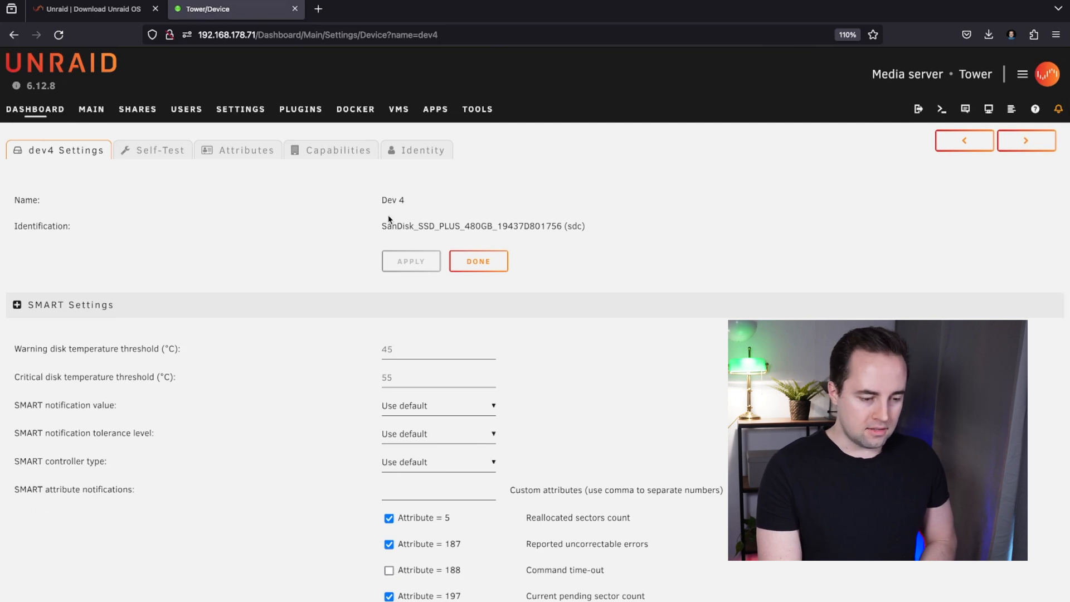
{"action": "double_click", "coordinate": [420, 226]}
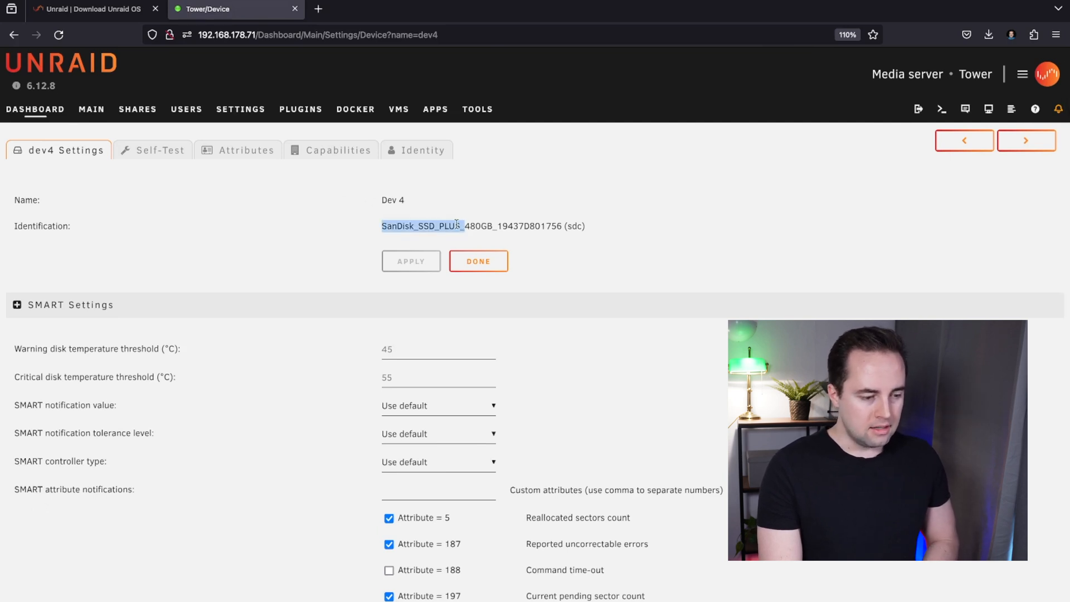
{"action": "left_click", "coordinate": [158, 150]}
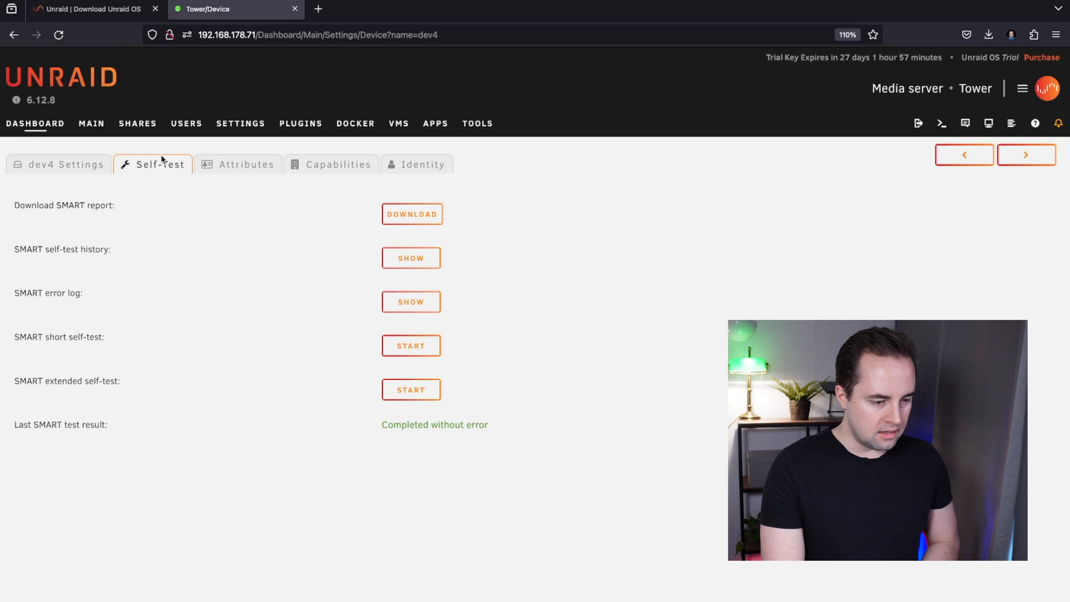
{"action": "mouse_move", "coordinate": [73, 257]}
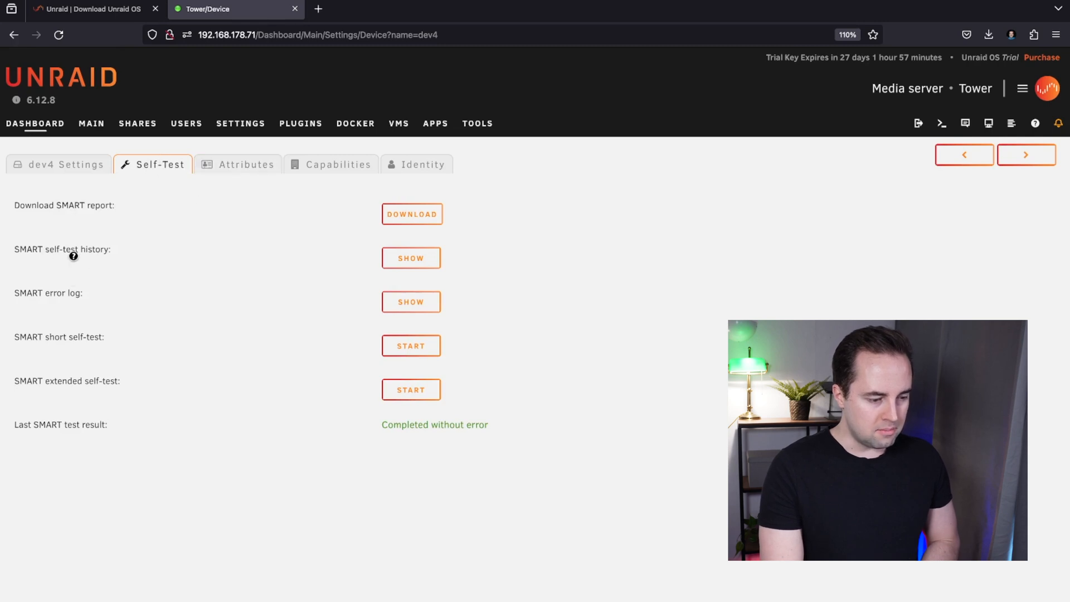
{"action": "left_click", "coordinate": [411, 346]}
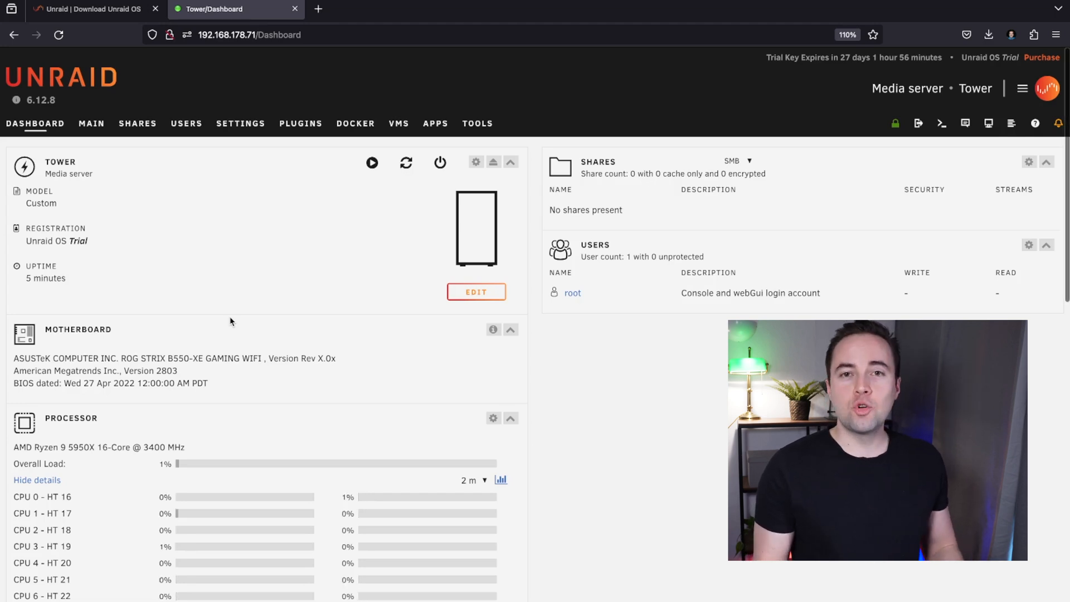
{"action": "mouse_move", "coordinate": [219, 298]}
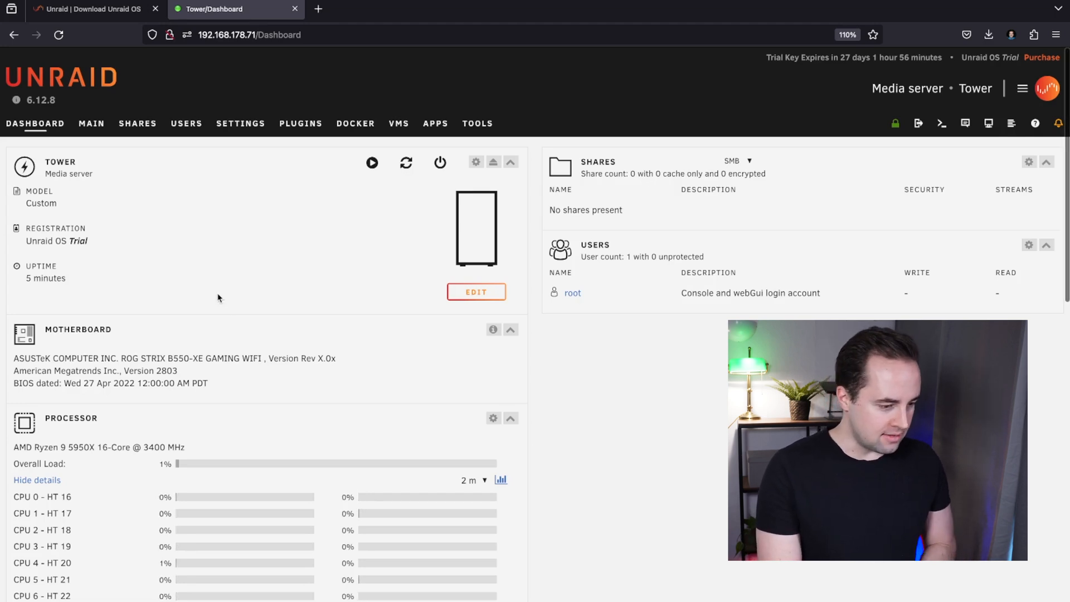
On Main, try 3 TB drives as Disk 1 and parity, and the Samsung 980 PRO as Disk 3
{"action": "left_click", "coordinate": [91, 124]}
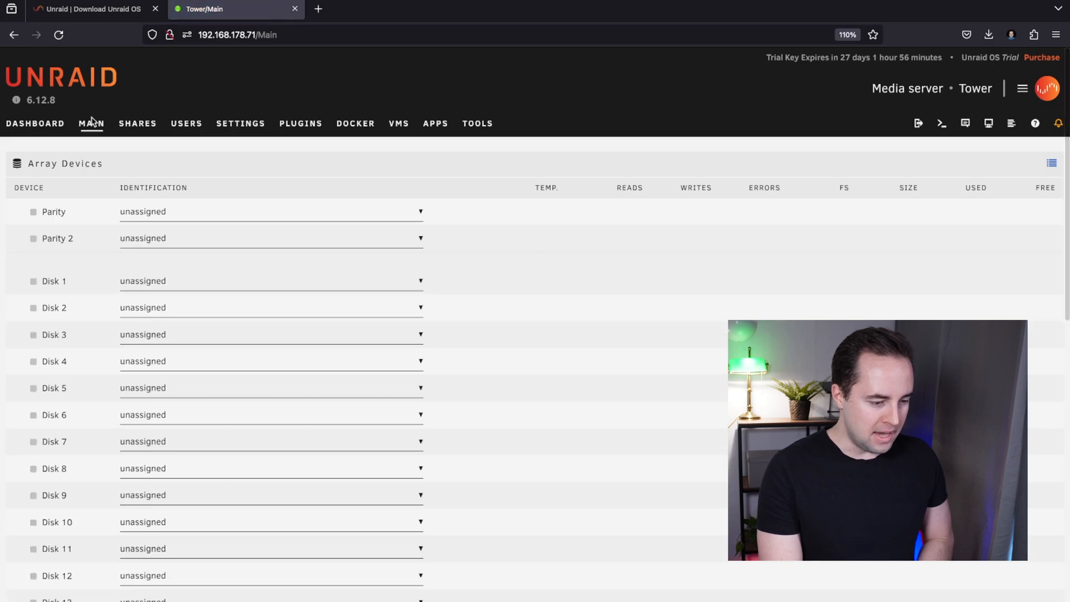
{"action": "mouse_move", "coordinate": [183, 263]}
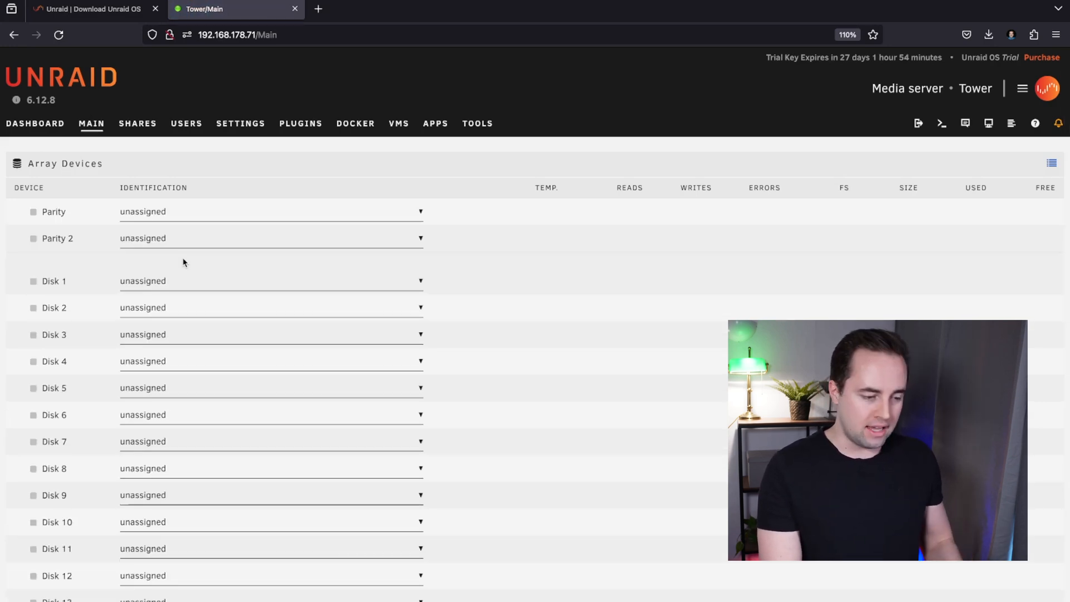
{"action": "left_click", "coordinate": [271, 280]}
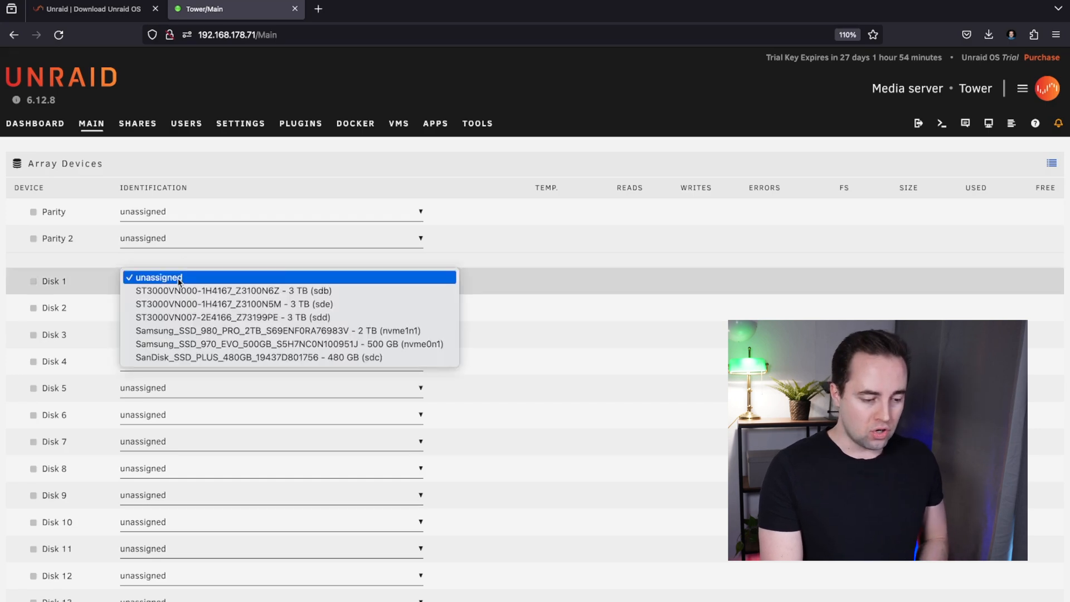
{"action": "left_click", "coordinate": [158, 277]}
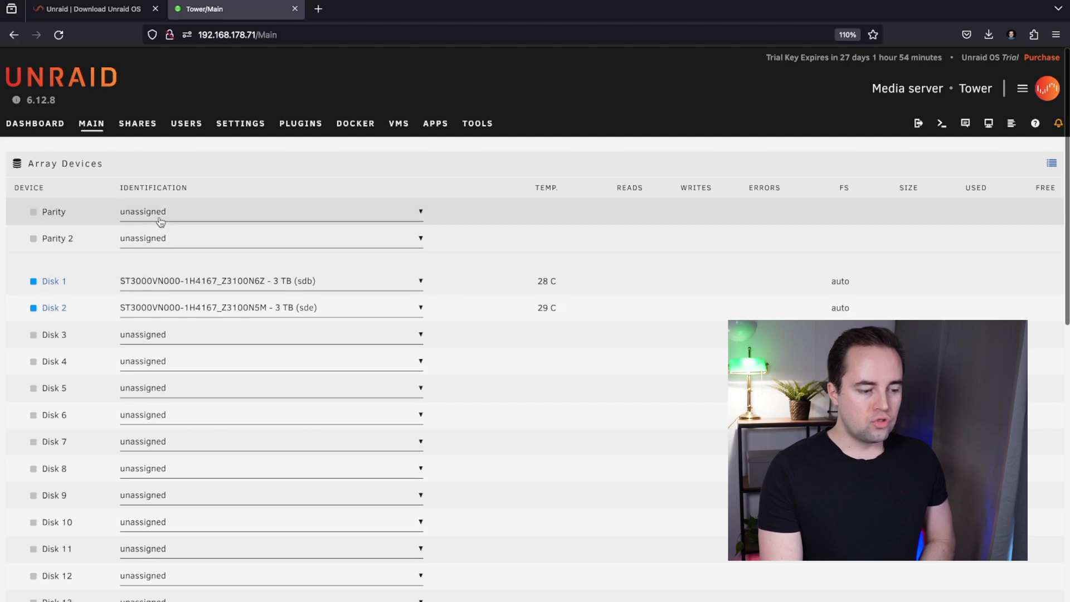
{"action": "left_click", "coordinate": [270, 211]}
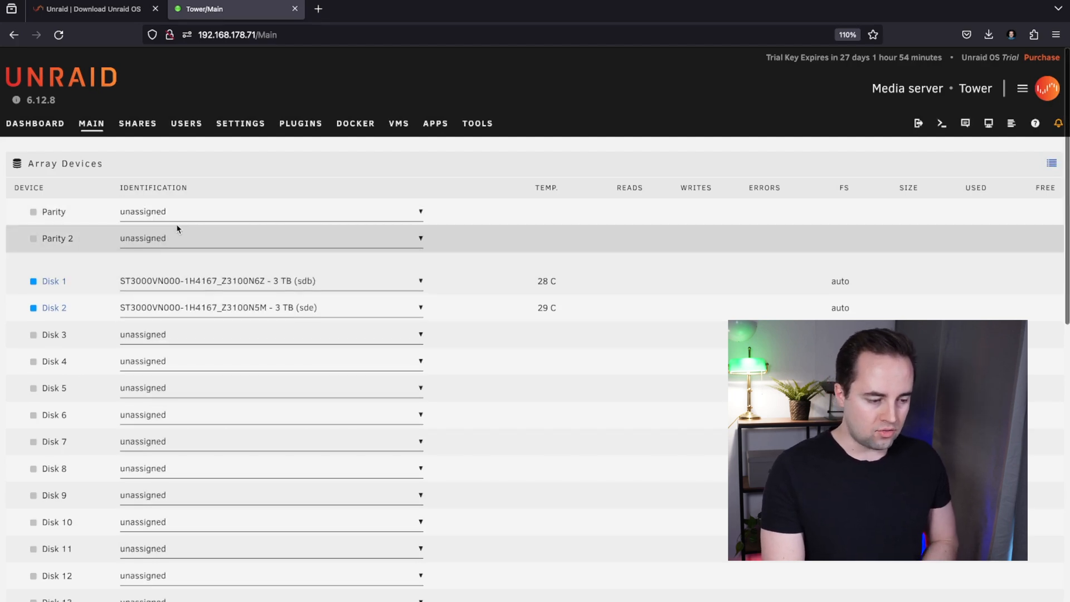
{"action": "left_click", "coordinate": [270, 211]}
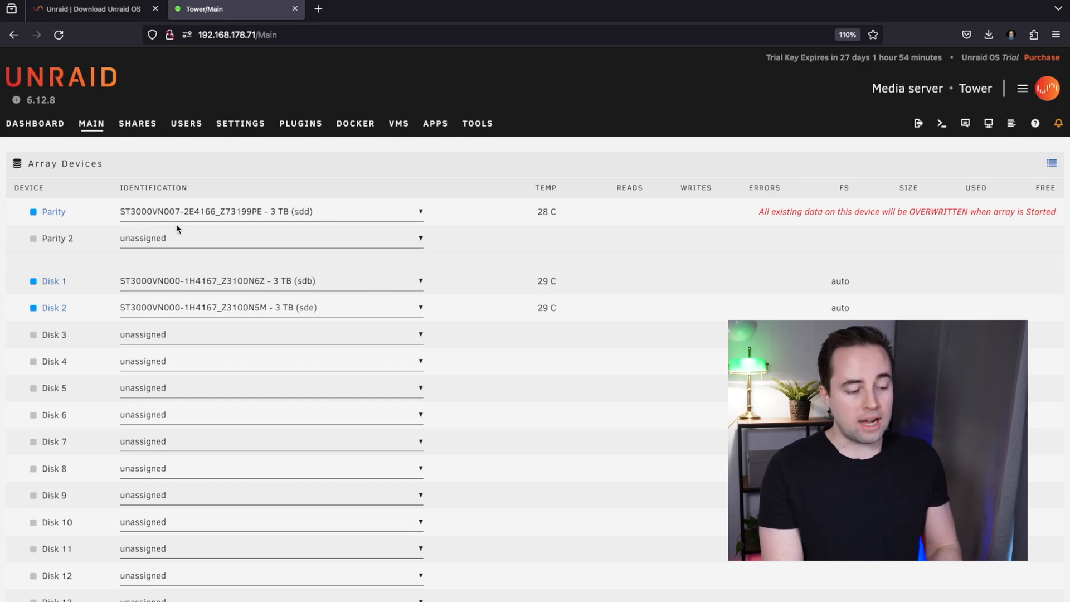
{"action": "left_click", "coordinate": [270, 335]}
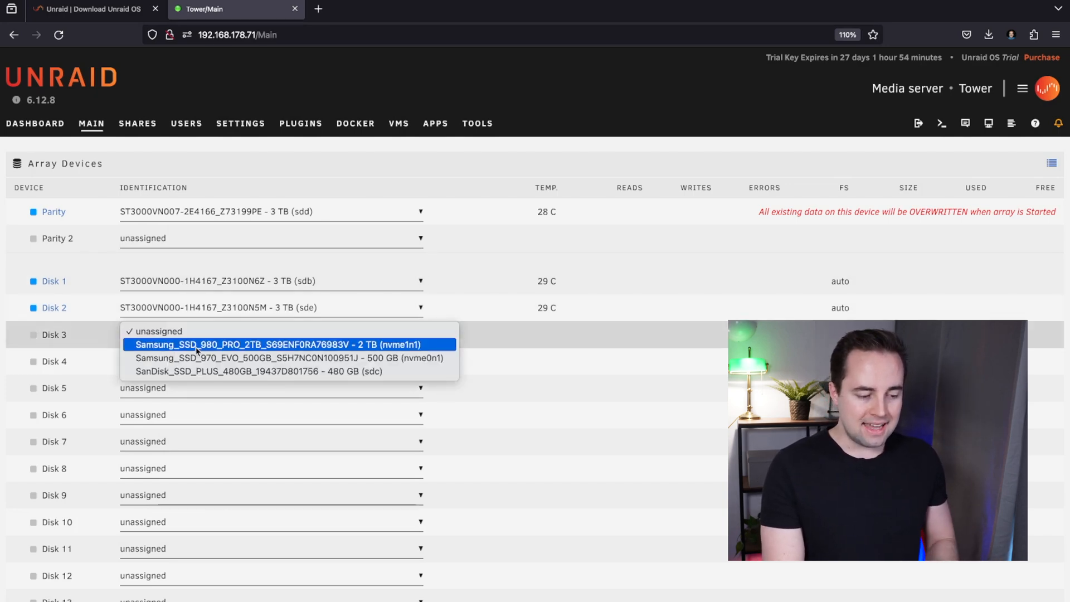
{"action": "left_click", "coordinate": [277, 343]}
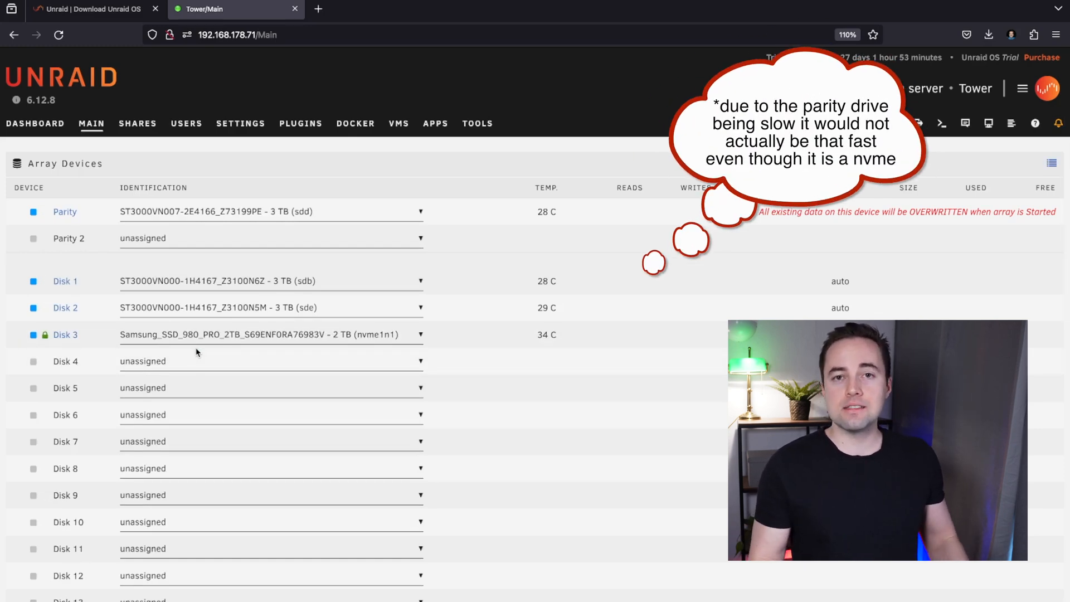
Begin adding a new cache pool, then cancel it
{"action": "scroll", "scroll_direction": "down", "scroll_amount": 3}
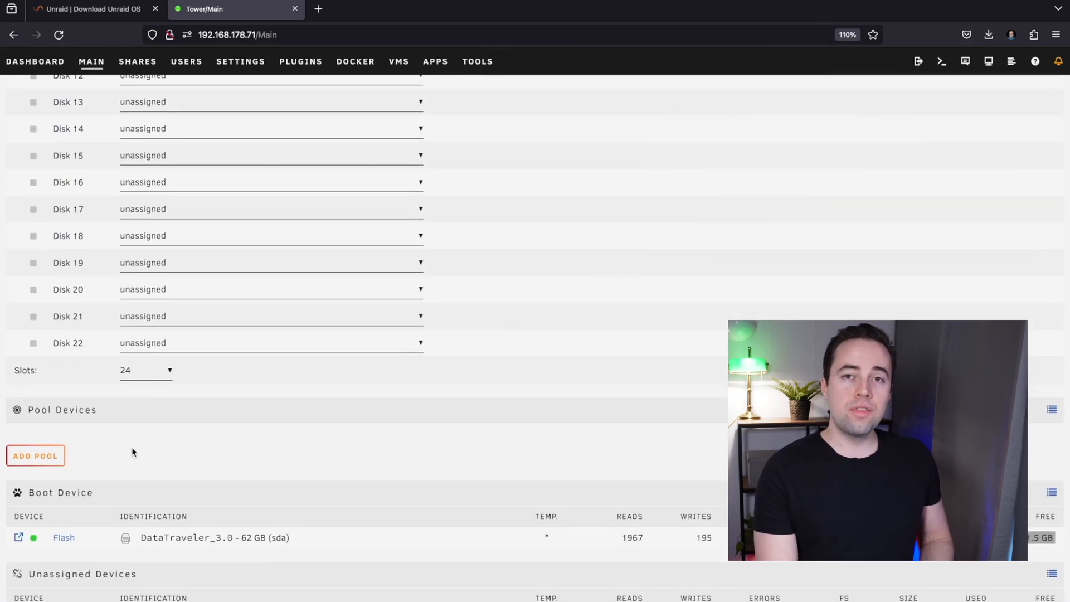
{"action": "left_click", "coordinate": [35, 456]}
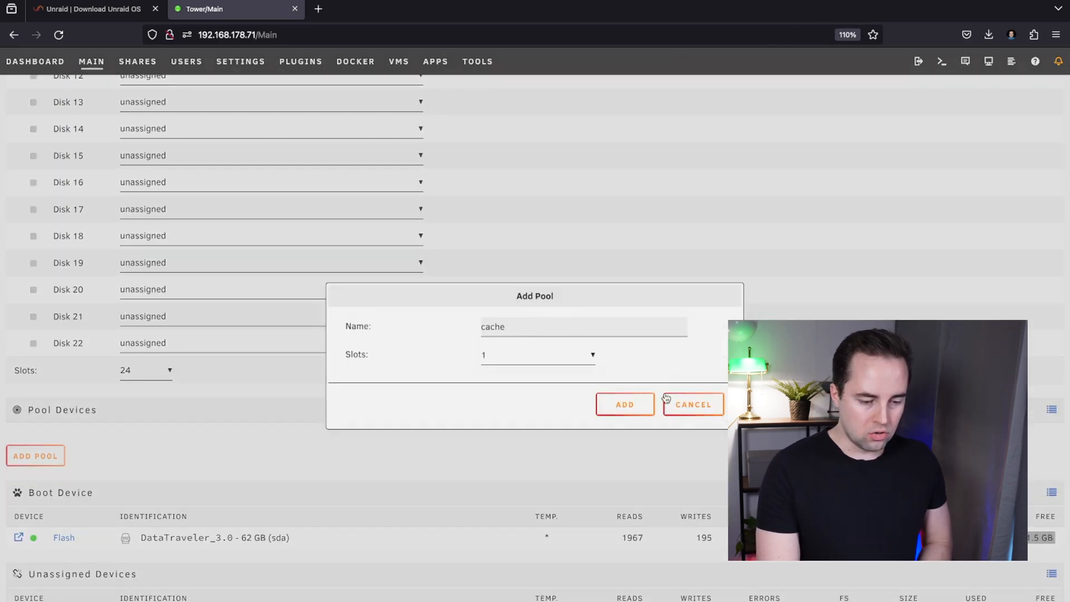
{"action": "left_click", "coordinate": [692, 404]}
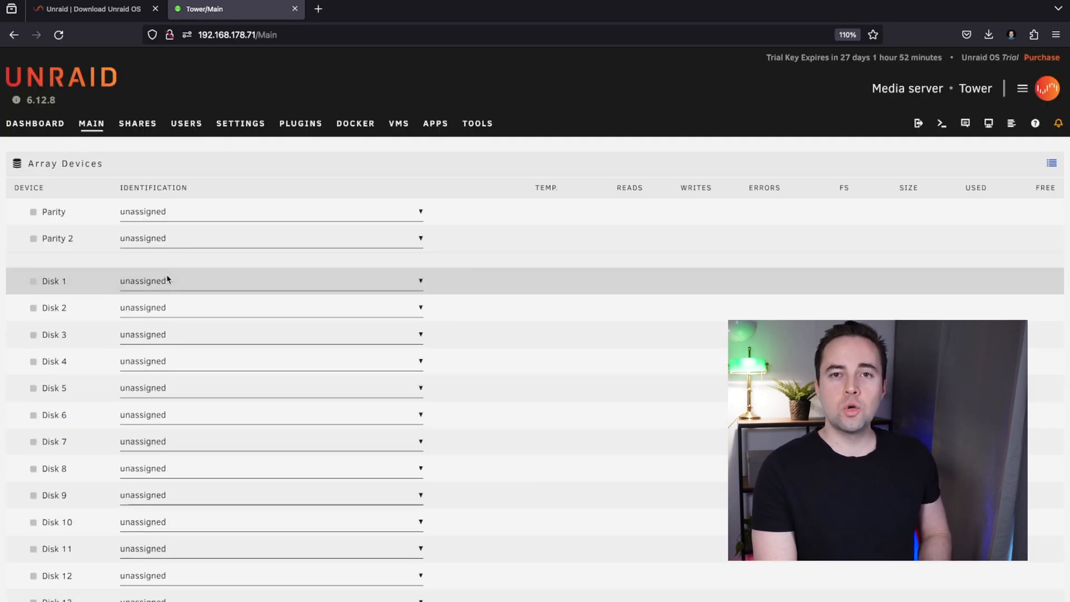
Assign the Samsung 980 PRO to Disk 1 and set its file system to zfs - encrypted
{"action": "left_click", "coordinate": [271, 280]}
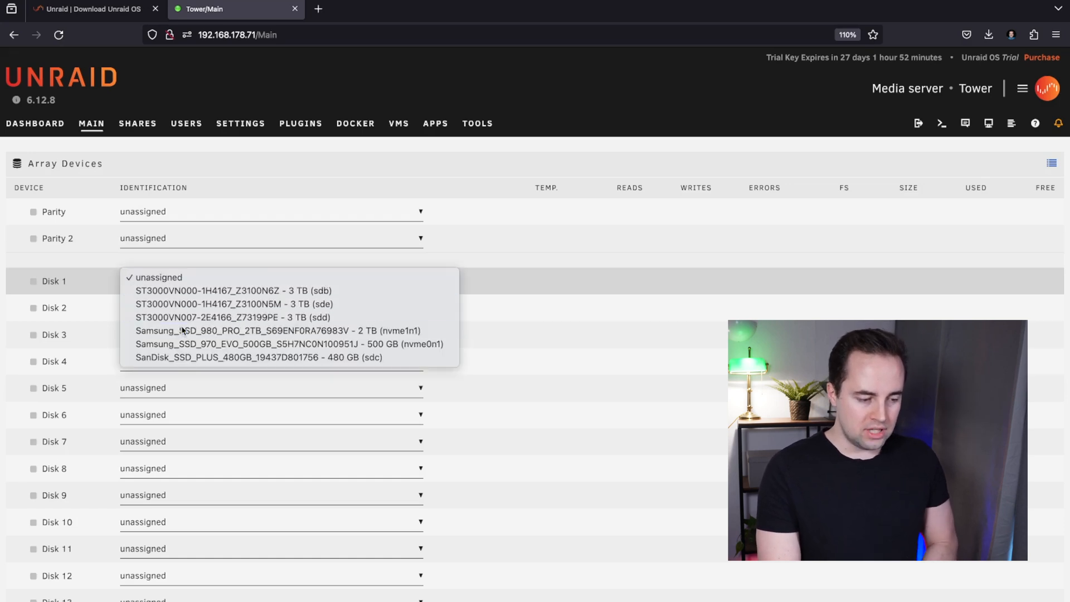
{"action": "left_click", "coordinate": [278, 331]}
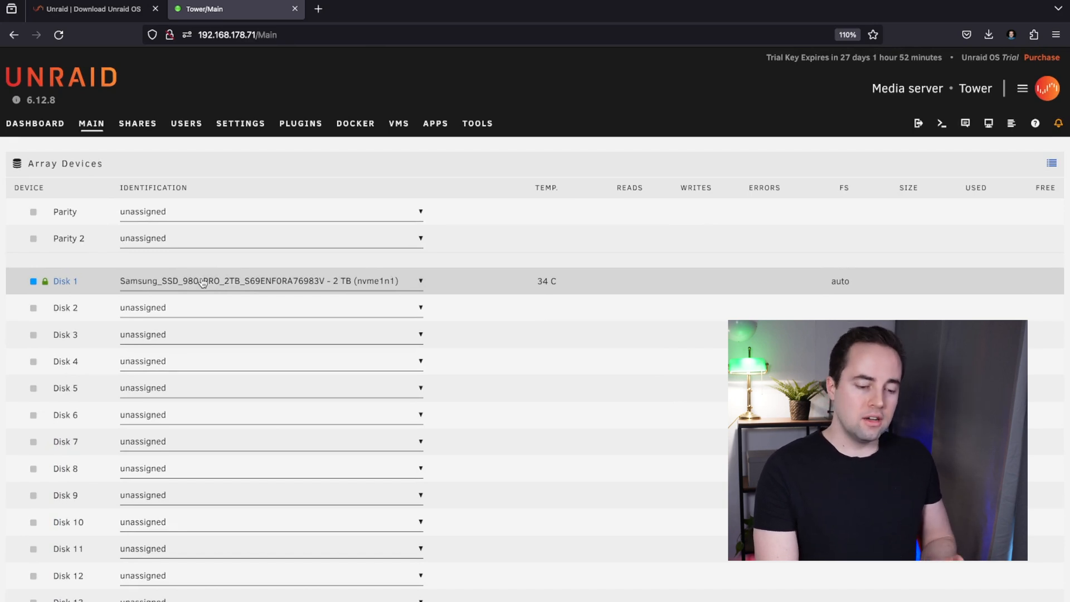
{"action": "left_click", "coordinate": [64, 280]}
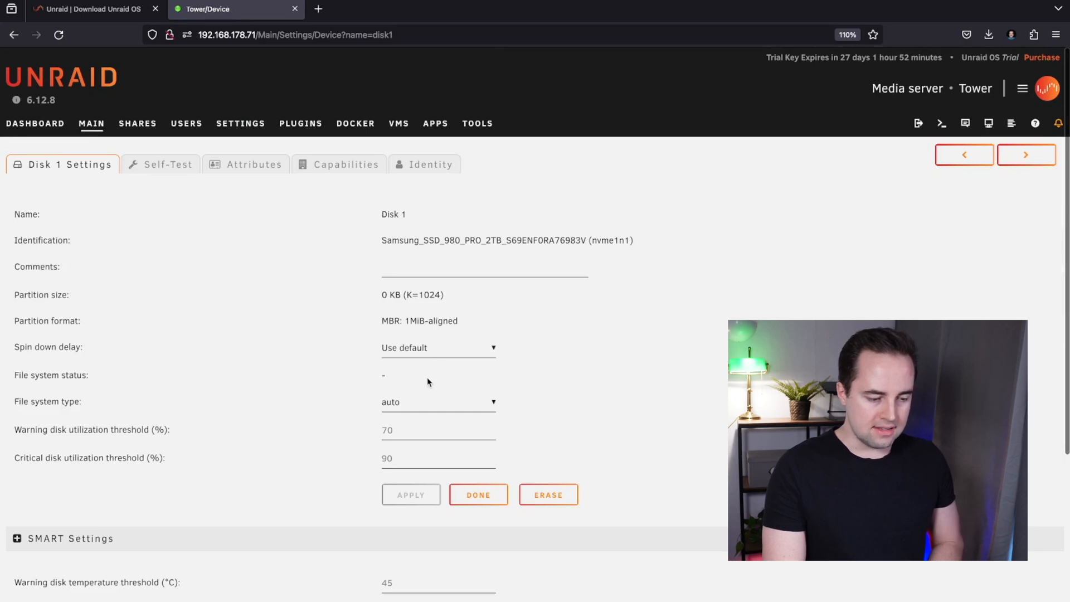
{"action": "left_click", "coordinate": [437, 401]}
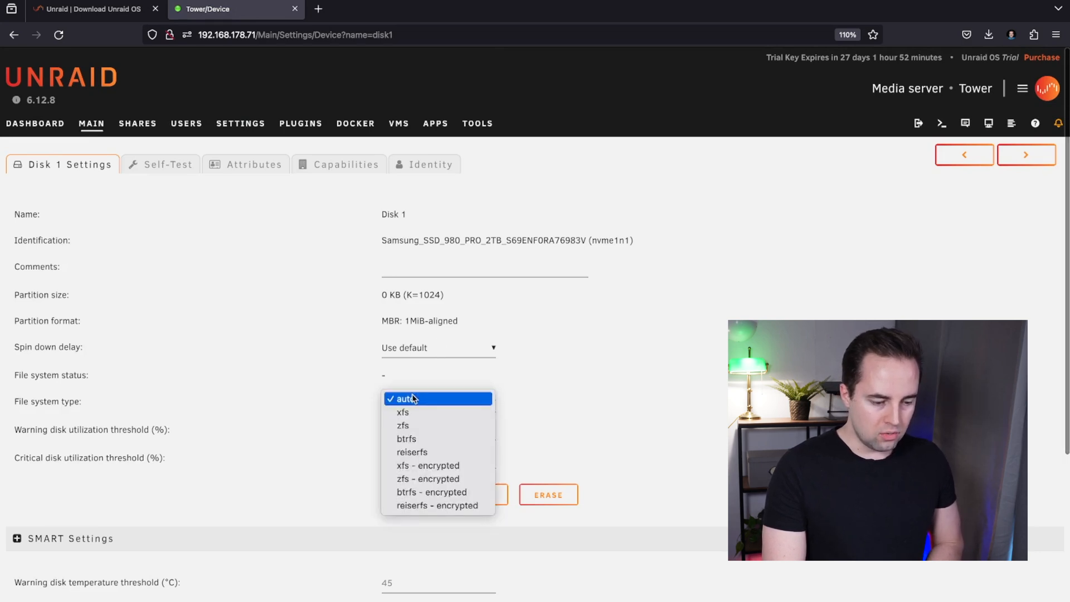
{"action": "left_click", "coordinate": [428, 478]}
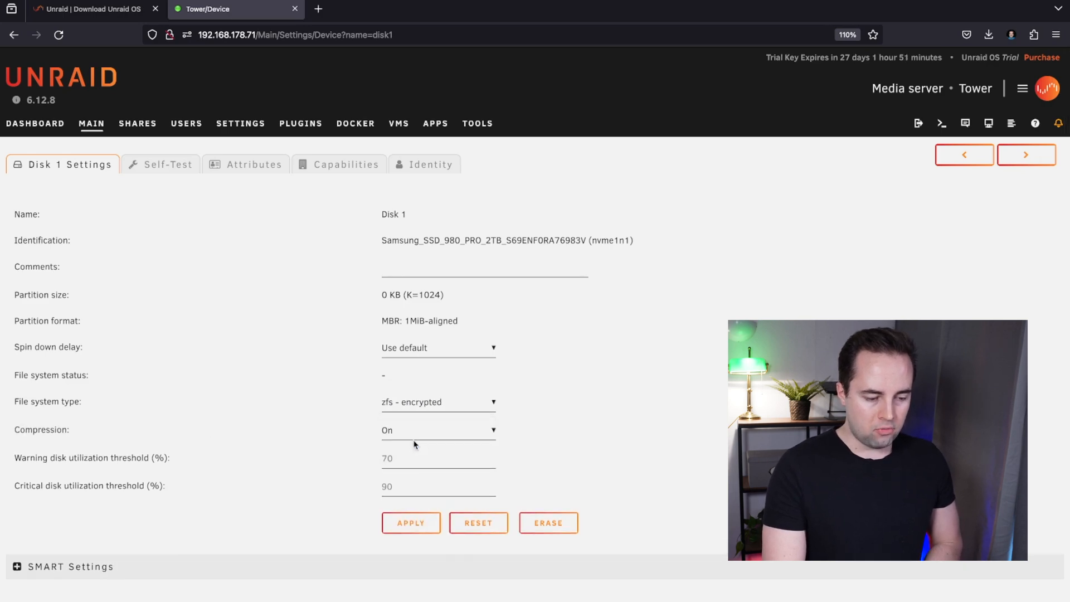
{"action": "left_click", "coordinate": [410, 523]}
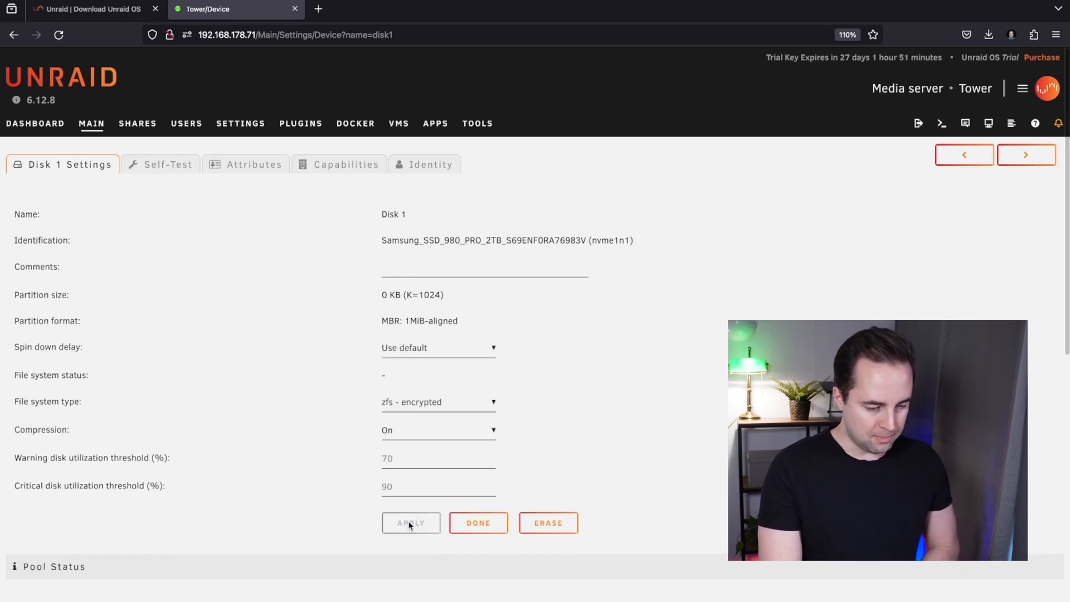
{"action": "left_click", "coordinate": [478, 522]}
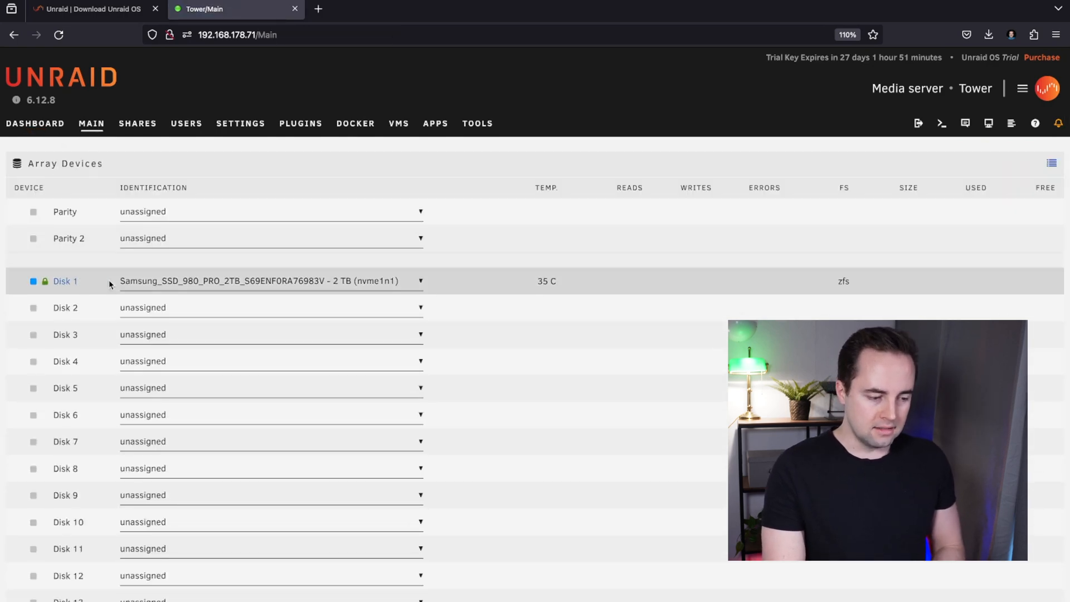
Enter the encryption passphrase under Array Operation and start the array
{"action": "scroll", "scroll_direction": "down", "scroll_amount": 3}
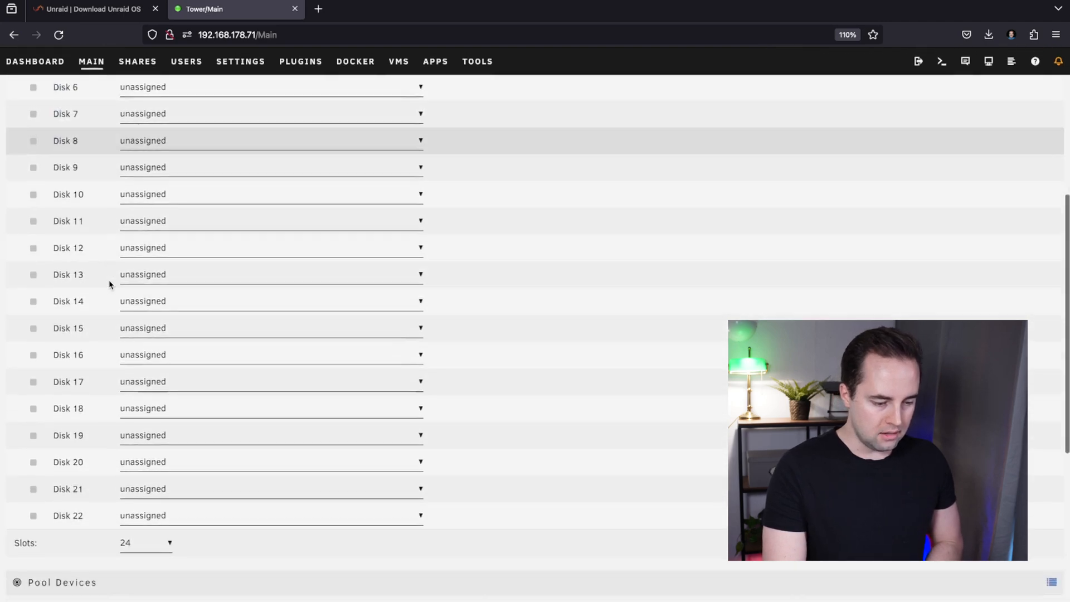
{"action": "scroll", "scroll_direction": "down", "scroll_amount": 3}
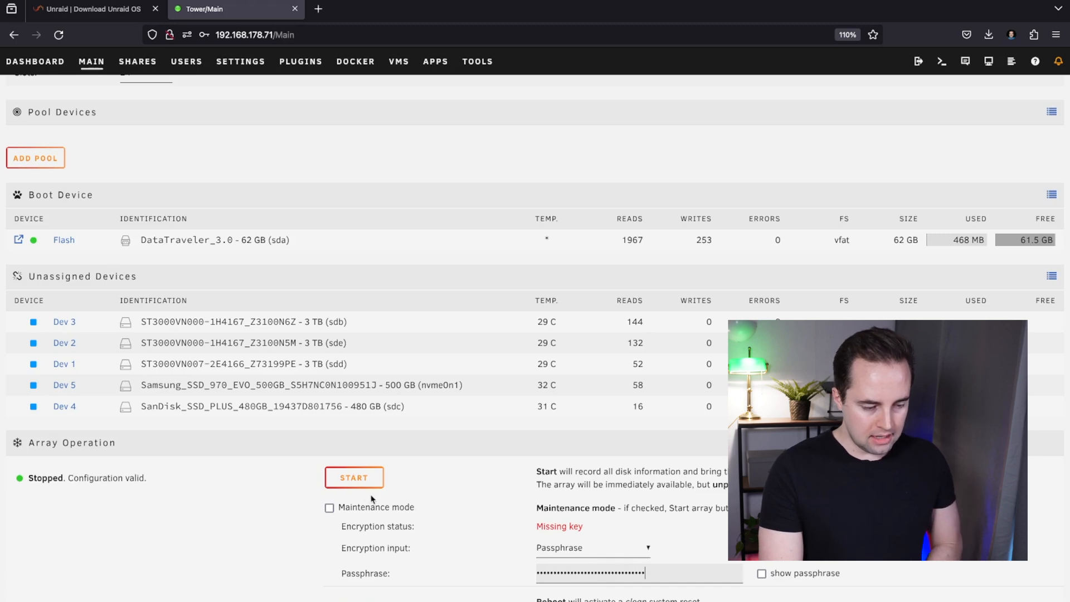
{"action": "left_click", "coordinate": [354, 478]}
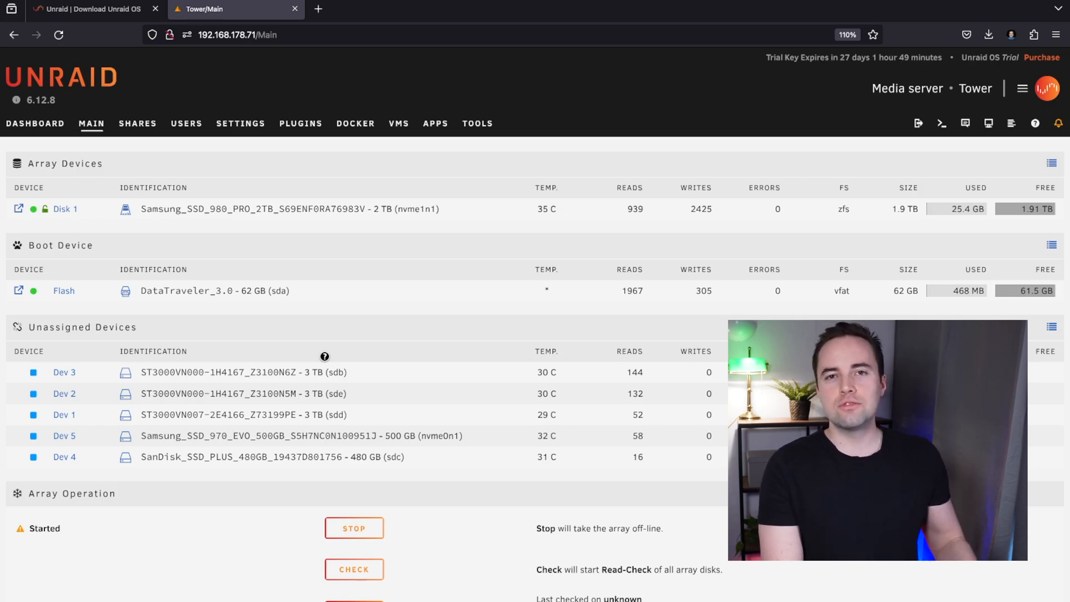
In Tools > System Devices, tick IOMMU groups 17 and 18 and bind them to VFIO at boot
{"action": "left_click", "coordinate": [477, 123]}
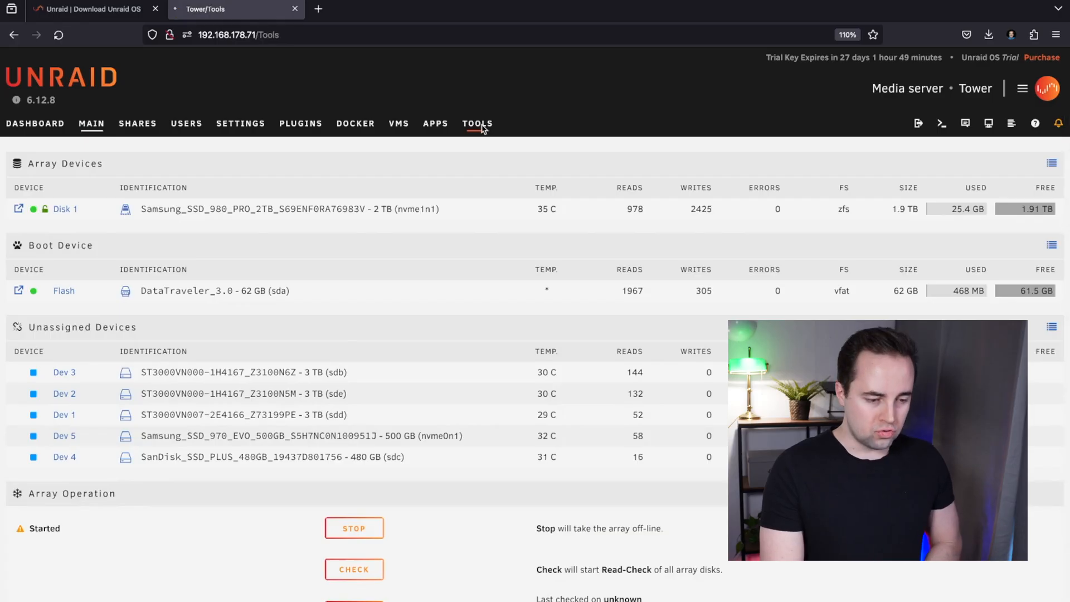
{"action": "left_click", "coordinate": [477, 124]}
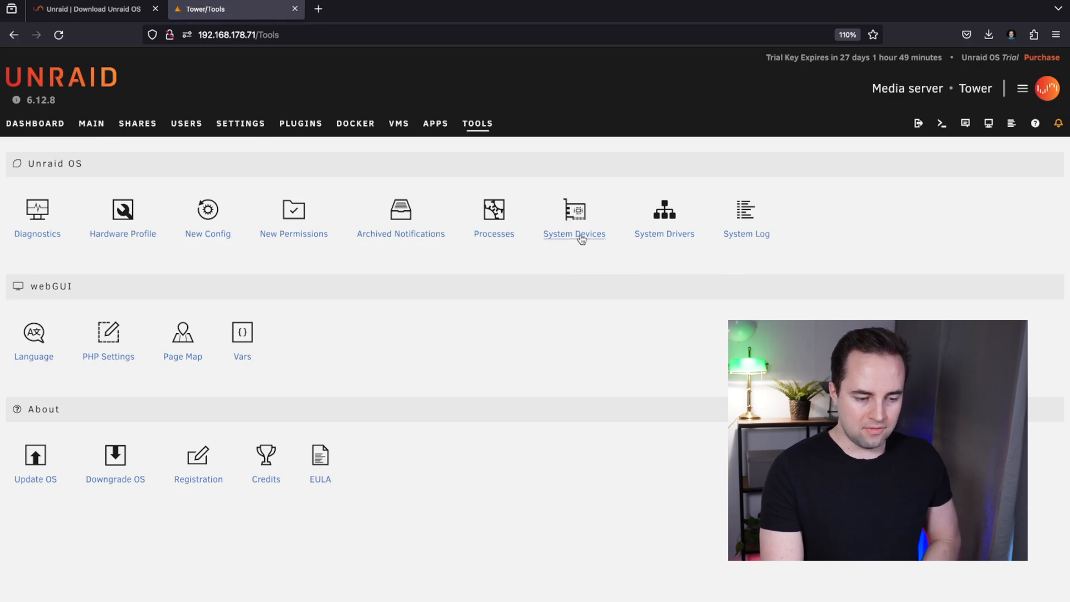
{"action": "left_click", "coordinate": [574, 233]}
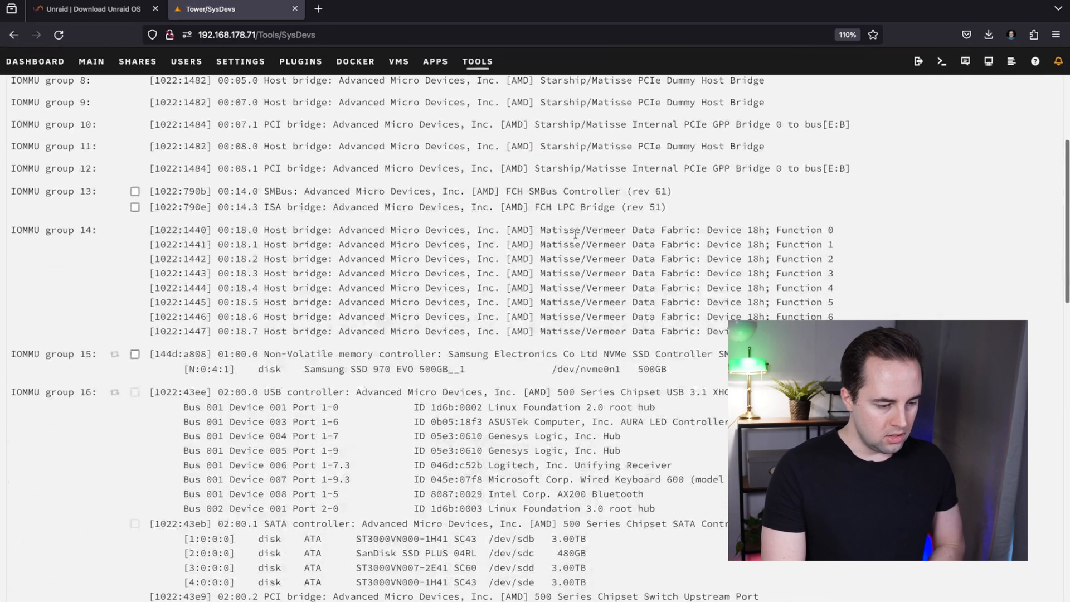
{"action": "scroll", "scroll_direction": "down", "scroll_amount": 3}
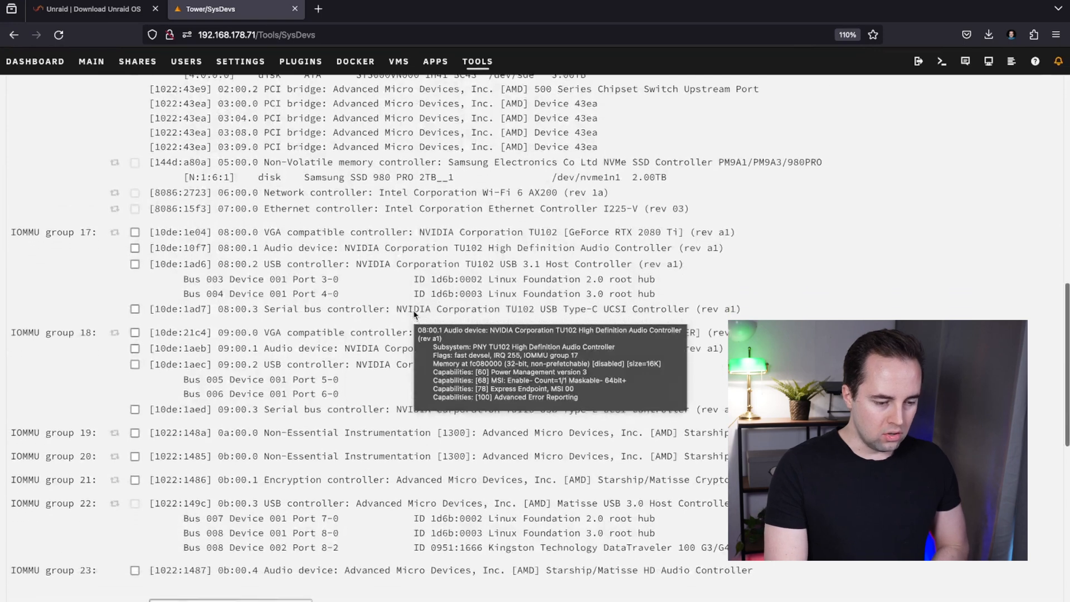
{"action": "mouse_move", "coordinate": [135, 232]}
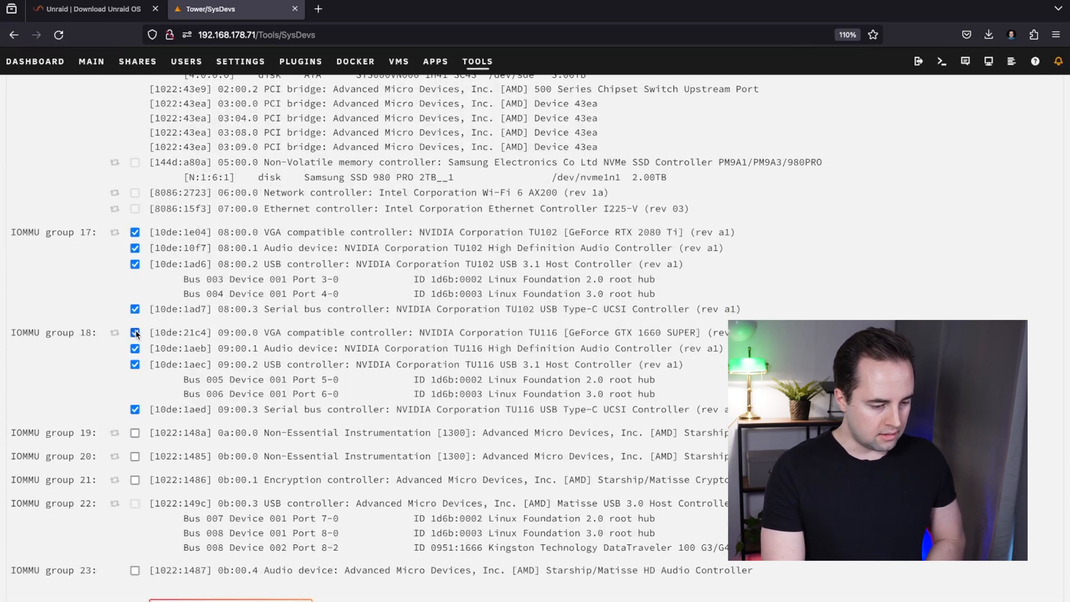
{"action": "scroll", "scroll_direction": "down", "scroll_amount": 3}
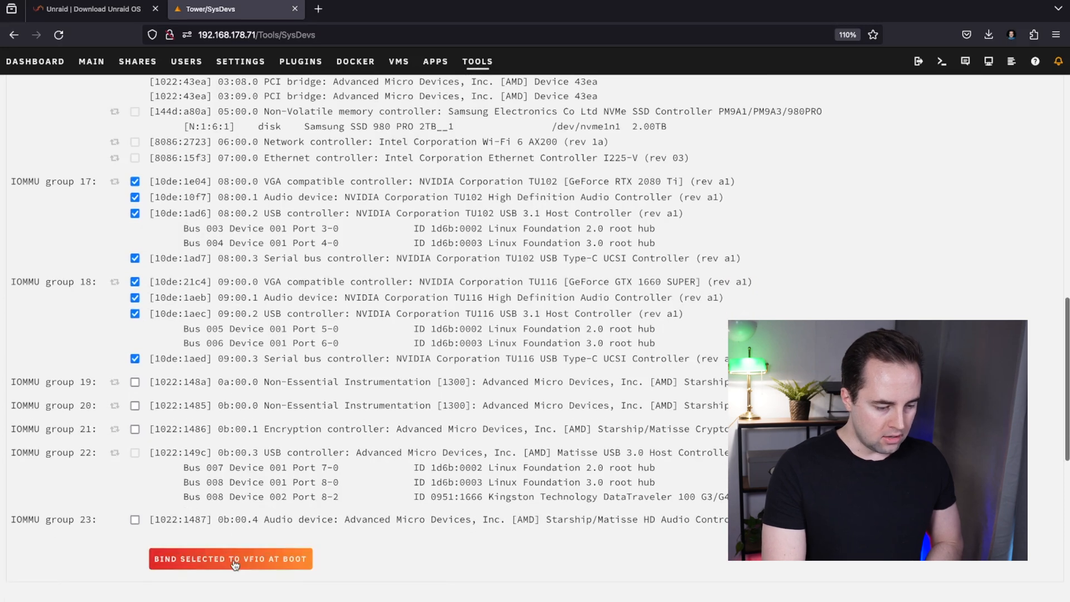
{"action": "left_click", "coordinate": [230, 558]}
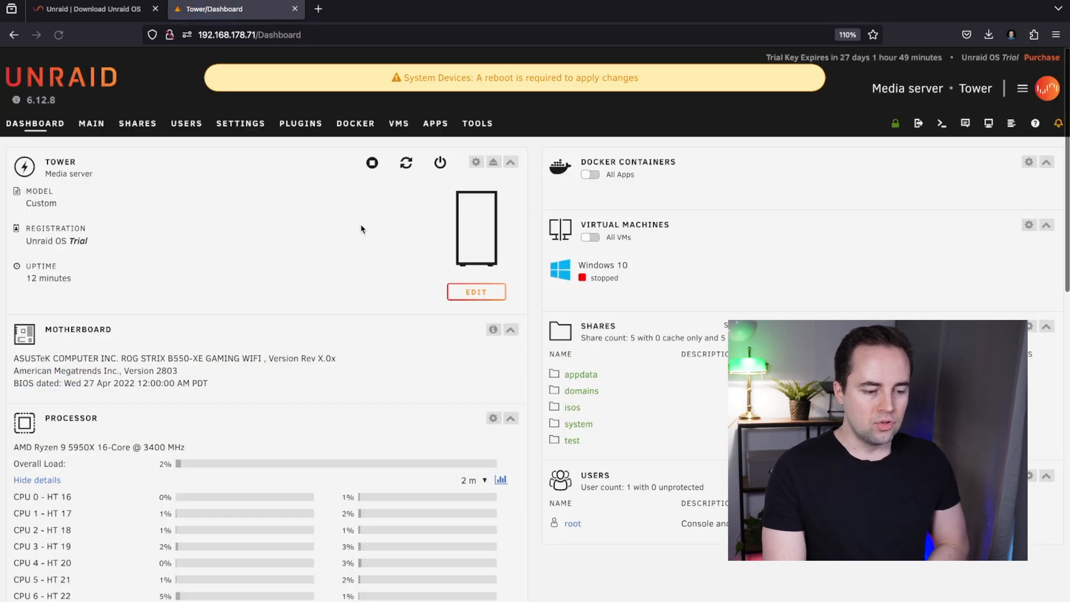
{"action": "mouse_move", "coordinate": [407, 161]}
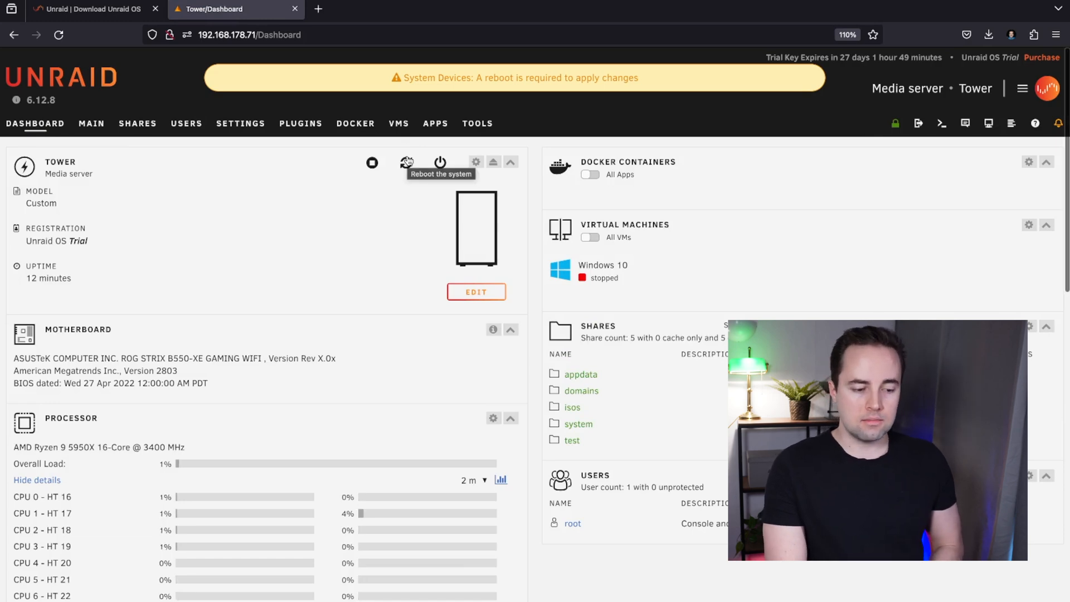
Reboot Tower to apply the device binding, sign back in, and view the user shares
{"action": "left_click", "coordinate": [406, 162]}
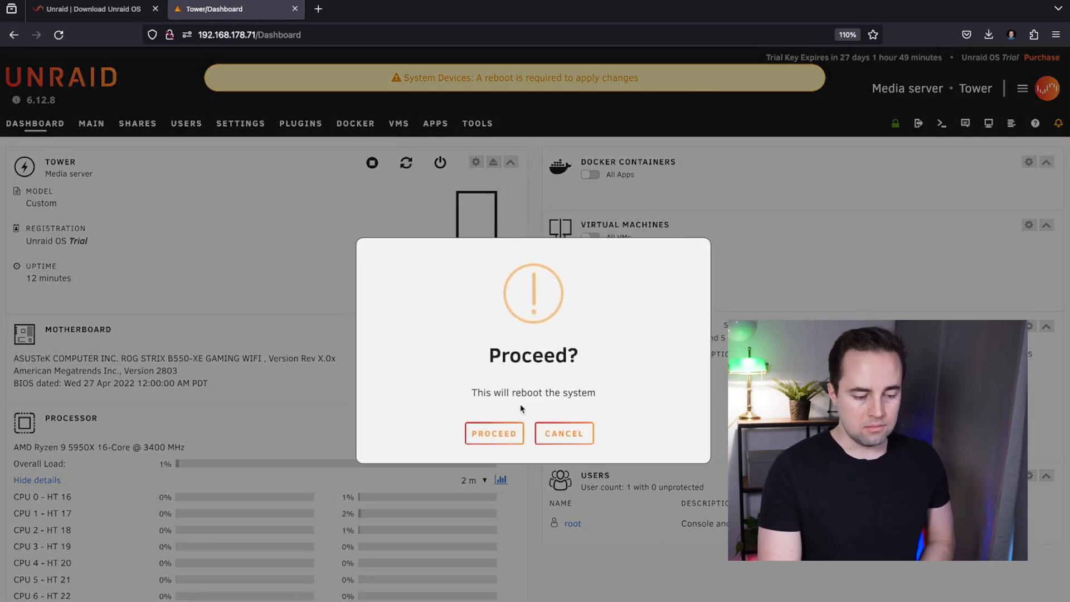
{"action": "left_click", "coordinate": [493, 434]}
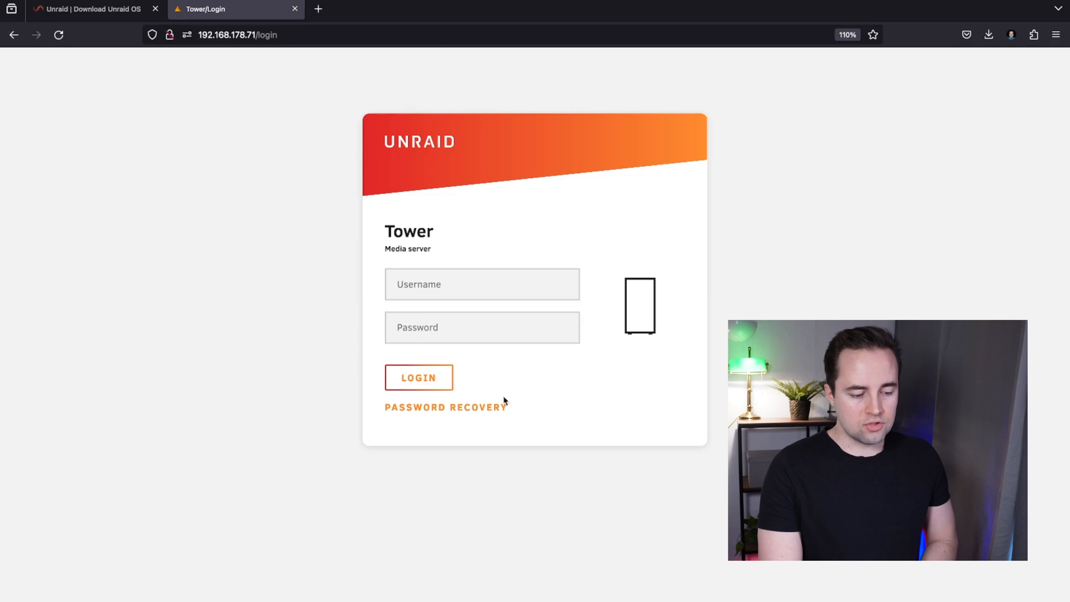
{"action": "left_click", "coordinate": [419, 377]}
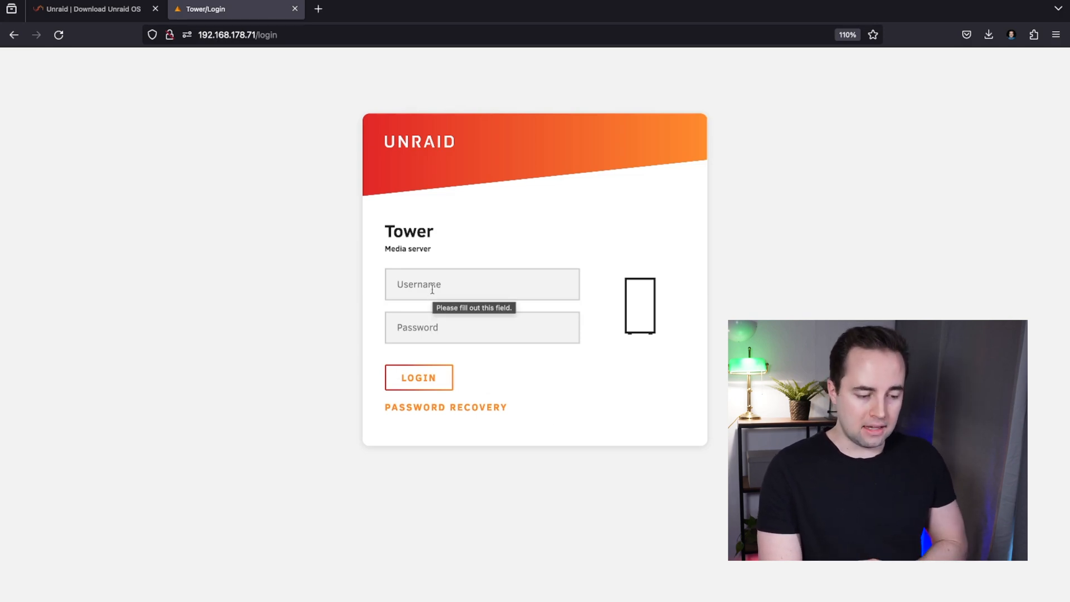
{"action": "left_click", "coordinate": [419, 378]}
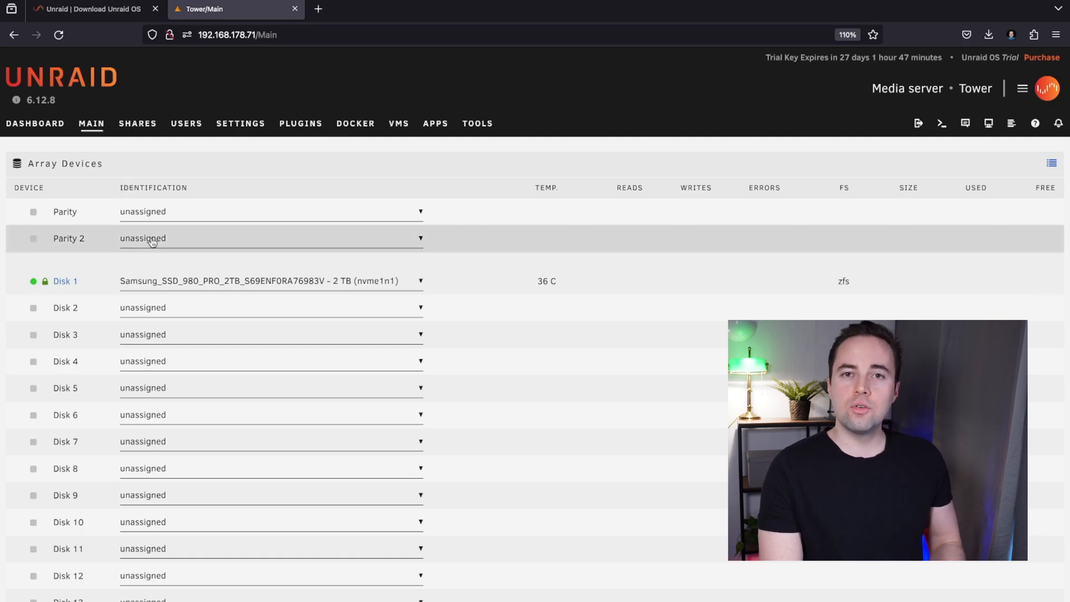
{"action": "scroll", "scroll_direction": "down", "scroll_amount": 3}
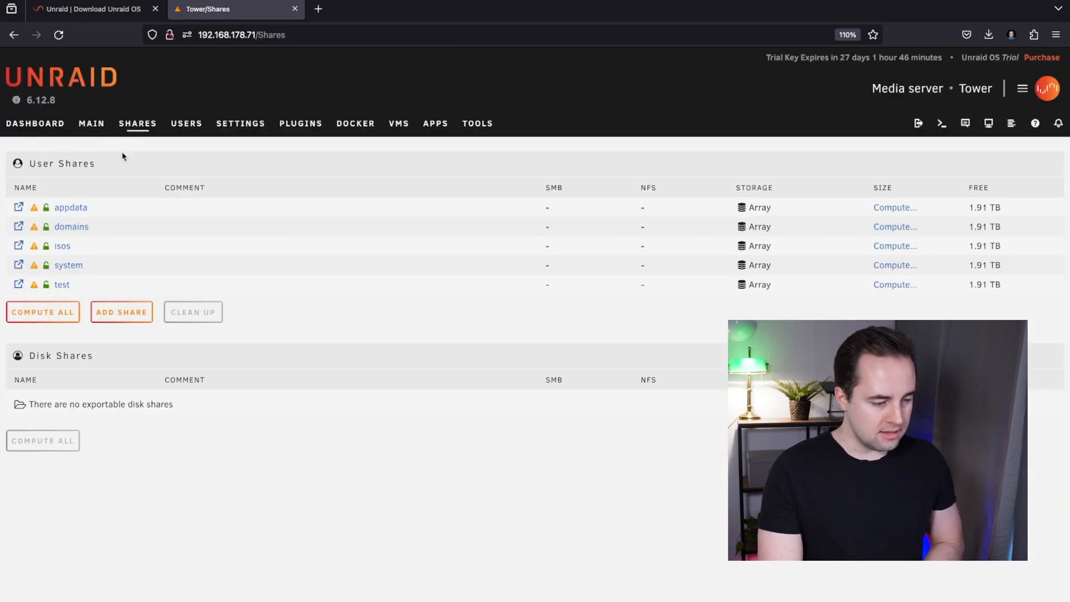
Export the isos share over SMB with a changed security level, then go to Users
{"action": "left_click", "coordinate": [62, 245]}
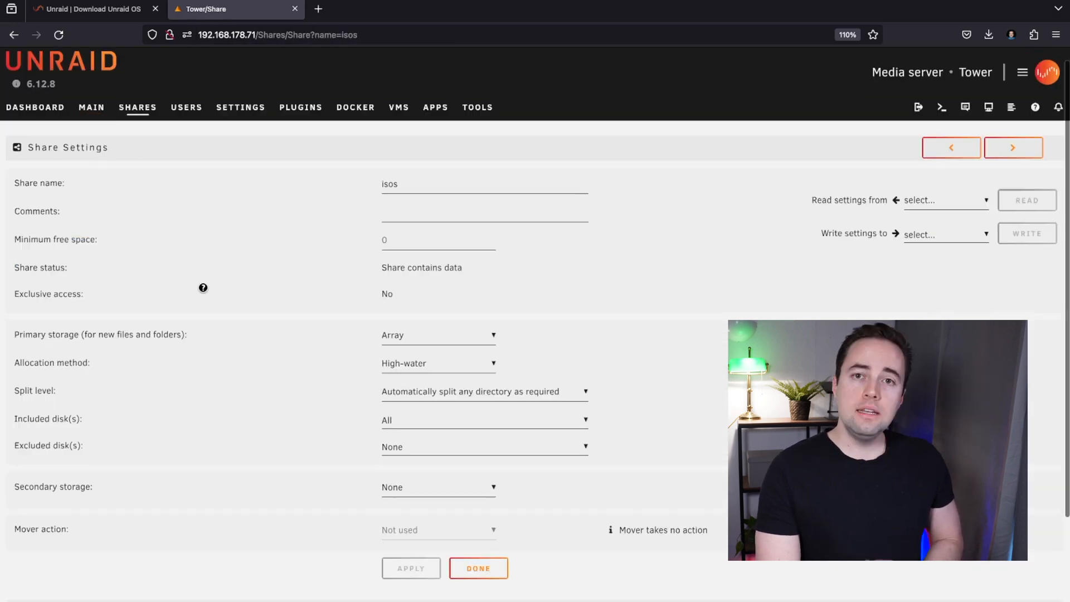
{"action": "scroll", "scroll_direction": "down", "scroll_amount": 3}
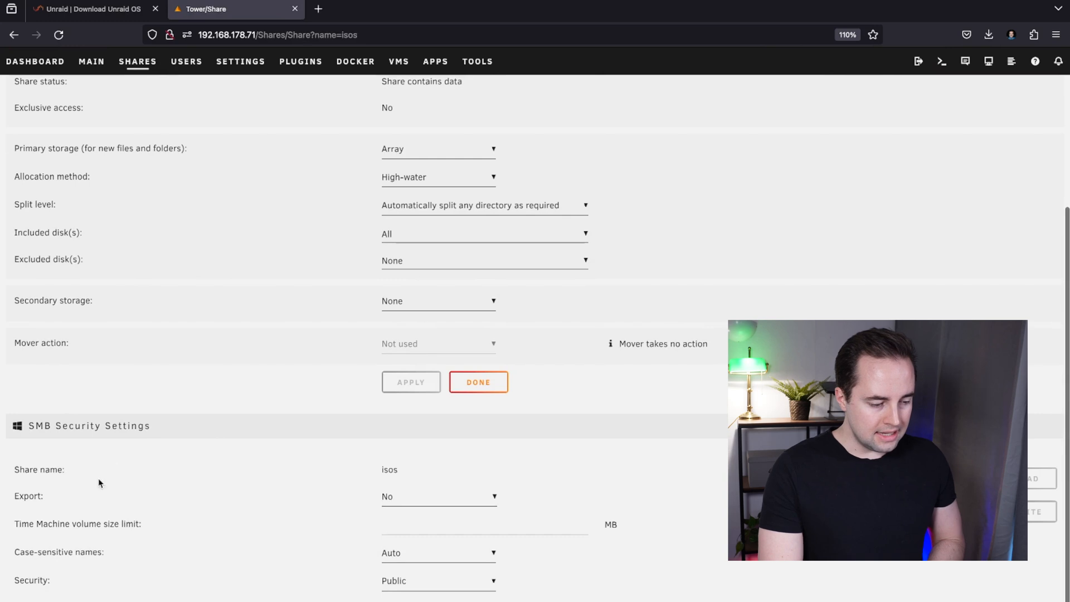
{"action": "mouse_move", "coordinate": [393, 499]}
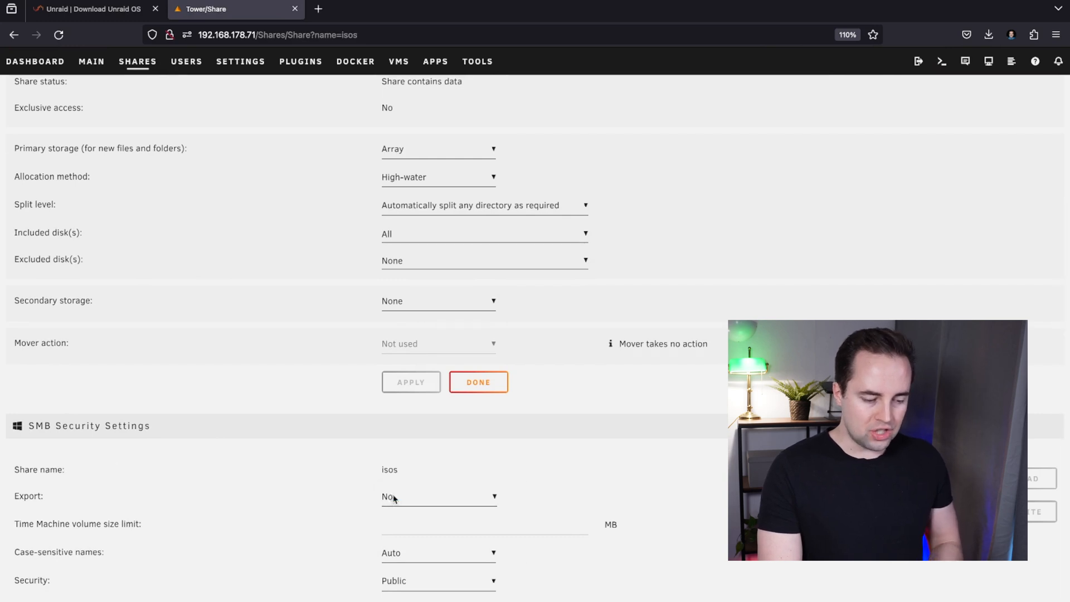
{"action": "left_click", "coordinate": [438, 496]}
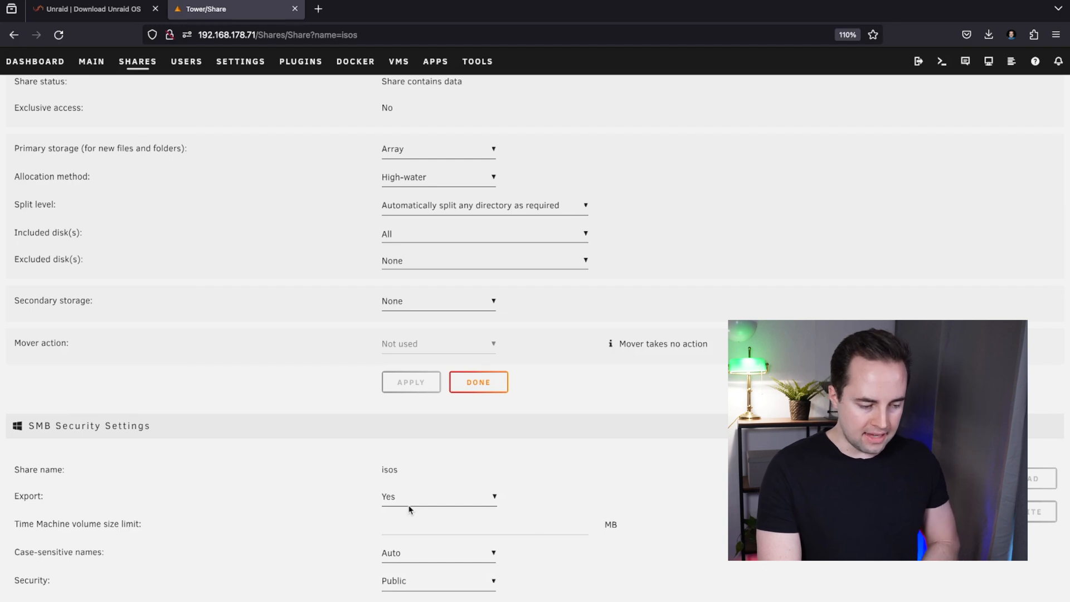
{"action": "left_click", "coordinate": [437, 580]}
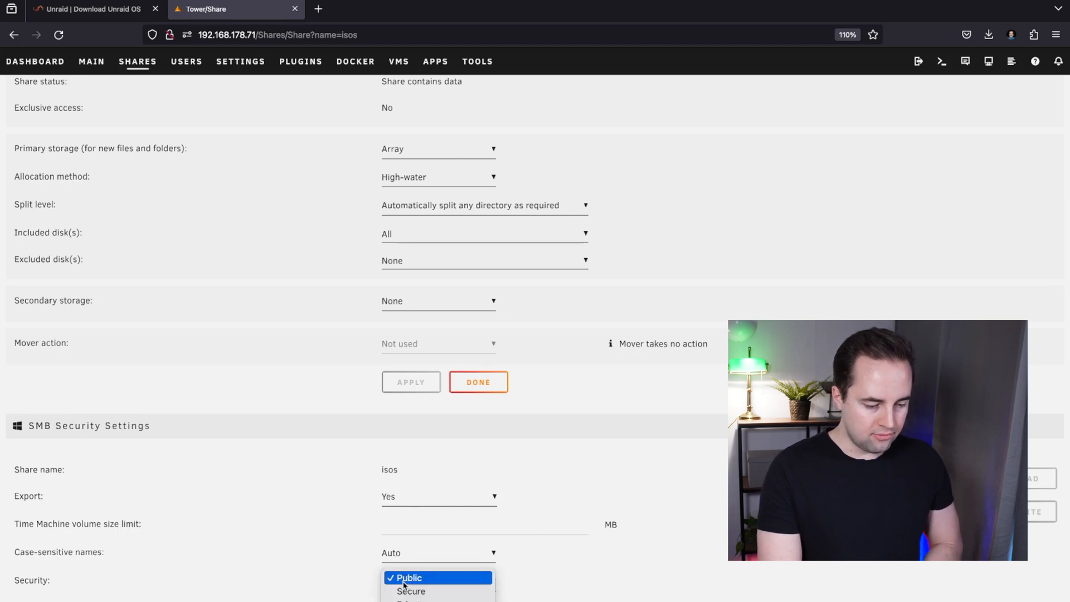
{"action": "left_click", "coordinate": [406, 578]}
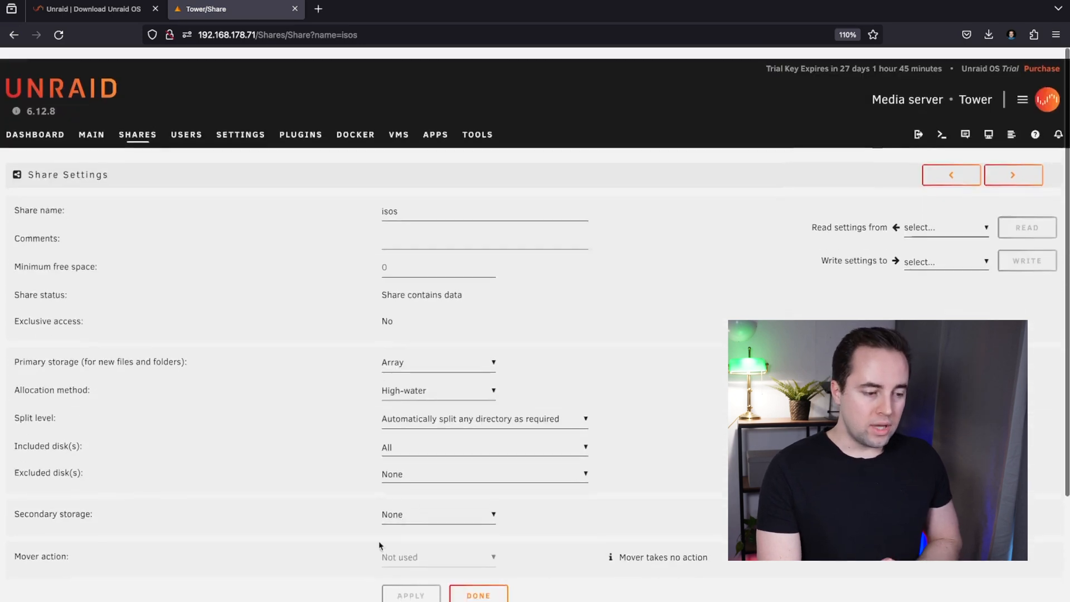
{"action": "left_click", "coordinate": [185, 134]}
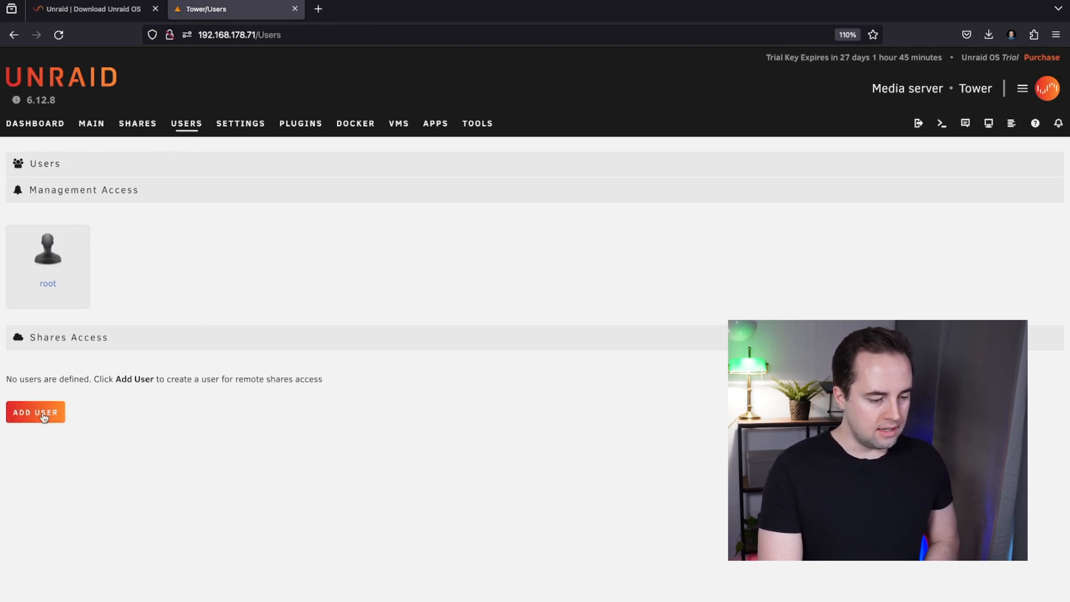
Add a new Unraid user account for accessing the shares
{"action": "left_click", "coordinate": [35, 412]}
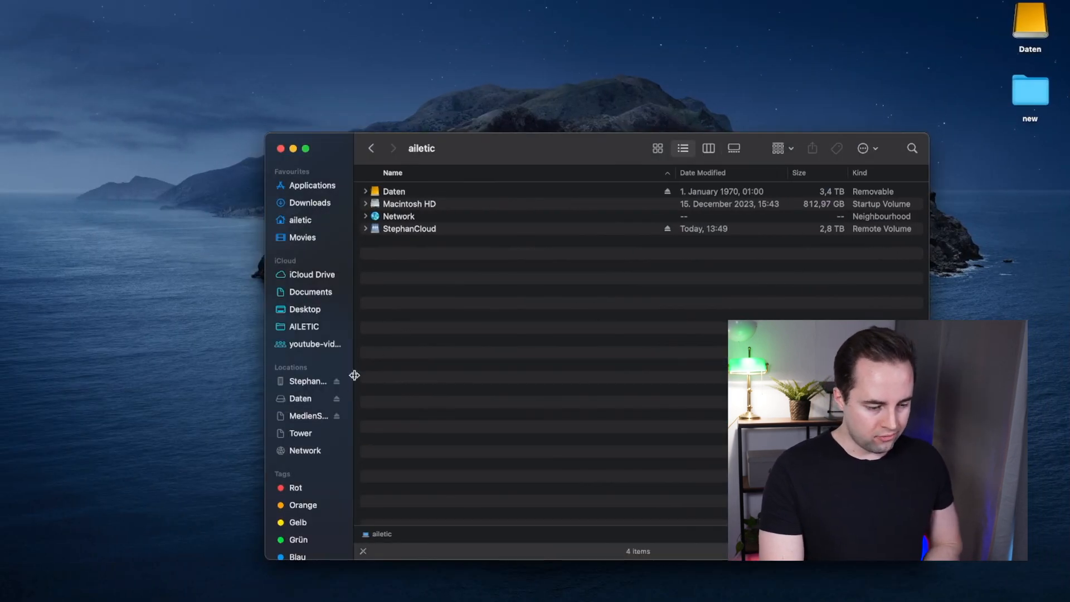
Connect to Tower in Finder as a registered user and open the isos share
{"action": "left_click", "coordinate": [300, 432]}
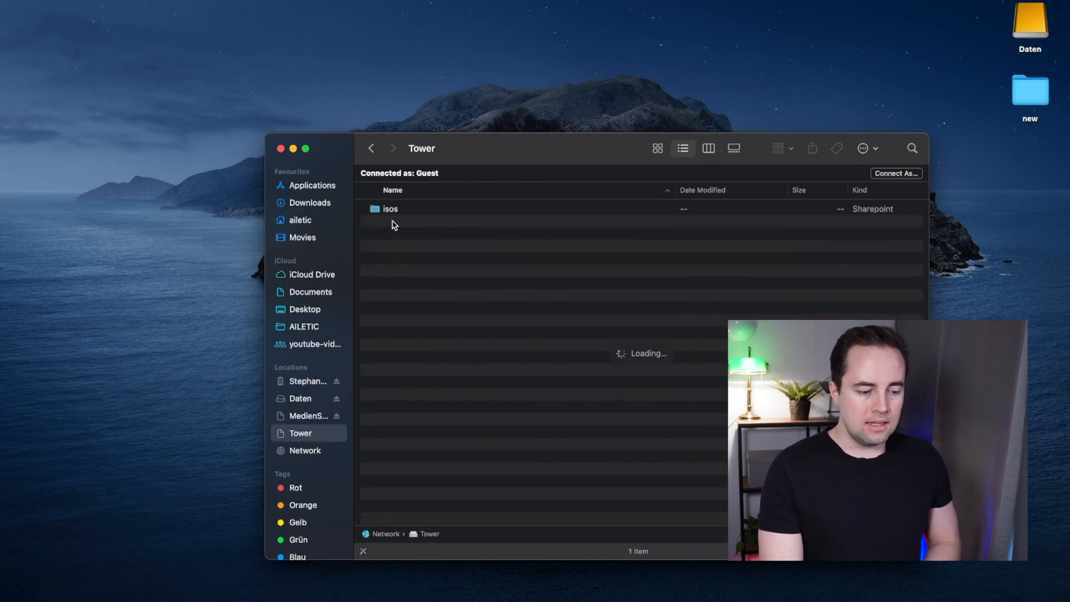
{"action": "left_click", "coordinate": [896, 172]}
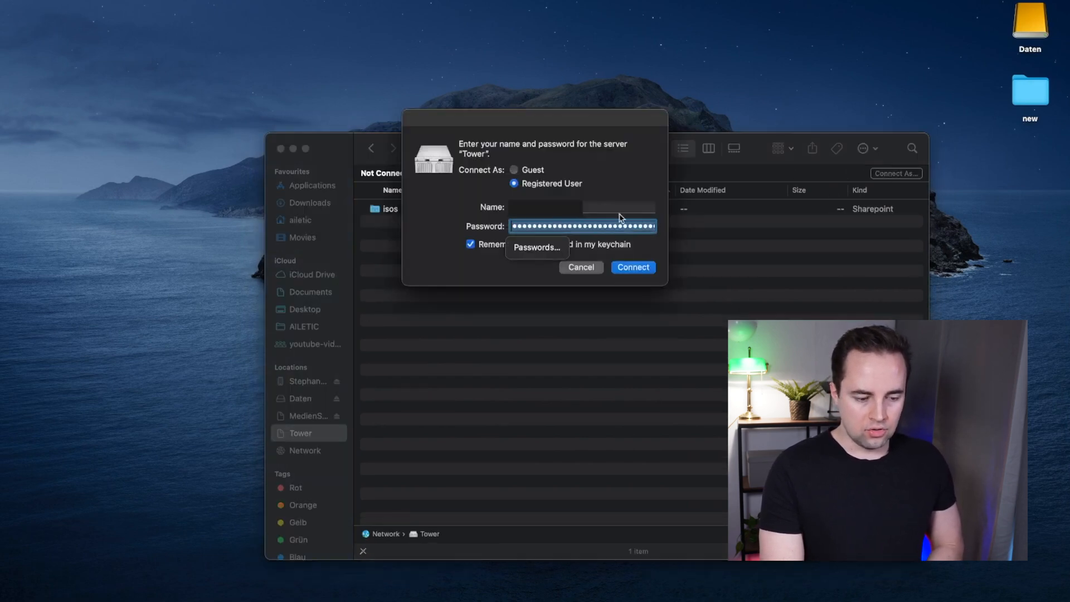
{"action": "left_click", "coordinate": [632, 267]}
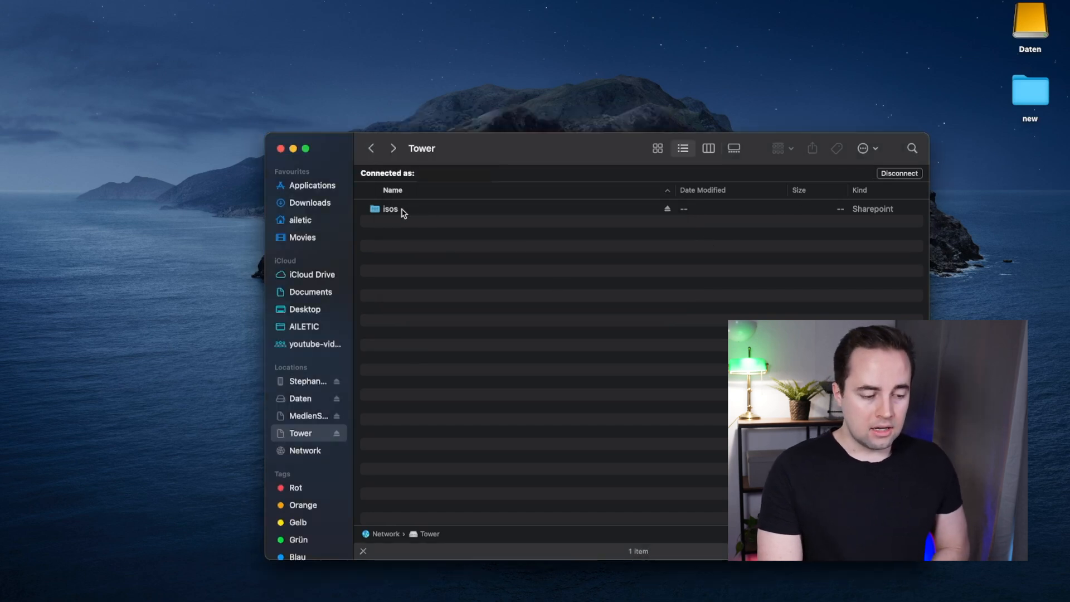
{"action": "double_click", "coordinate": [389, 209]}
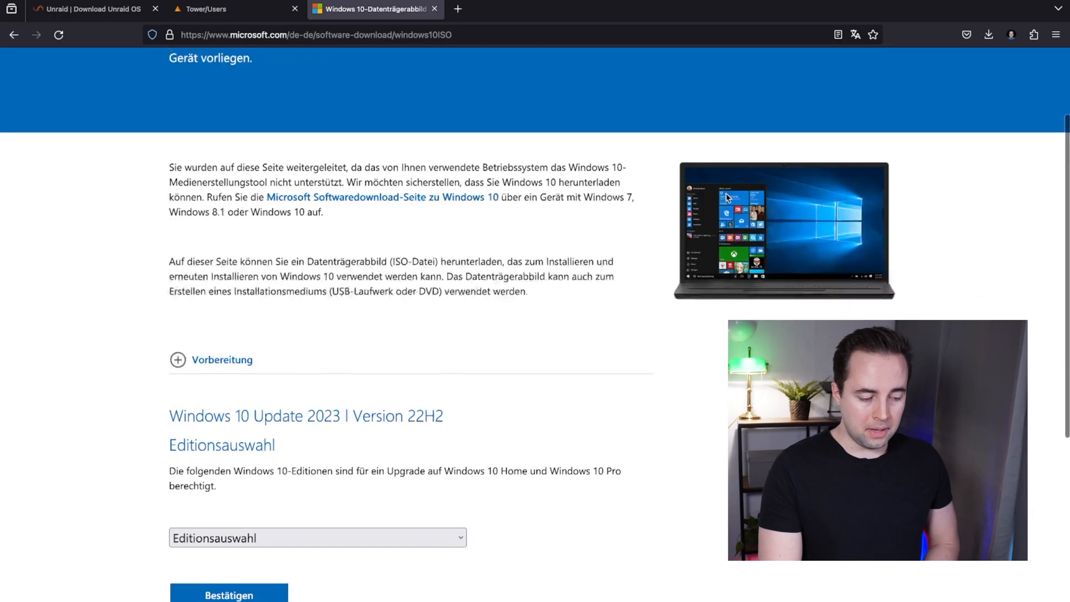
Select the Windows 10 multi-edition ISO and choose English (international) as language
{"action": "left_click", "coordinate": [316, 513]}
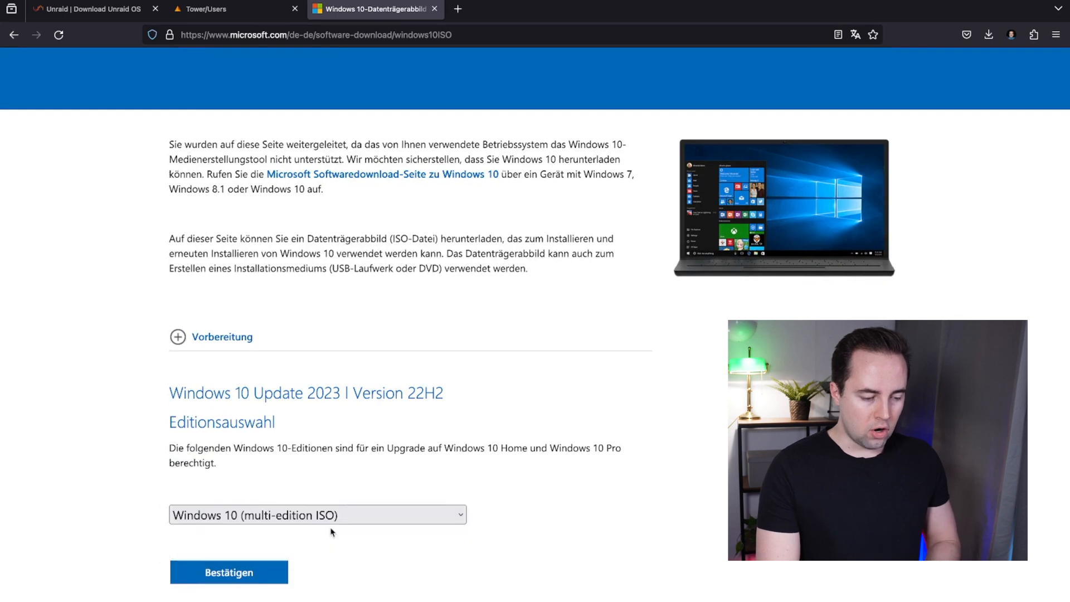
{"action": "scroll", "scroll_direction": "down", "scroll_amount": 3}
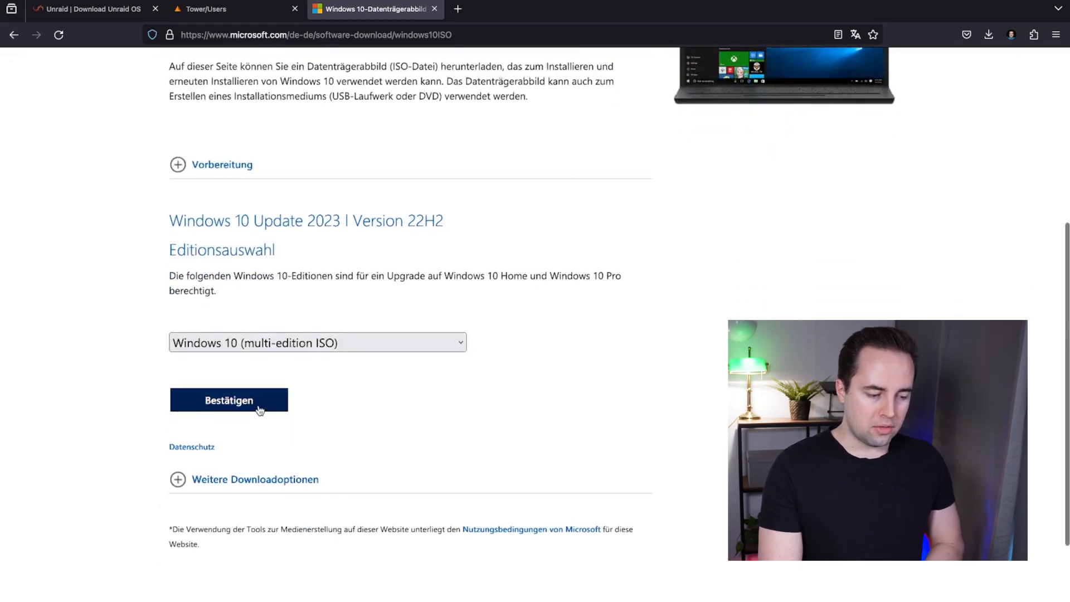
{"action": "left_click", "coordinate": [228, 400]}
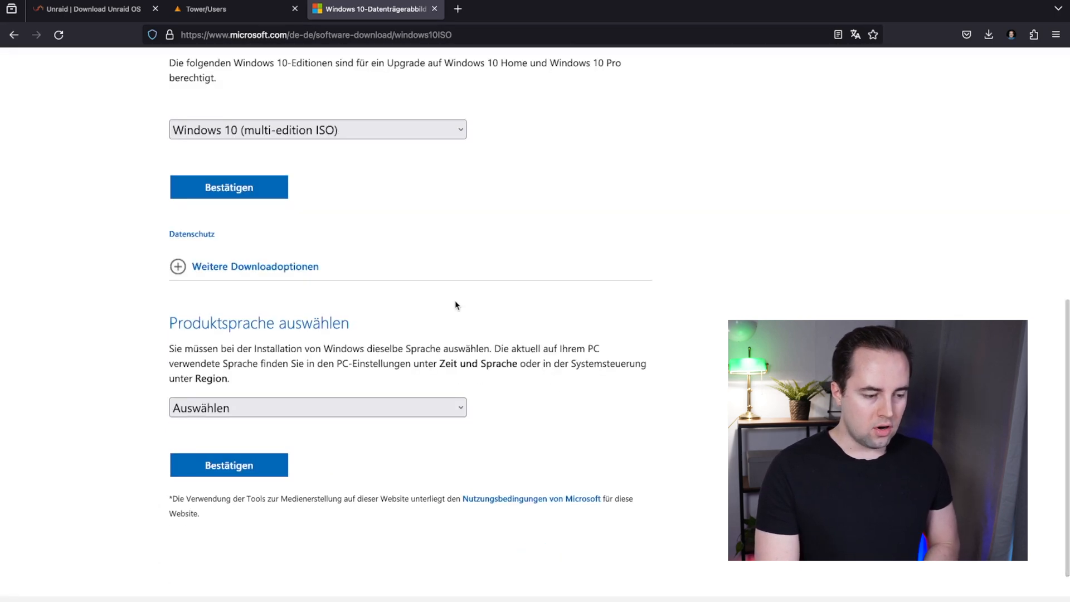
{"action": "left_click", "coordinate": [316, 407]}
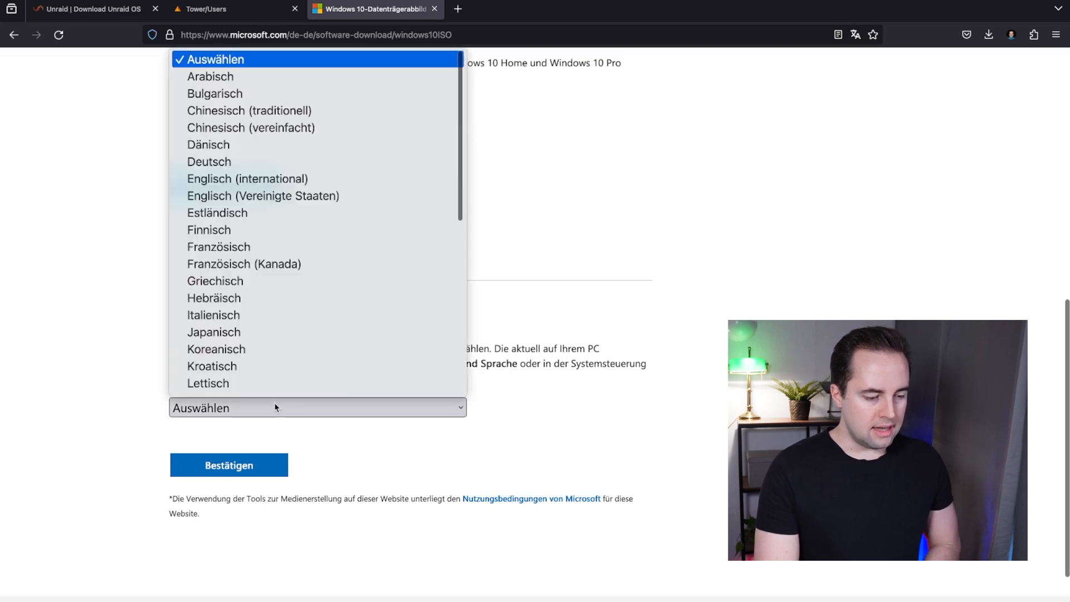
{"action": "mouse_move", "coordinate": [247, 178]}
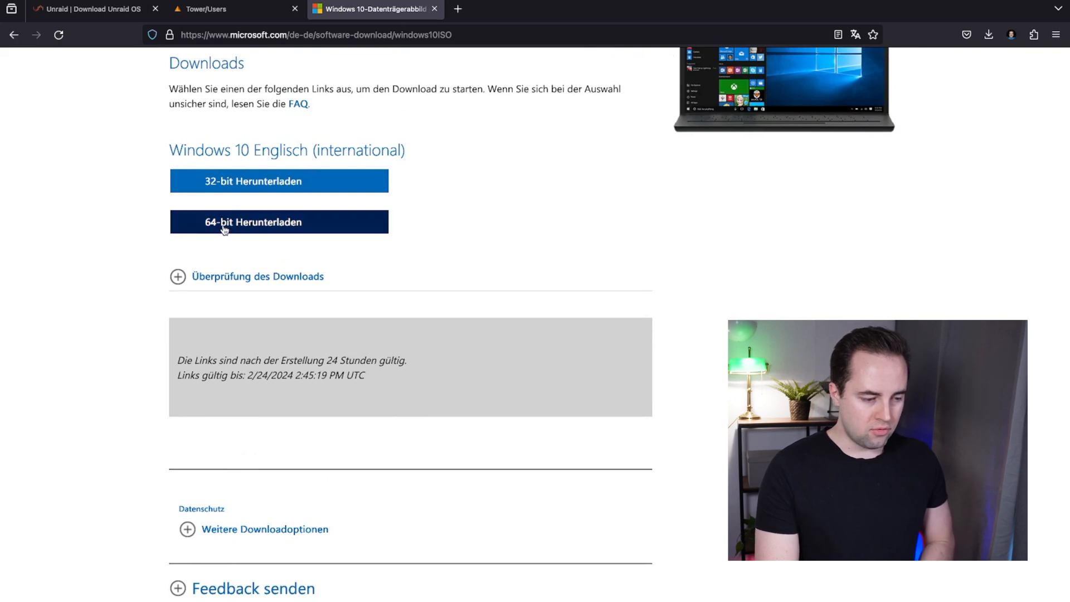
Download the 64-bit Windows 10 ISO, saving it to the server share
{"action": "left_click", "coordinate": [278, 221]}
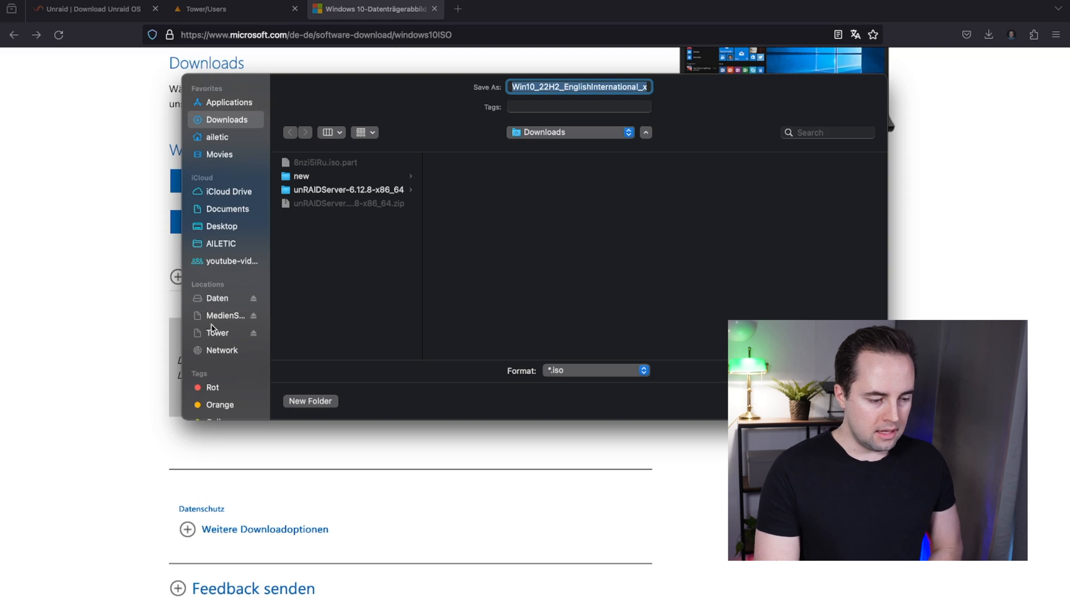
{"action": "left_click", "coordinate": [218, 332]}
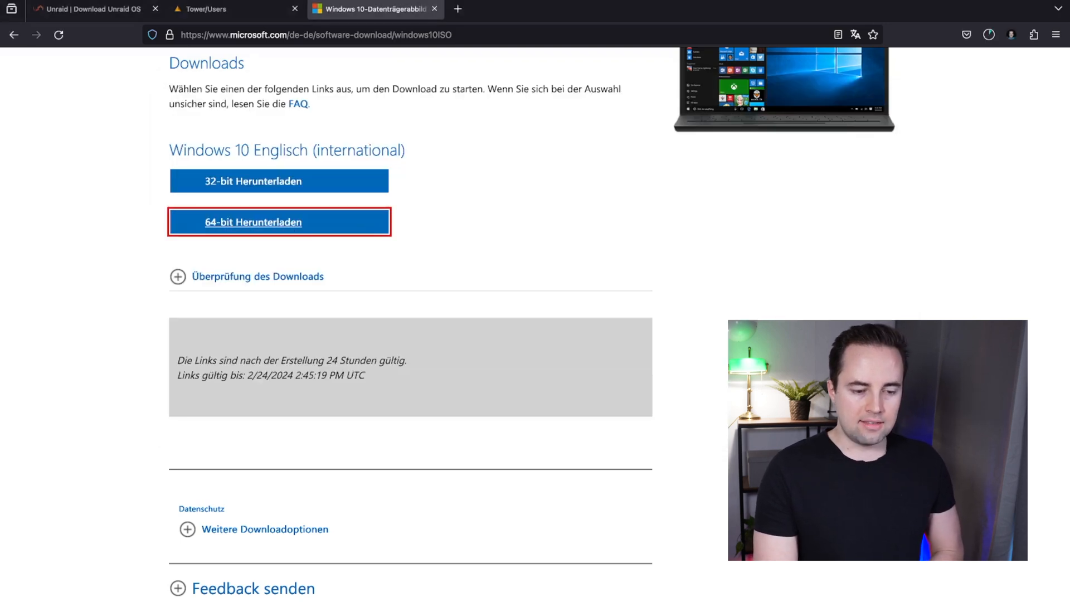
{"action": "left_click", "coordinate": [278, 222]}
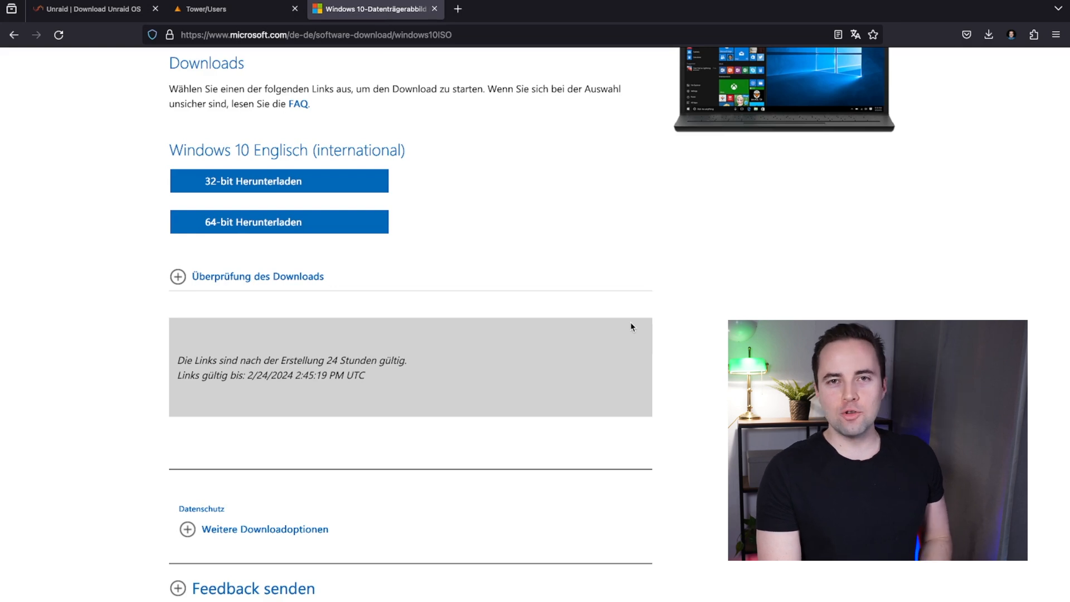
{"action": "left_click", "coordinate": [231, 9]}
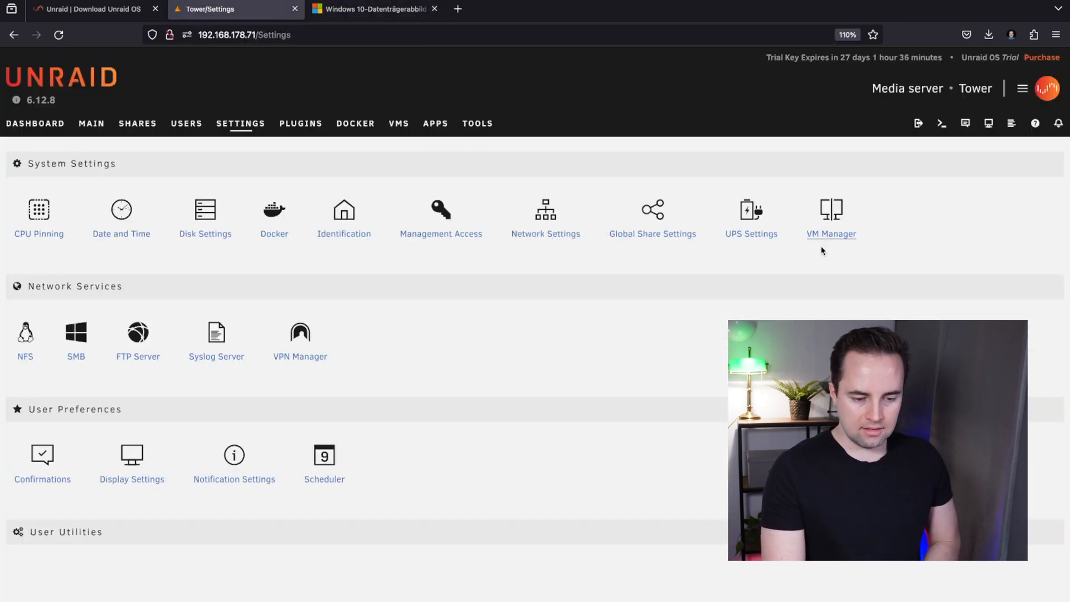
Choose virtio-win-0.1.240-1.iso as the default Windows VirtIO driver ISO in VM Manager
{"action": "left_click", "coordinate": [830, 215]}
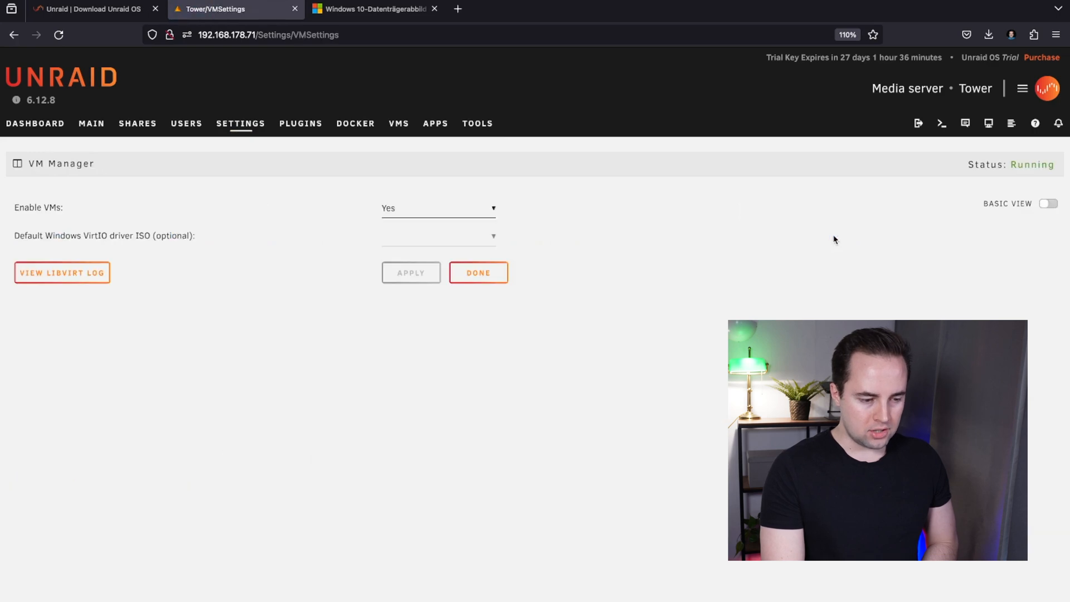
{"action": "left_click", "coordinate": [437, 237]}
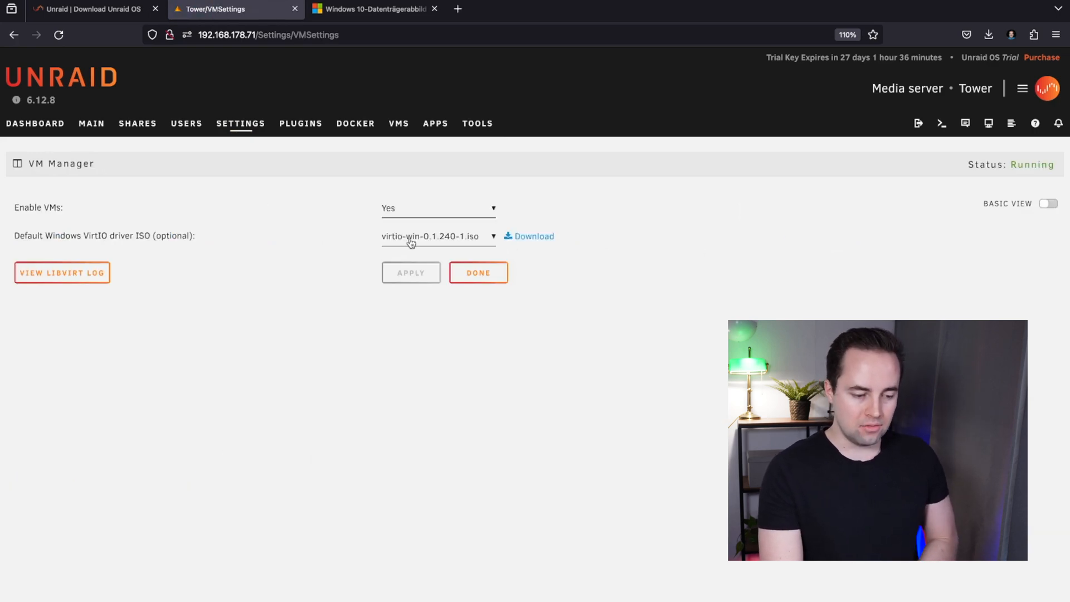
{"action": "left_click", "coordinate": [532, 236]}
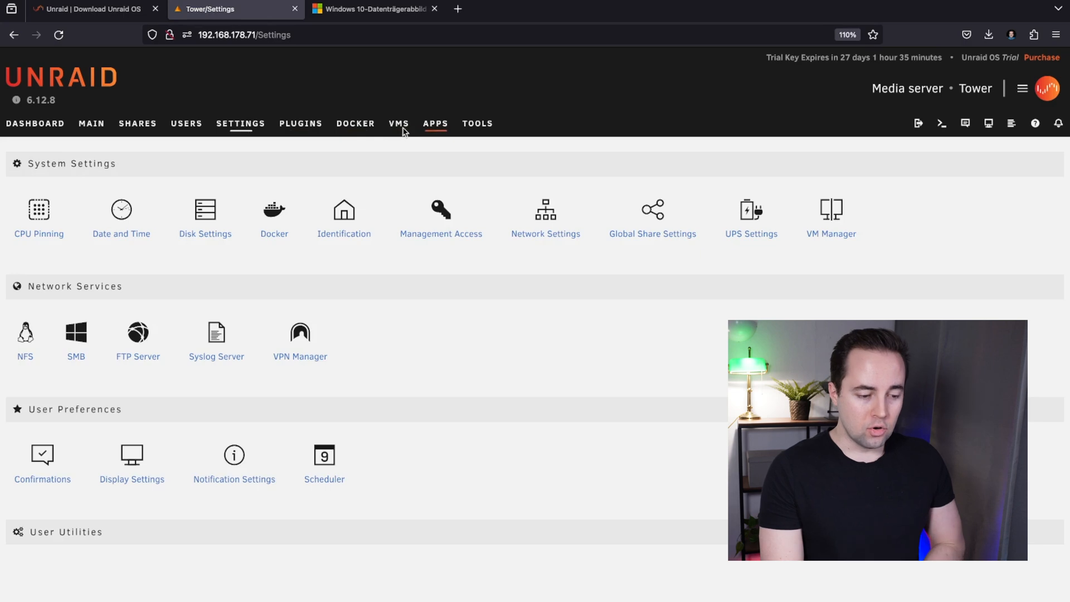
Add a VM from the Windows 10 template and assign CPU cores 0–3
{"action": "left_click", "coordinate": [399, 123]}
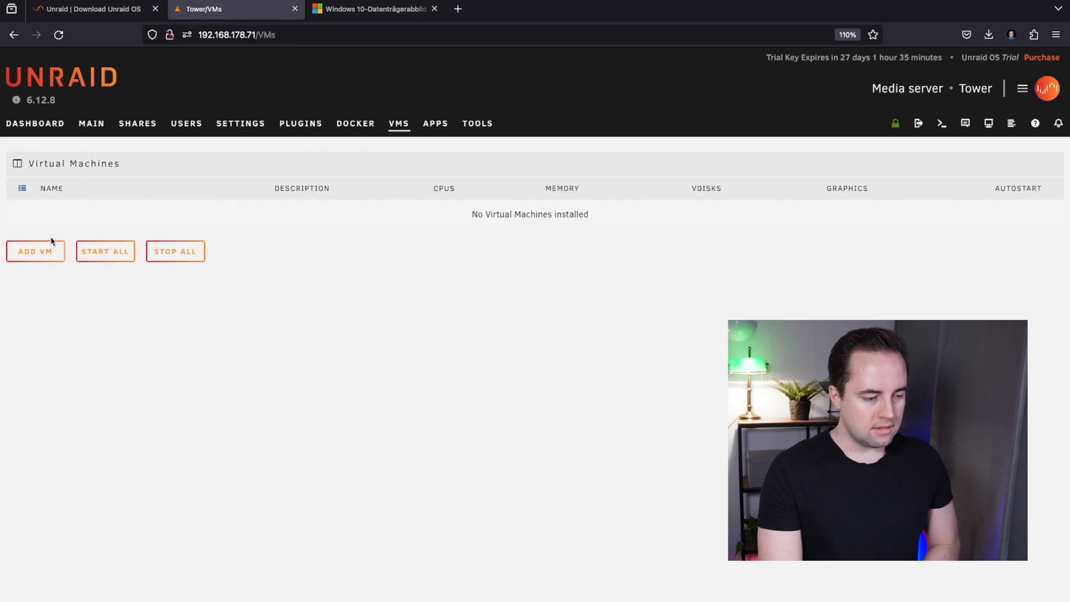
{"action": "left_click", "coordinate": [36, 251]}
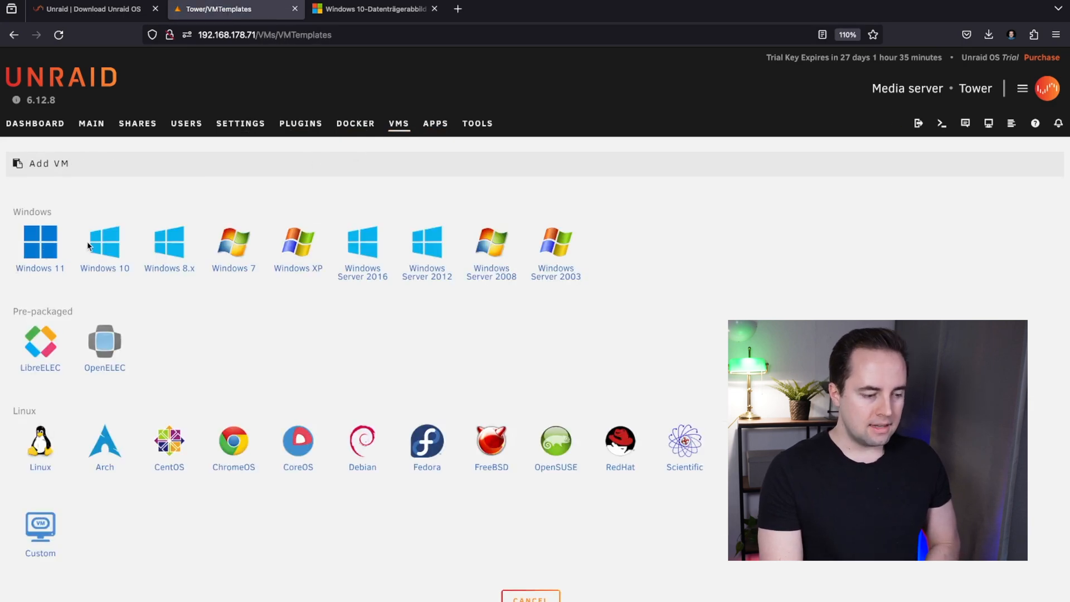
{"action": "left_click", "coordinate": [104, 240]}
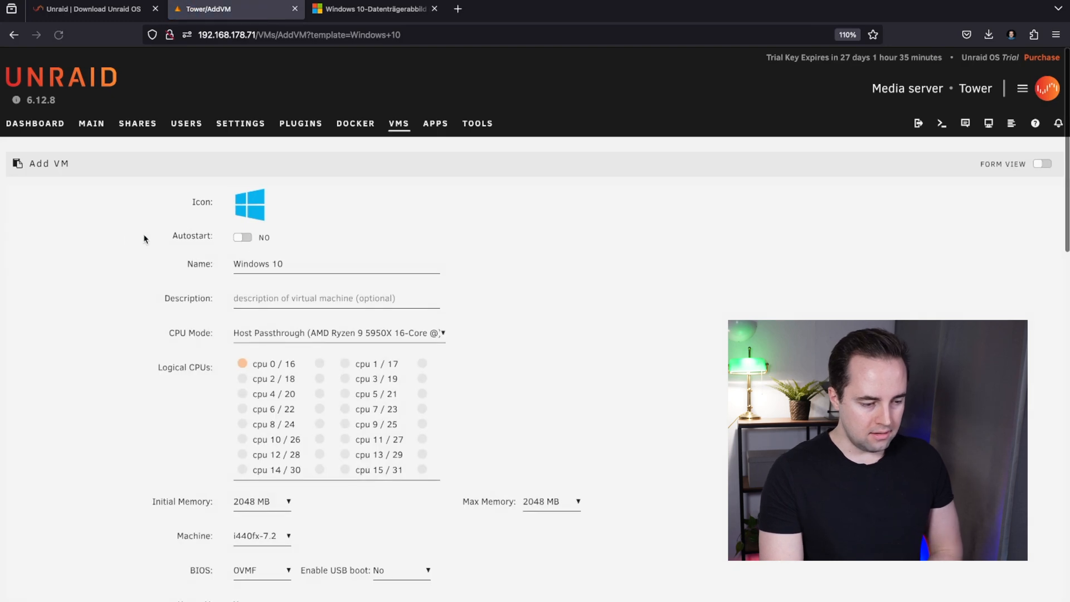
{"action": "scroll", "scroll_direction": "down", "scroll_amount": 3}
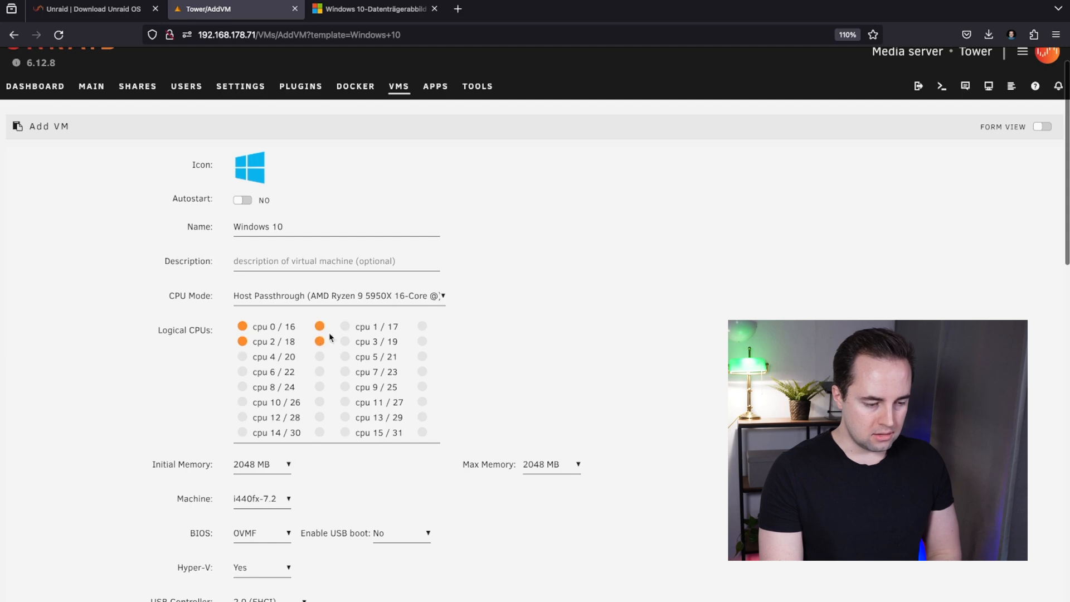
{"action": "left_click", "coordinate": [319, 333]}
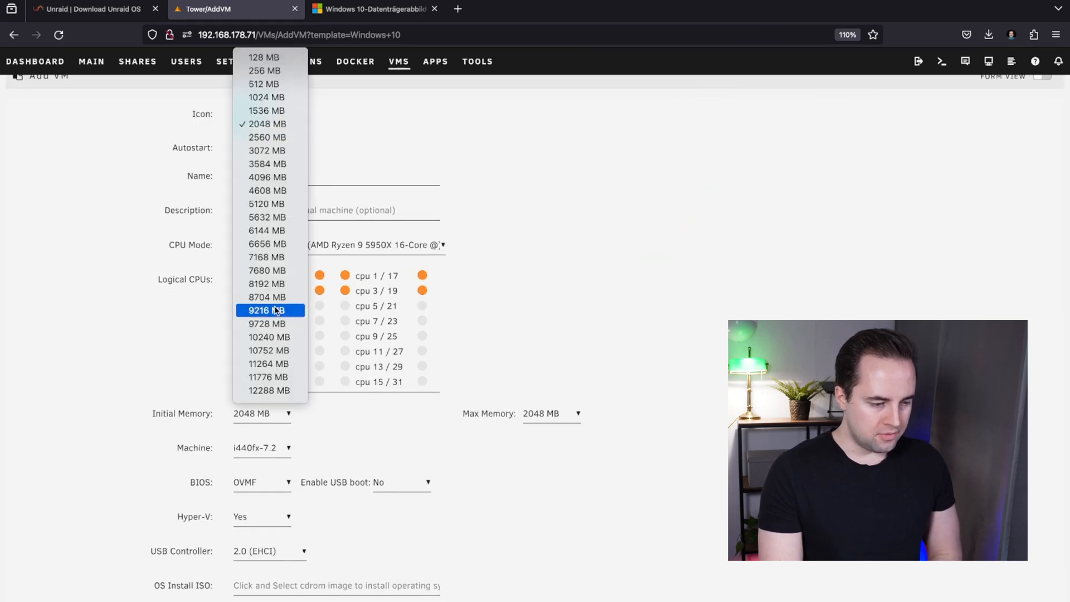
Turn Hyper-V off and set the USB controller to 3.0 (qemu XHCI)
{"action": "scroll", "scroll_direction": "down", "scroll_amount": 3}
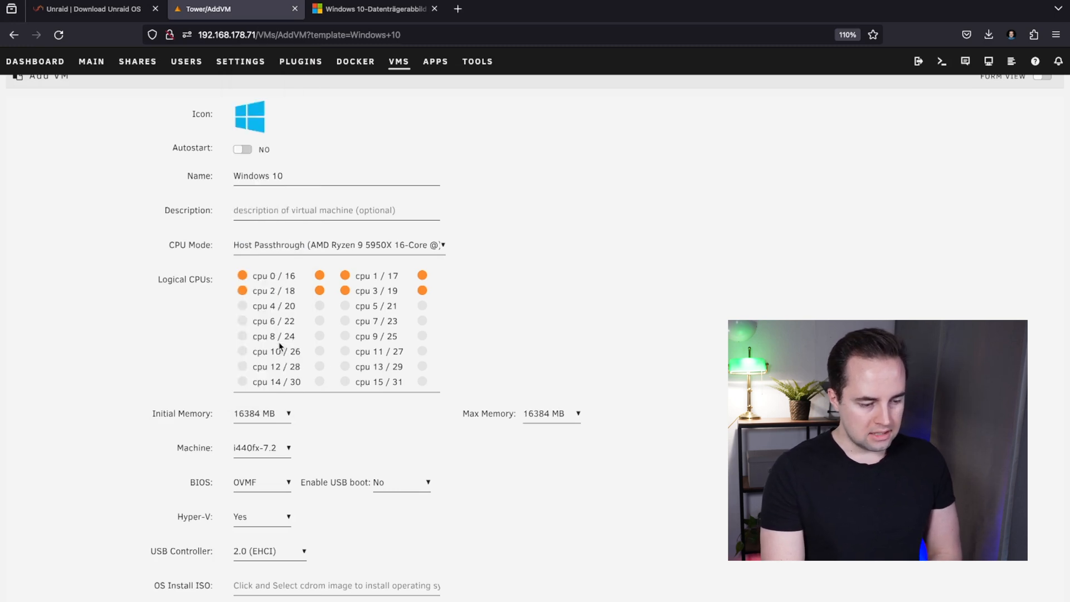
{"action": "scroll", "scroll_direction": "down", "scroll_amount": 3}
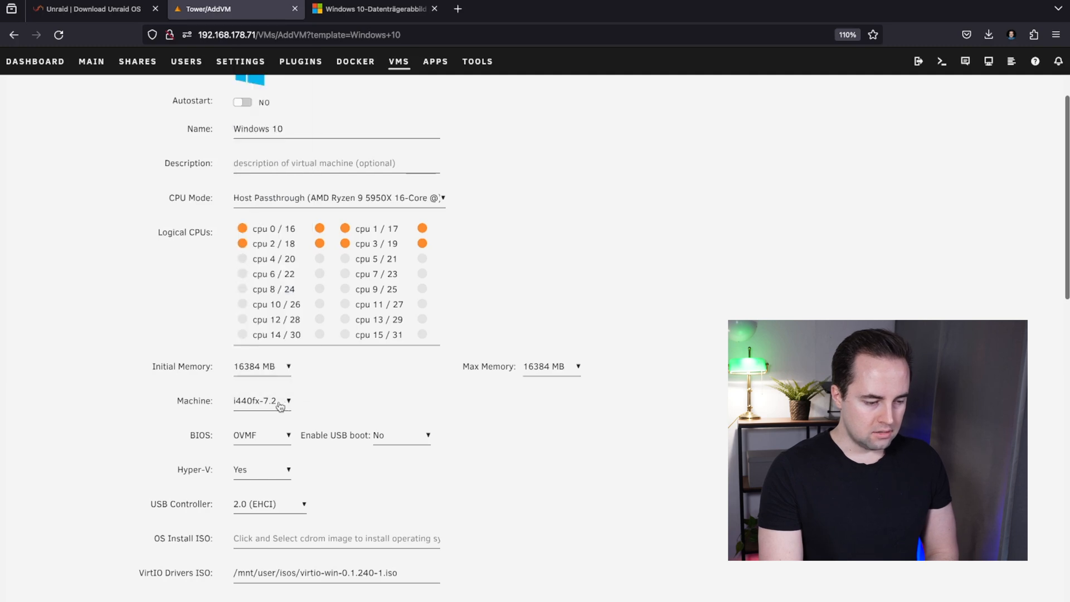
{"action": "mouse_move", "coordinate": [261, 401]}
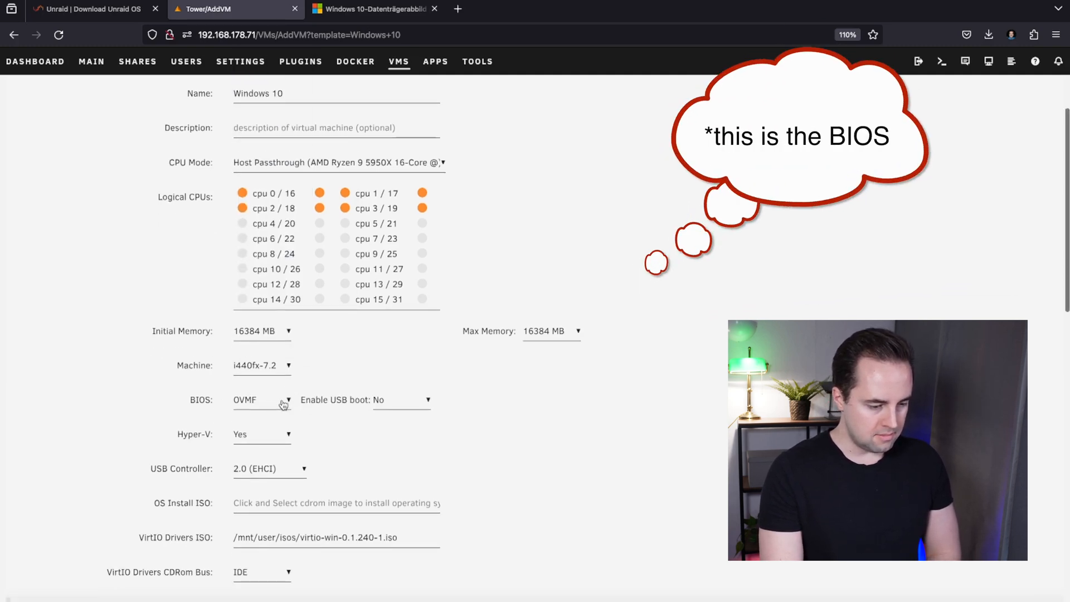
{"action": "left_click", "coordinate": [261, 434]}
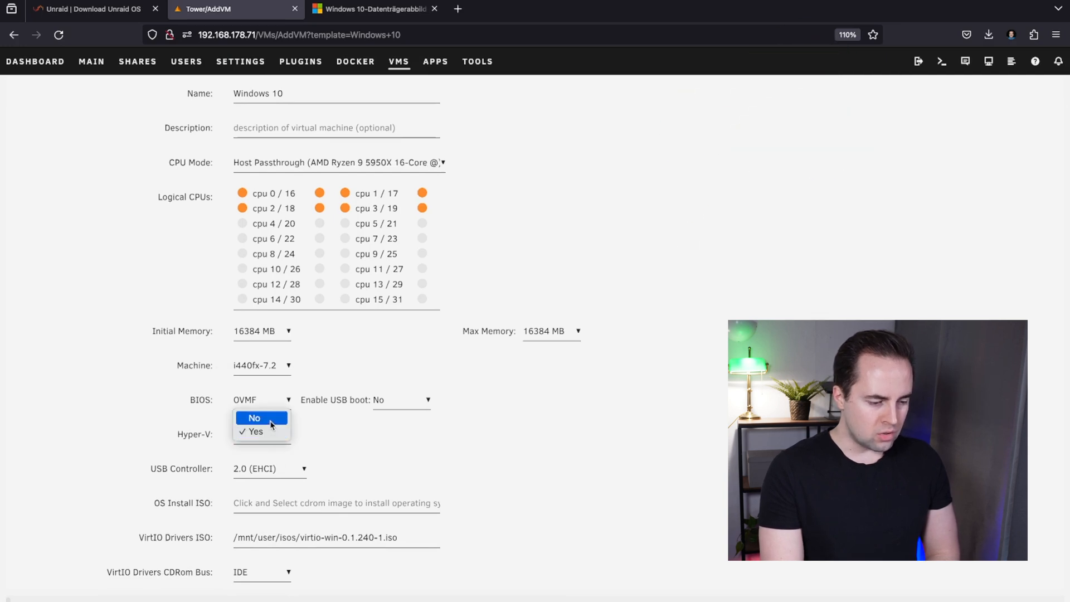
{"action": "left_click", "coordinate": [253, 418]}
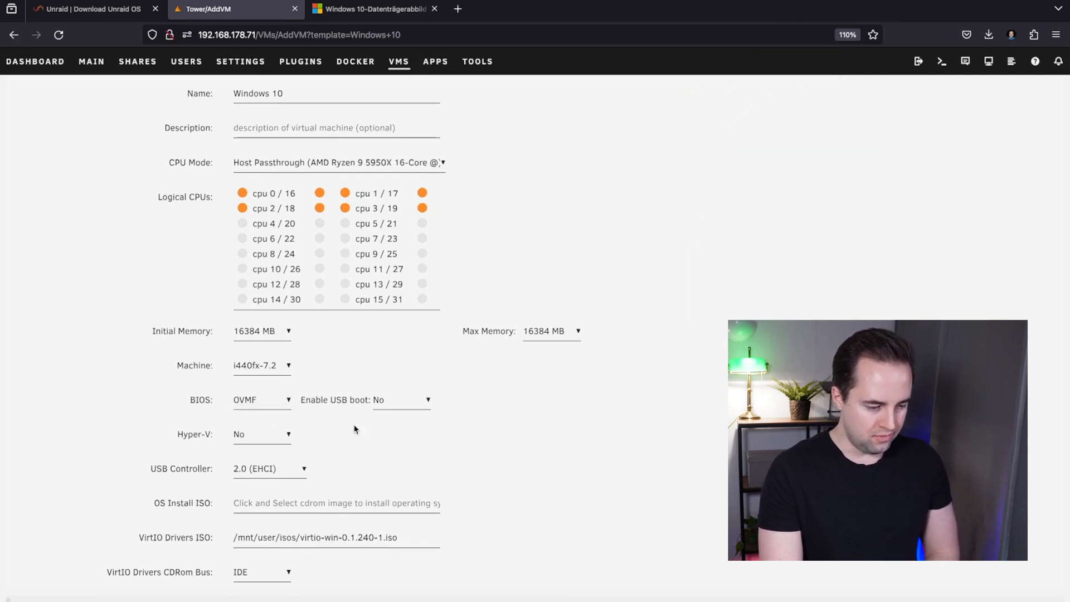
{"action": "left_click", "coordinate": [261, 469]}
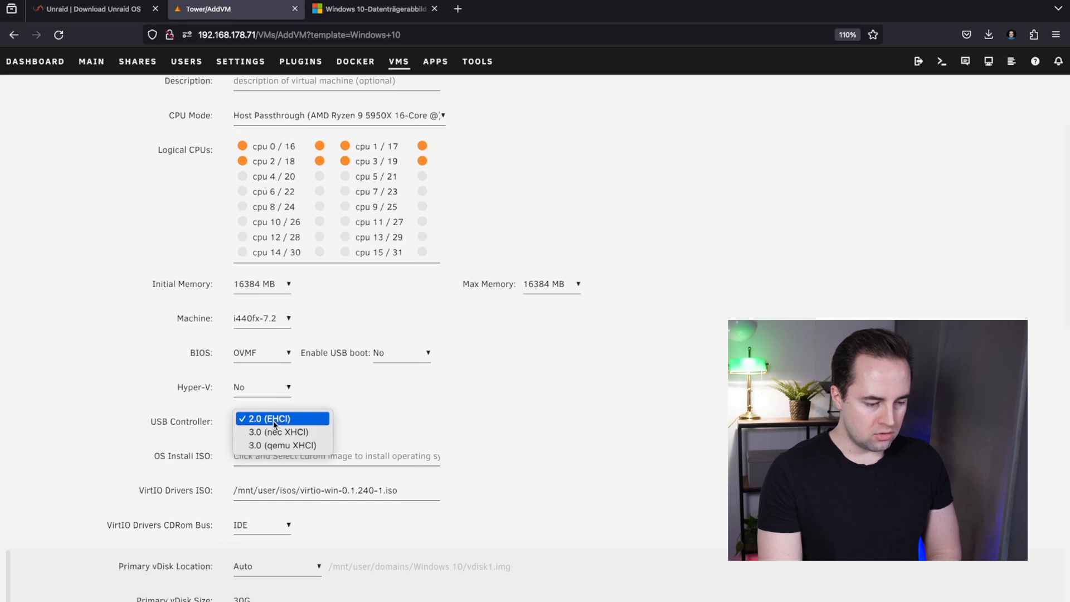
{"action": "mouse_move", "coordinate": [282, 444]}
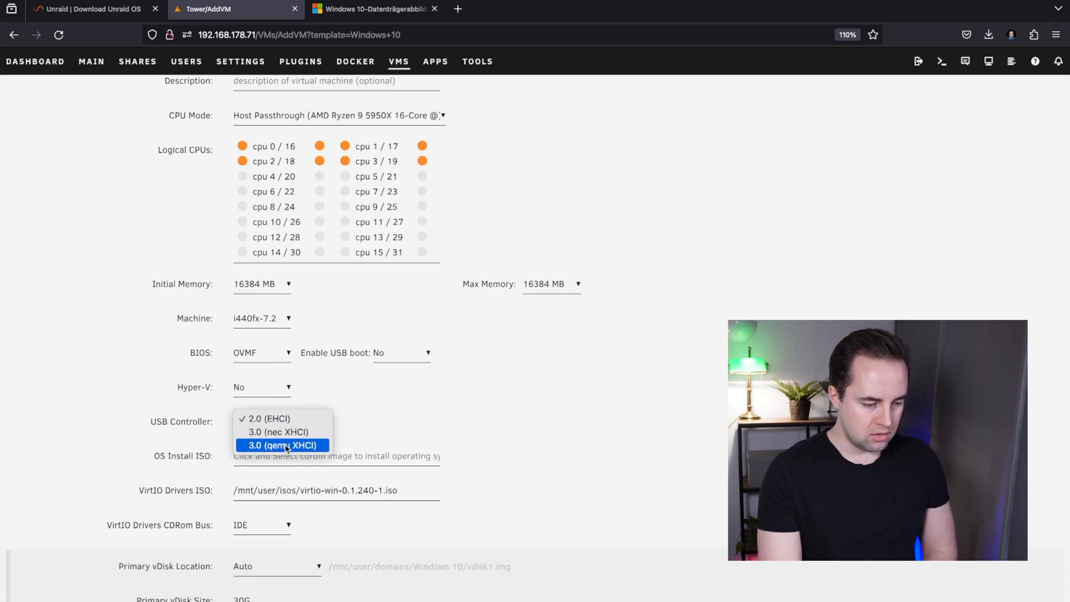
{"action": "left_click", "coordinate": [282, 445]}
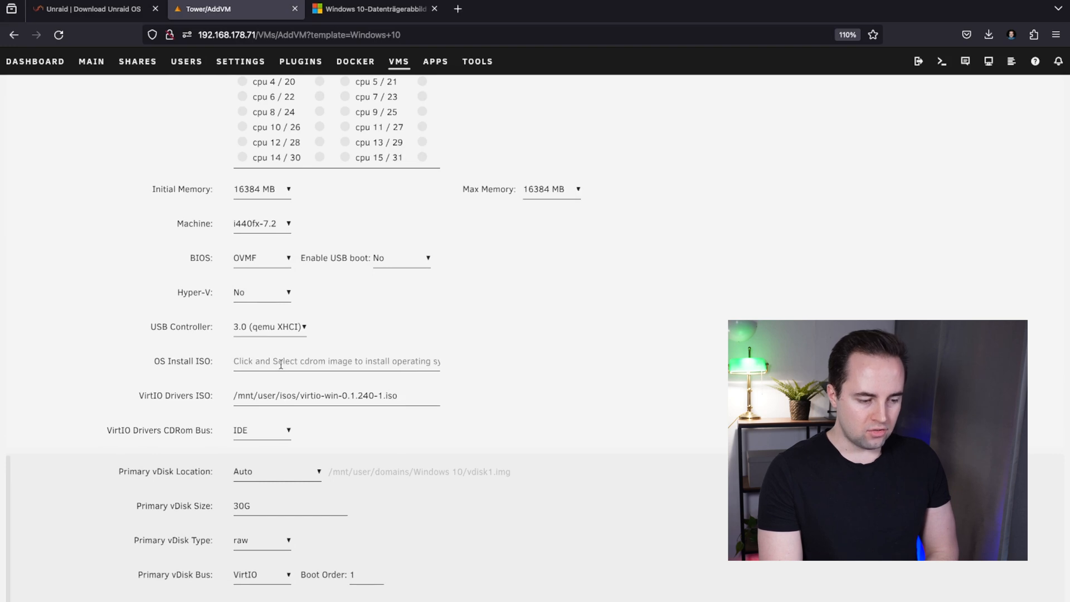
Set the downloaded Windows ISO as installer and a 100G primary vdisk
{"action": "left_click", "coordinate": [334, 360]}
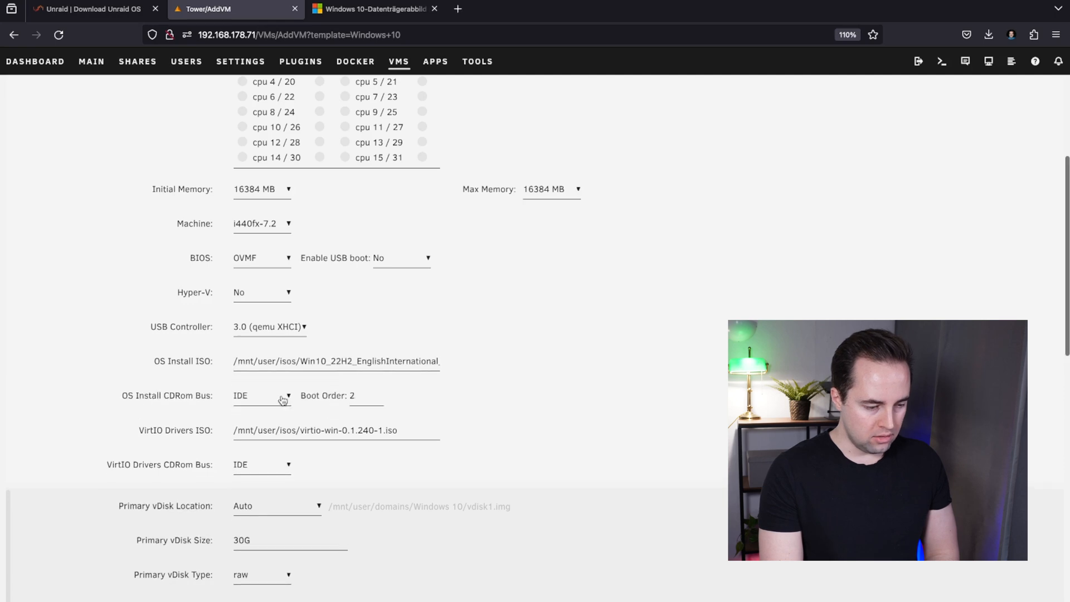
{"action": "scroll", "scroll_direction": "down", "scroll_amount": 3}
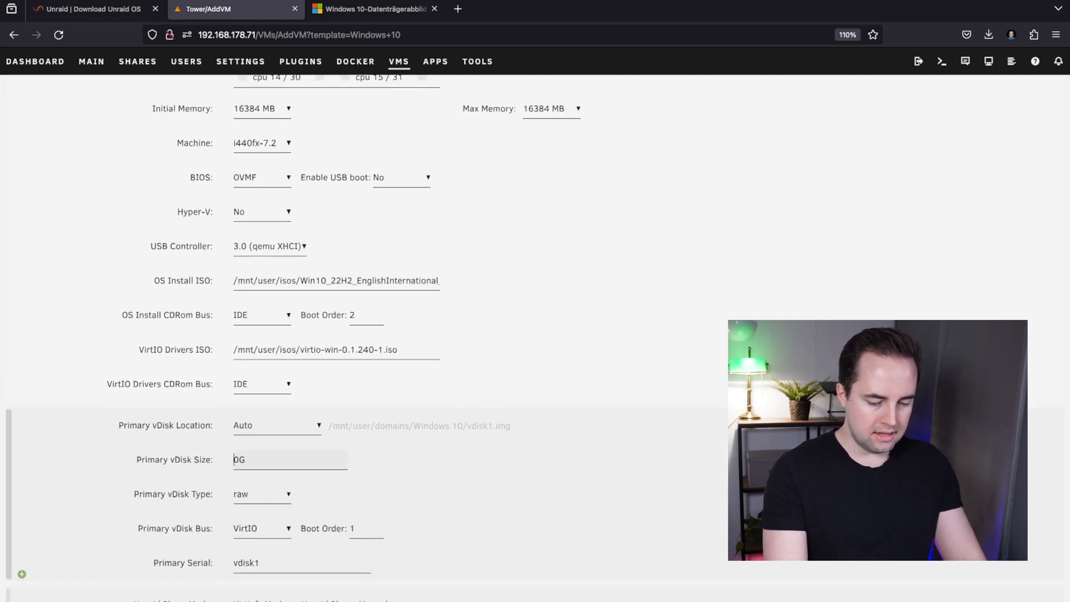
{"action": "type", "text": "100"}
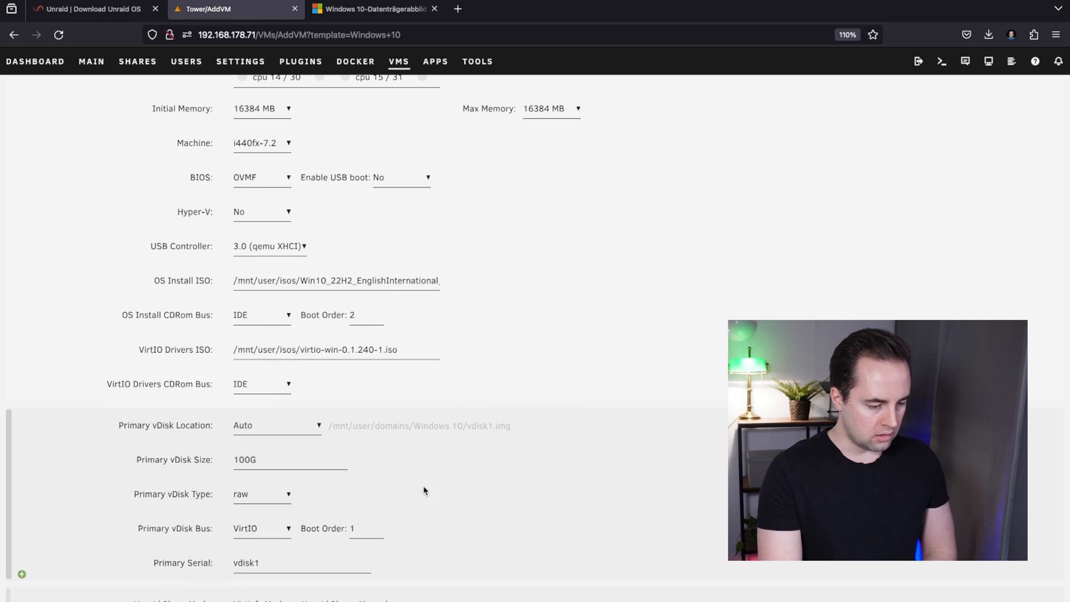
Keep the graphics card on Virtual and scroll past the USB devices section
{"action": "scroll", "scroll_direction": "down", "scroll_amount": 3}
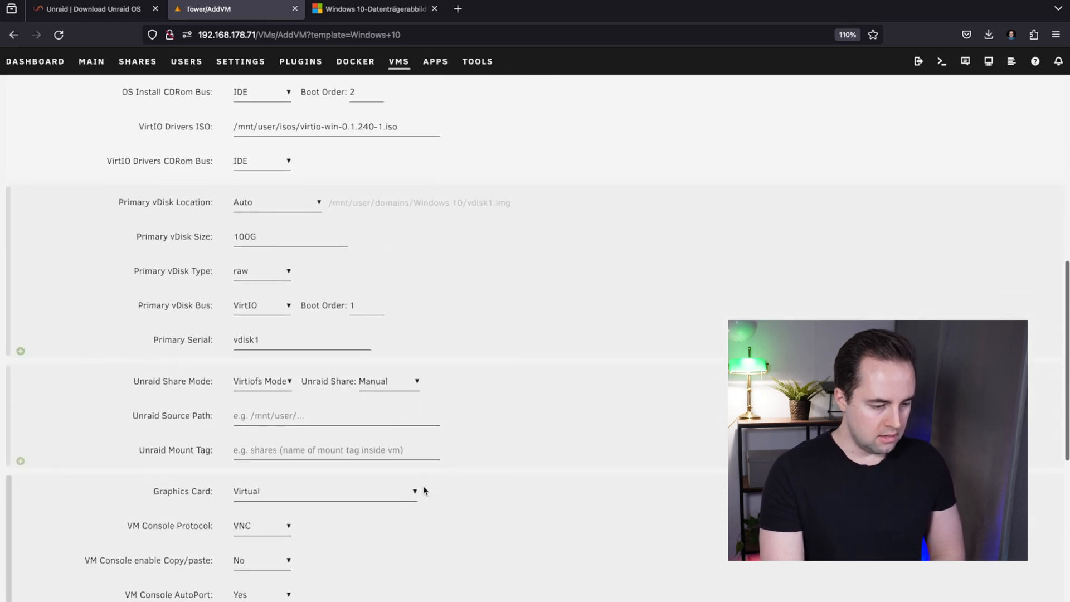
{"action": "scroll", "scroll_direction": "down", "scroll_amount": 3}
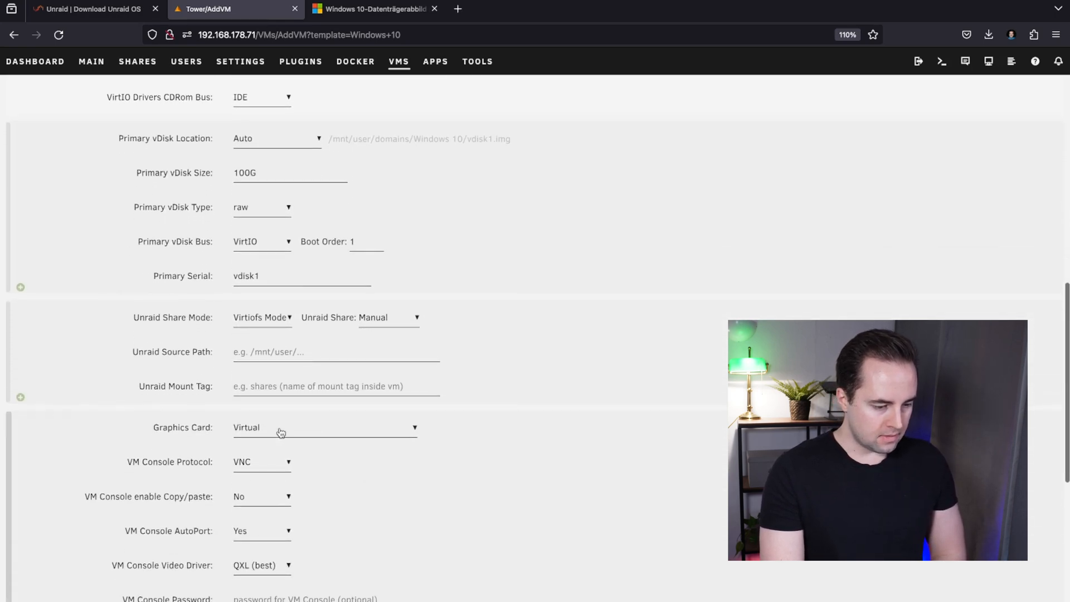
{"action": "left_click", "coordinate": [324, 428]}
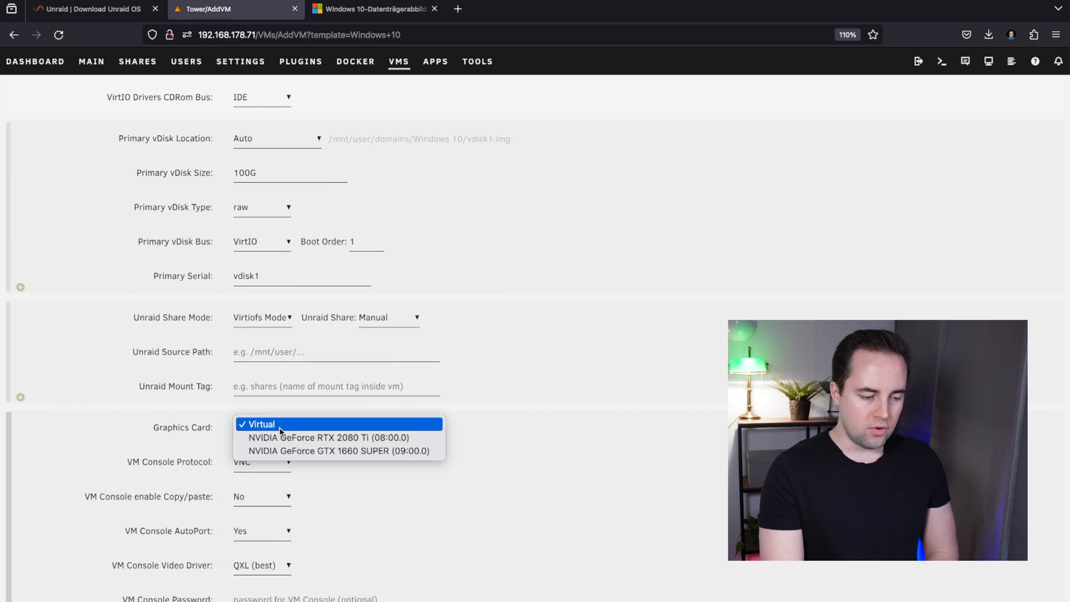
{"action": "mouse_move", "coordinate": [337, 451]}
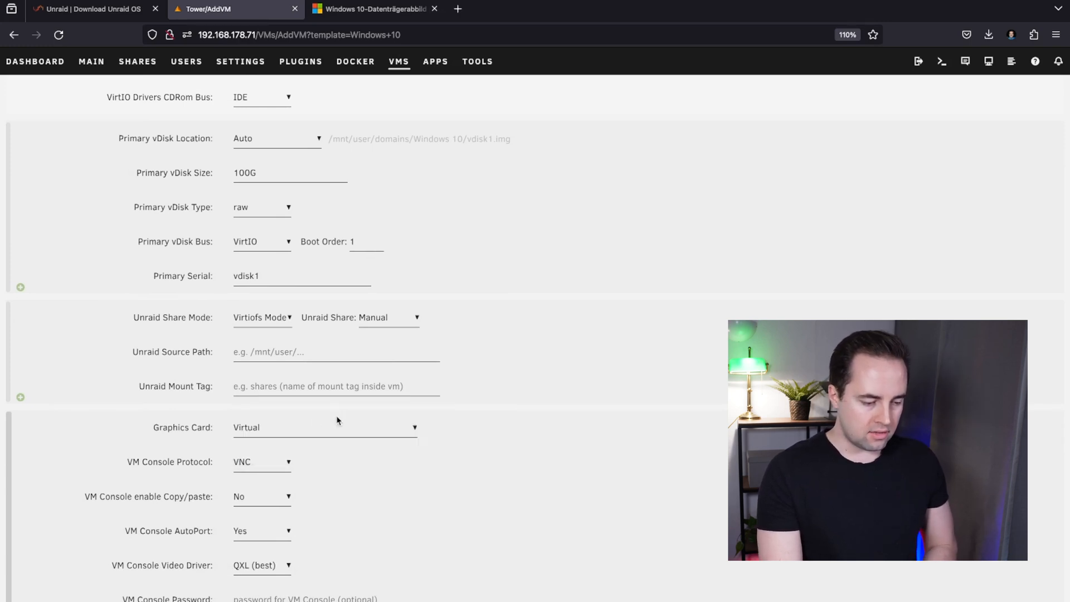
{"action": "scroll", "scroll_direction": "down", "scroll_amount": 3}
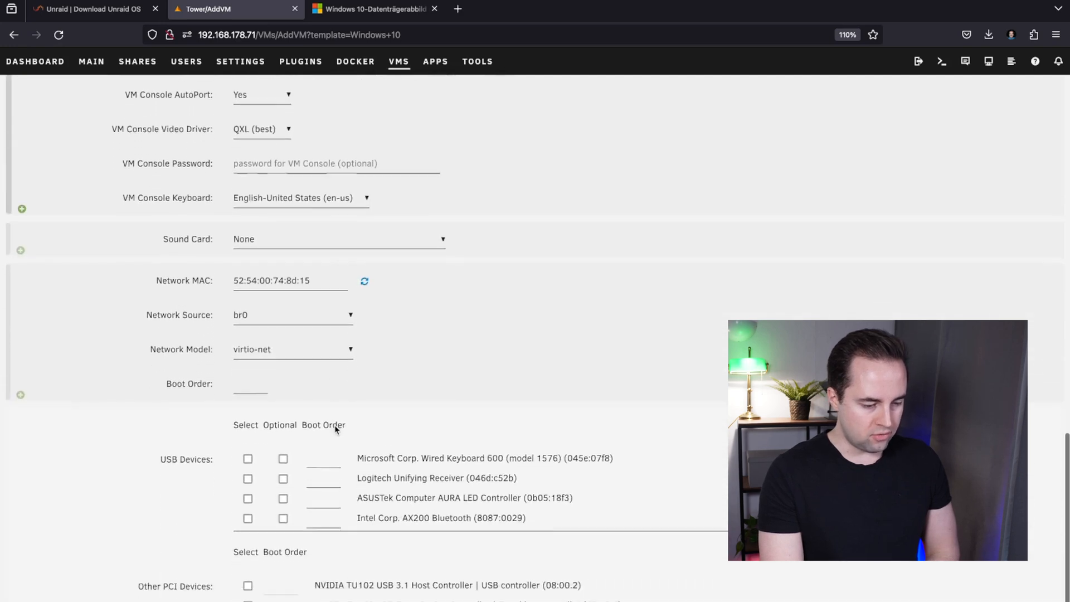
{"action": "scroll", "scroll_direction": "down", "scroll_amount": 3}
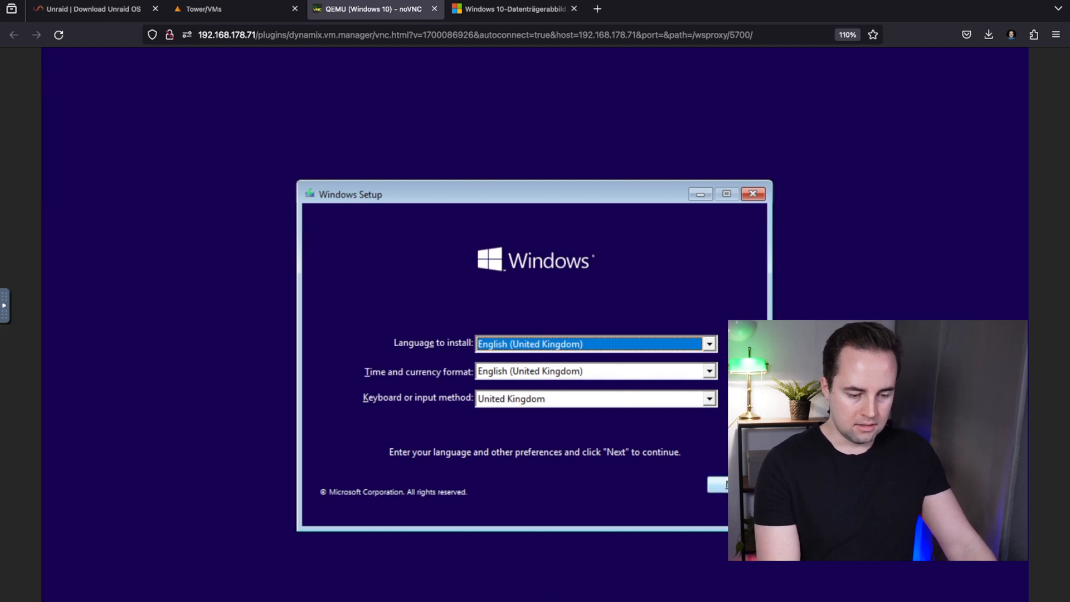
Accept the language, skip the product key, confirm the edition and accept the licence terms
{"action": "left_click", "coordinate": [717, 483]}
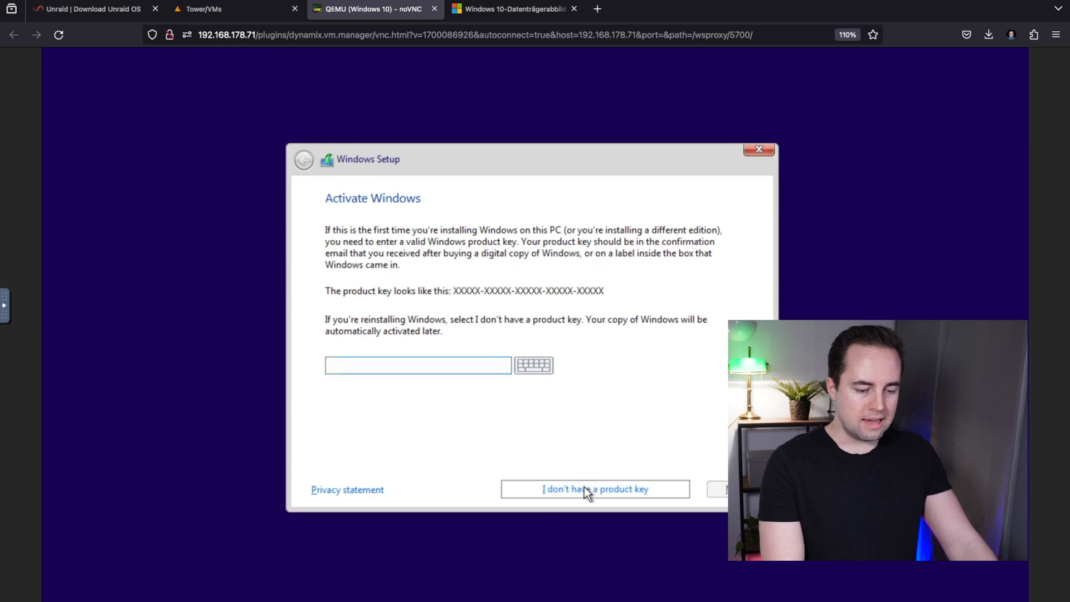
{"action": "left_click", "coordinate": [595, 489]}
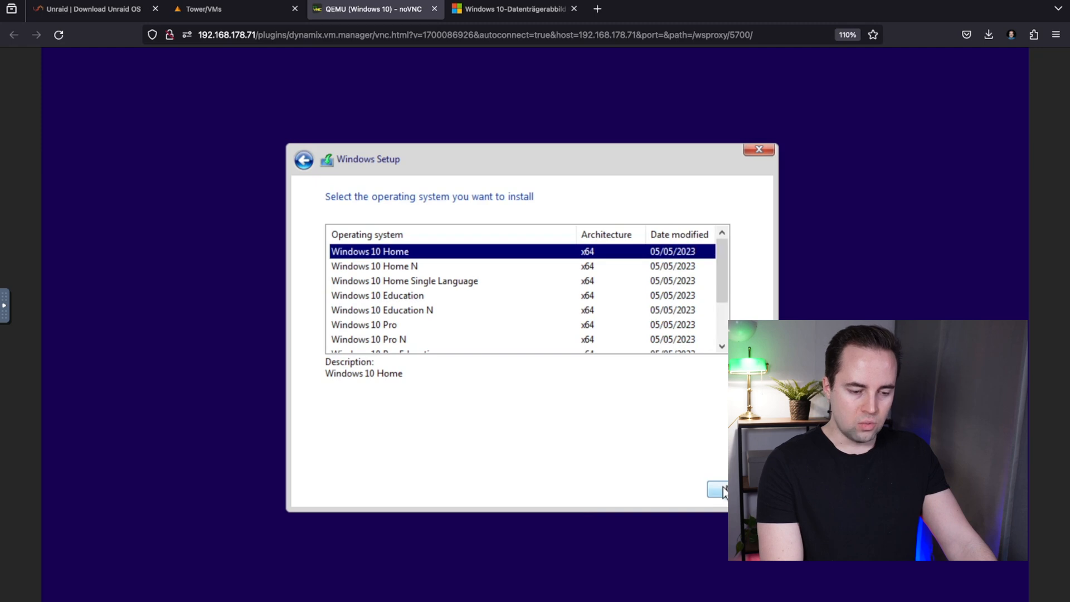
{"action": "left_click", "coordinate": [717, 490]}
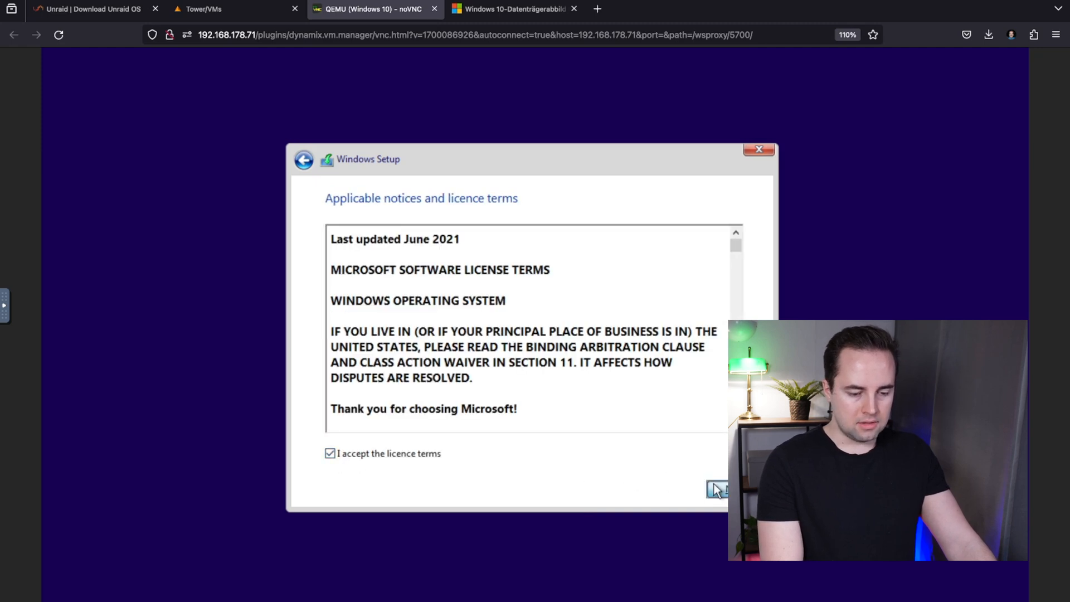
{"action": "left_click", "coordinate": [717, 489]}
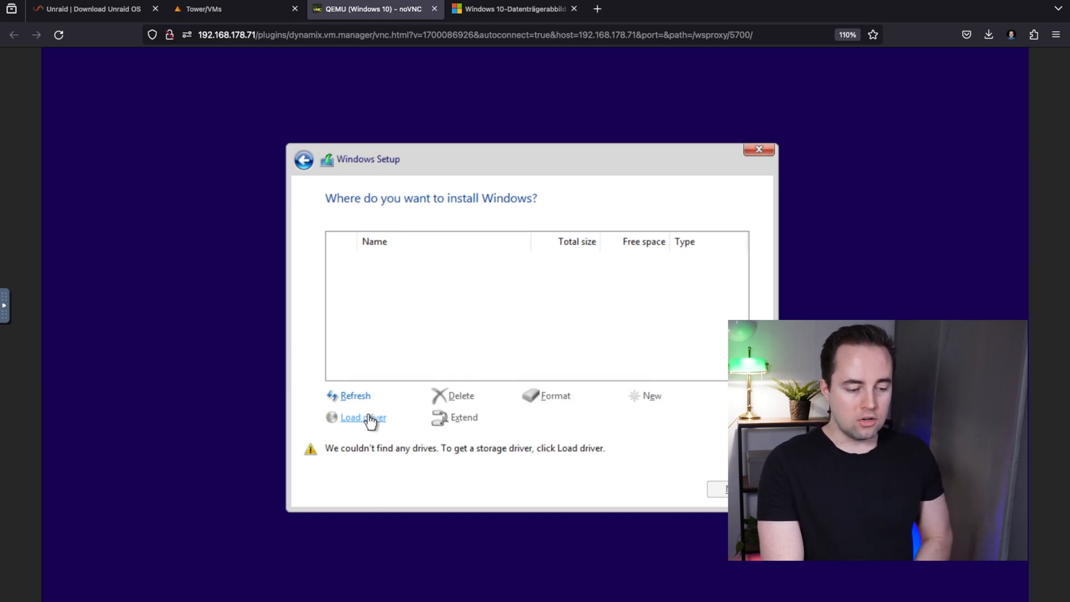
Load the VirtIO storage driver from the virtio disk's viostor\w10\amd64 folder
{"action": "left_click", "coordinate": [362, 417]}
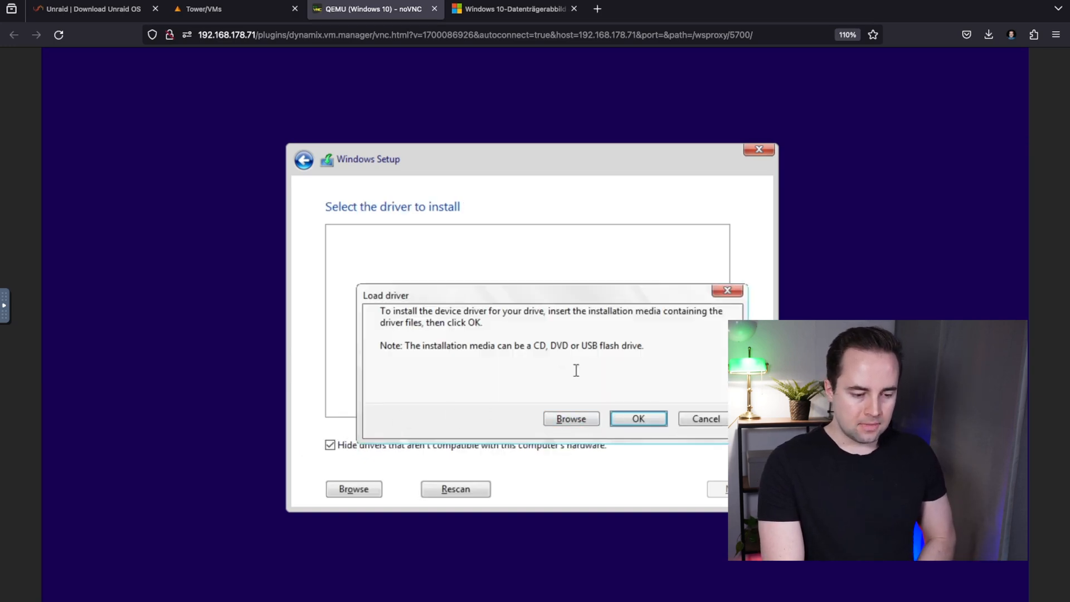
{"action": "left_click", "coordinate": [637, 419]}
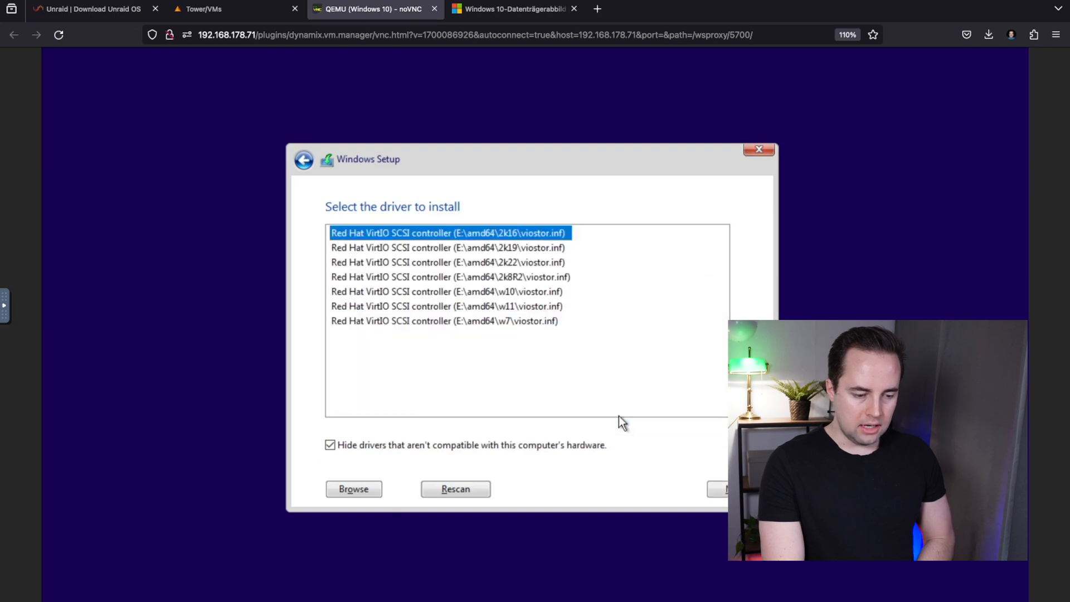
{"action": "mouse_move", "coordinate": [532, 292]}
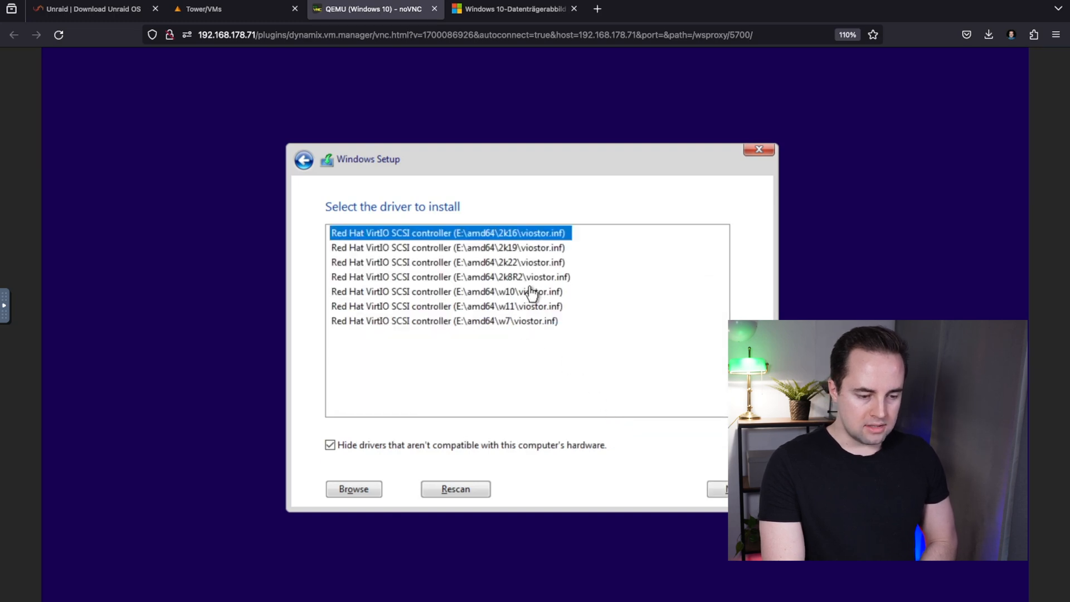
{"action": "left_click", "coordinate": [447, 291]}
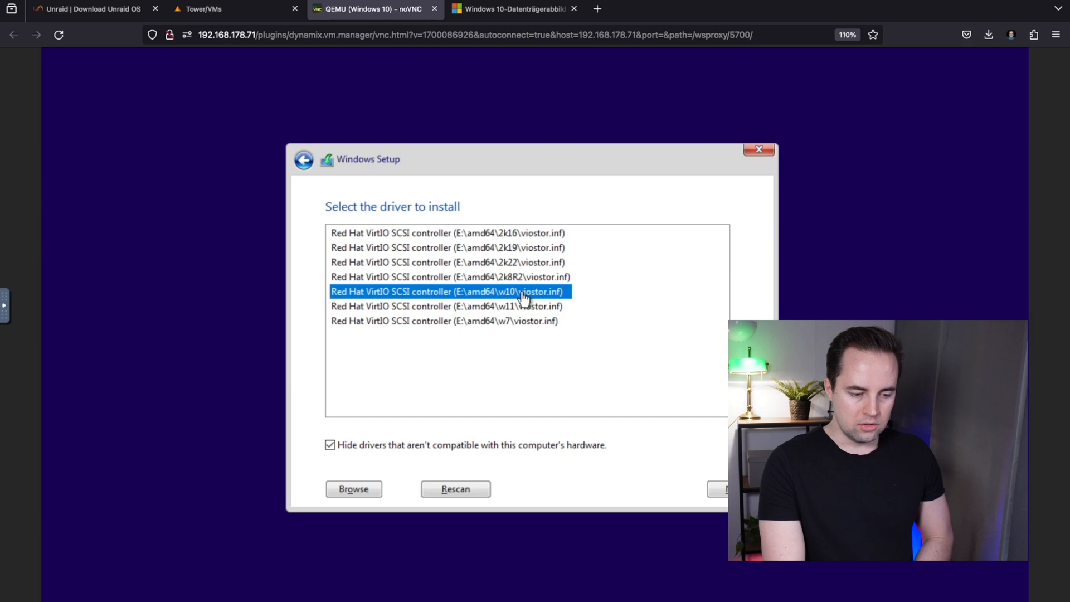
{"action": "left_click", "coordinate": [352, 488]}
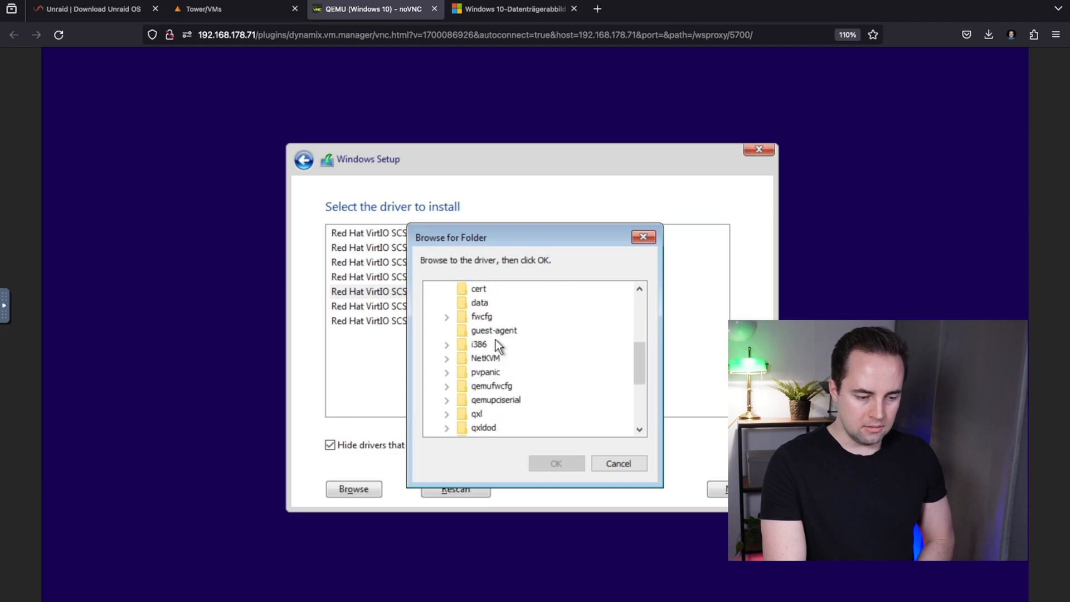
{"action": "scroll", "scroll_direction": "down", "scroll_amount": 3}
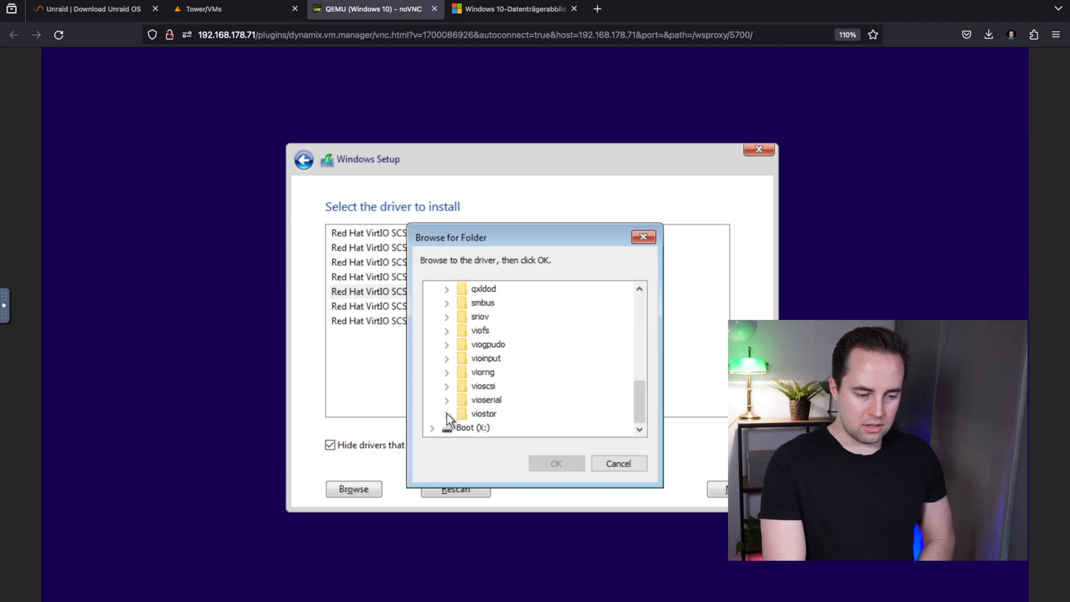
{"action": "left_click", "coordinate": [446, 413]}
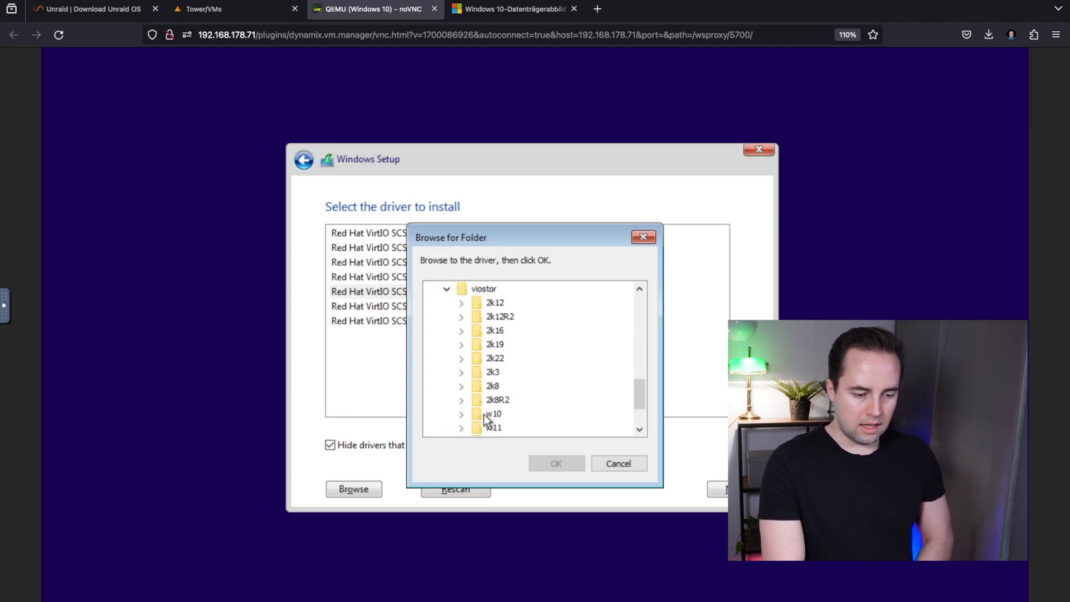
{"action": "left_click", "coordinate": [461, 414]}
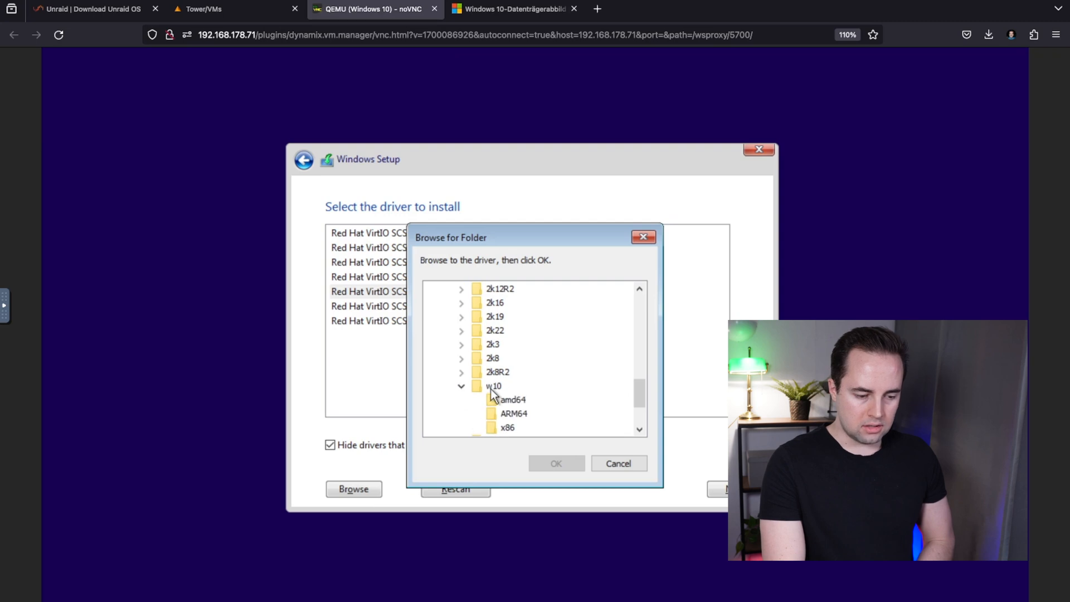
{"action": "left_click", "coordinate": [511, 399]}
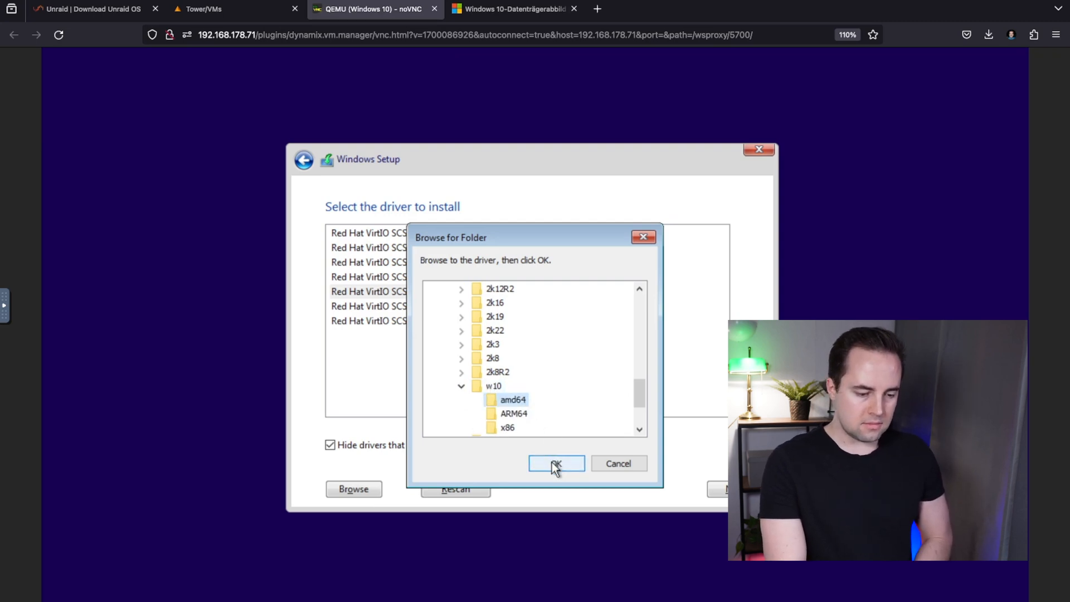
{"action": "left_click", "coordinate": [556, 463]}
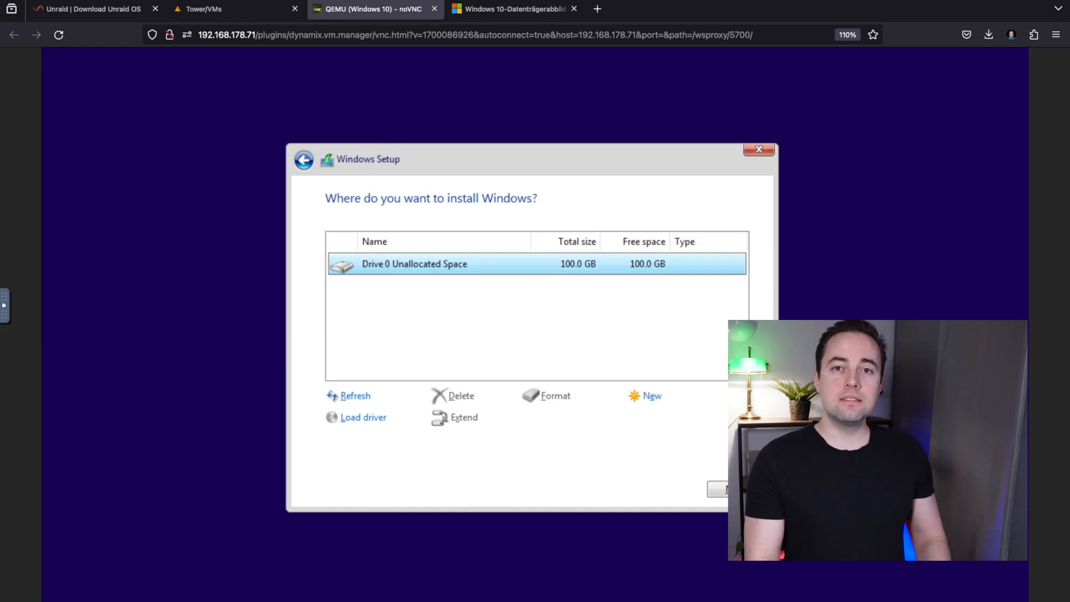
{"action": "mouse_move", "coordinate": [407, 290]}
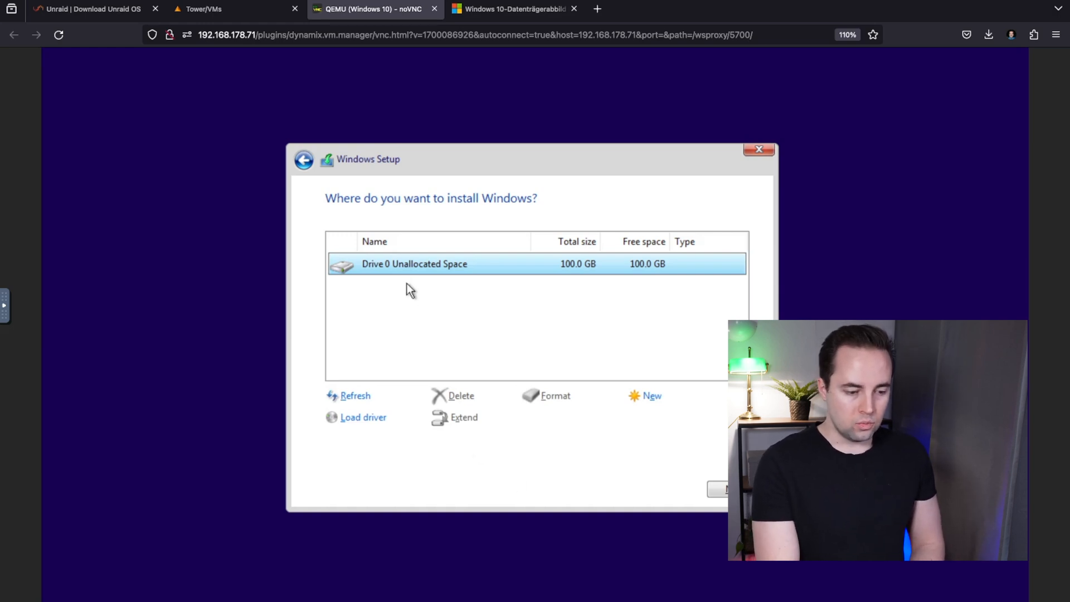
{"action": "mouse_move", "coordinate": [569, 273]}
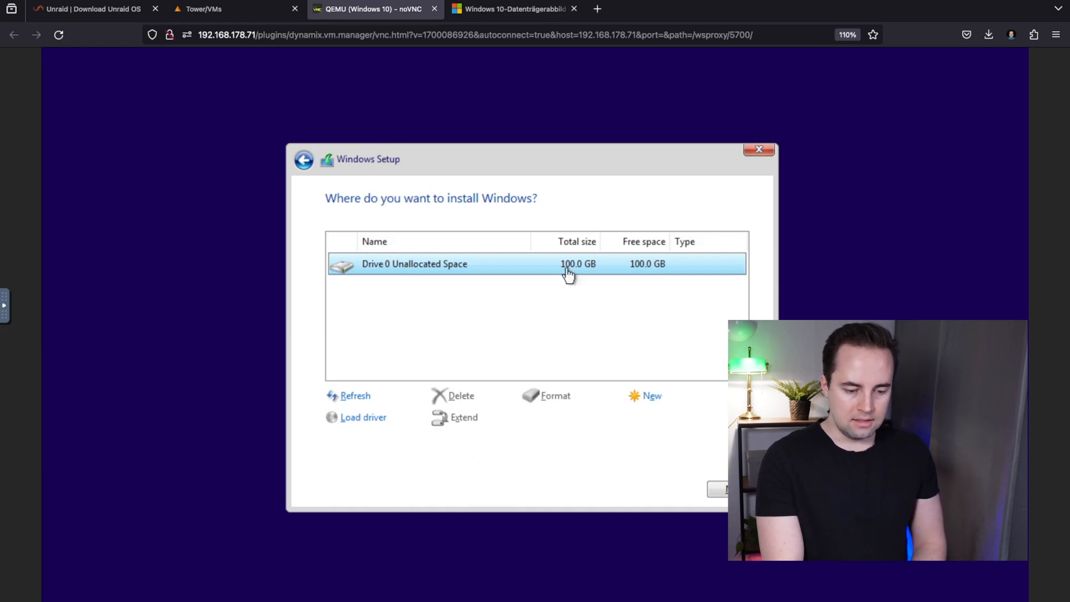
Install Windows onto Drive 0's 100 GB unallocated space and let it reboot into setup
{"action": "left_click", "coordinate": [720, 490]}
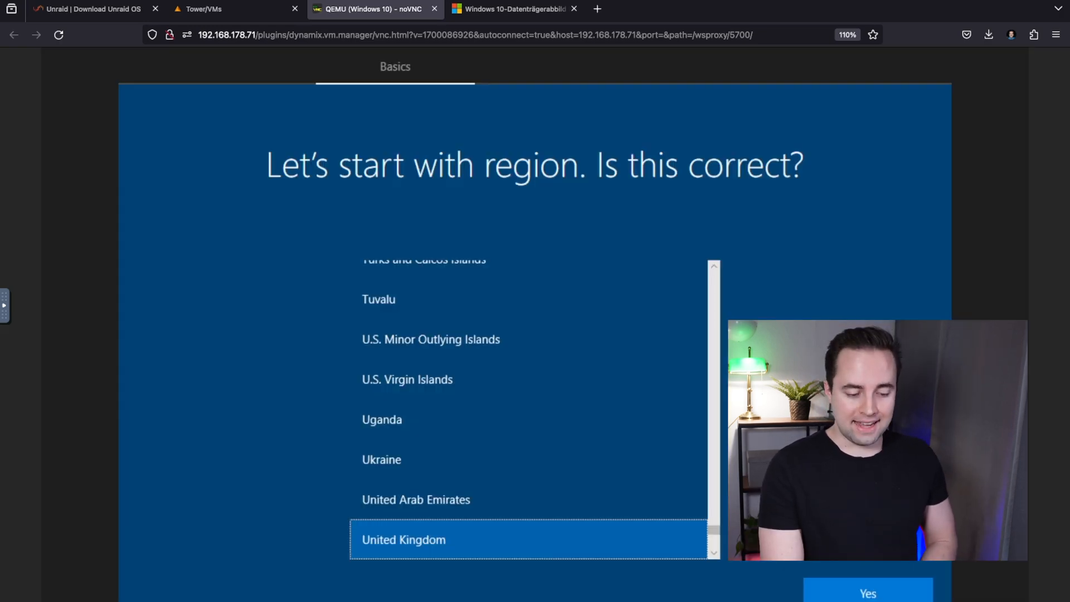
Confirm United Kingdom as region and the keyboard layout, then continue setup without internet
{"action": "left_click", "coordinate": [867, 592]}
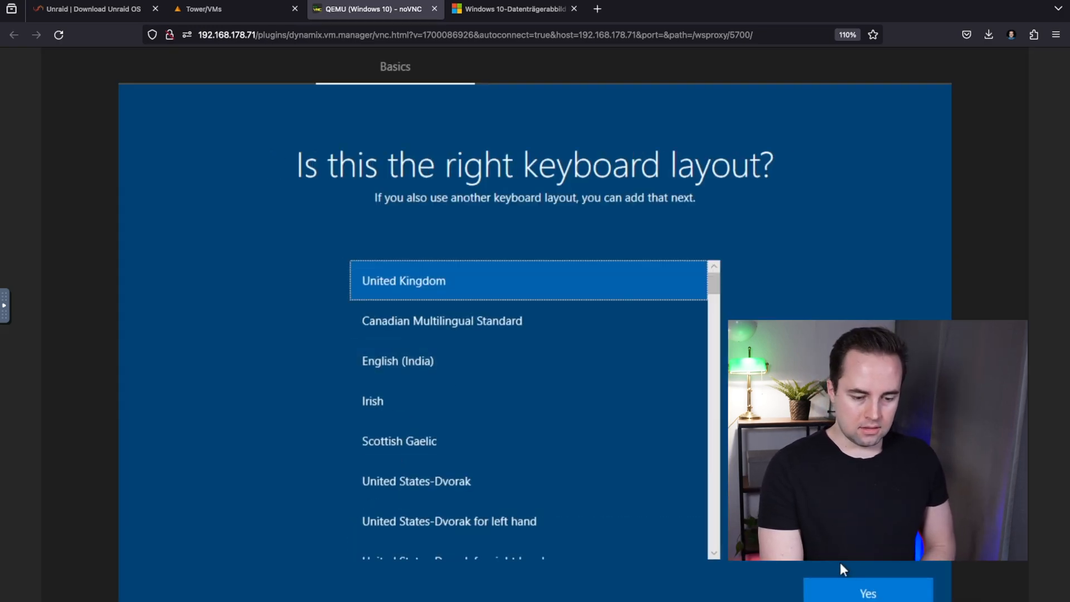
{"action": "scroll", "scroll_direction": "down", "scroll_amount": 3}
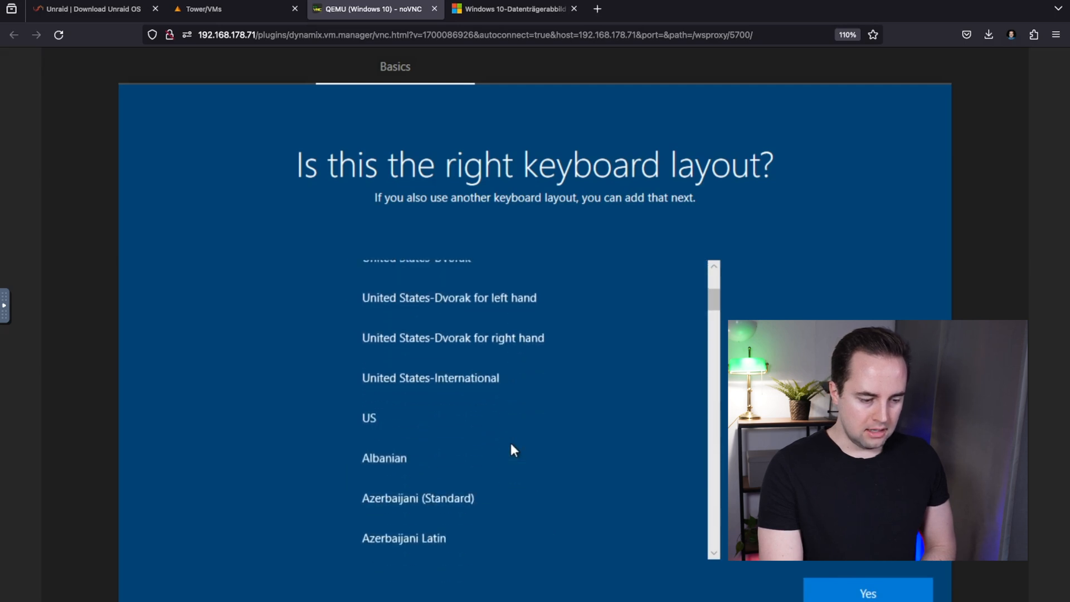
{"action": "scroll", "scroll_direction": "down", "scroll_amount": 3}
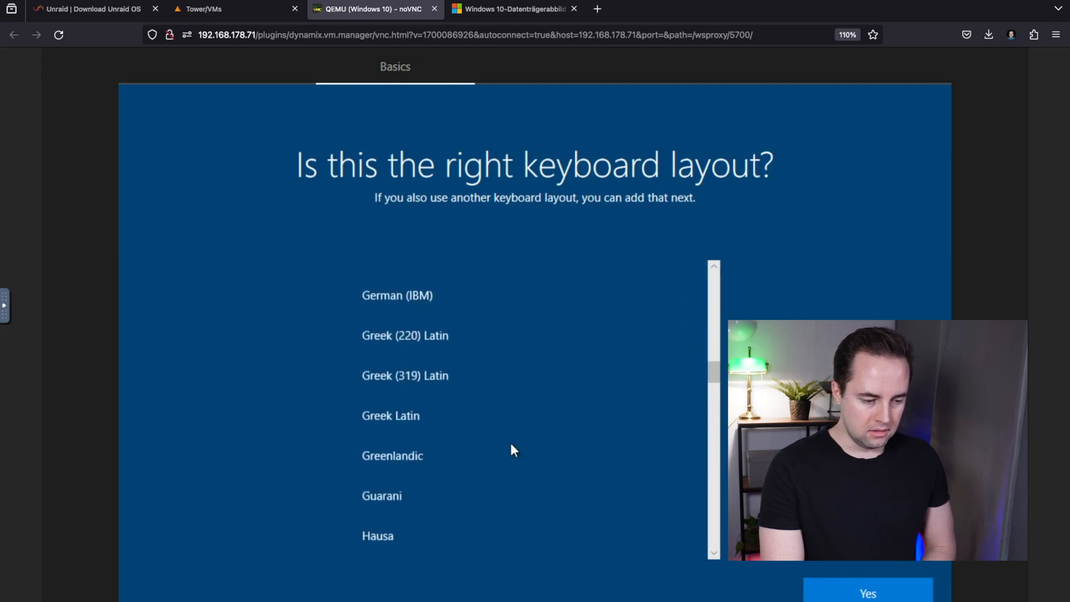
{"action": "left_click", "coordinate": [867, 591]}
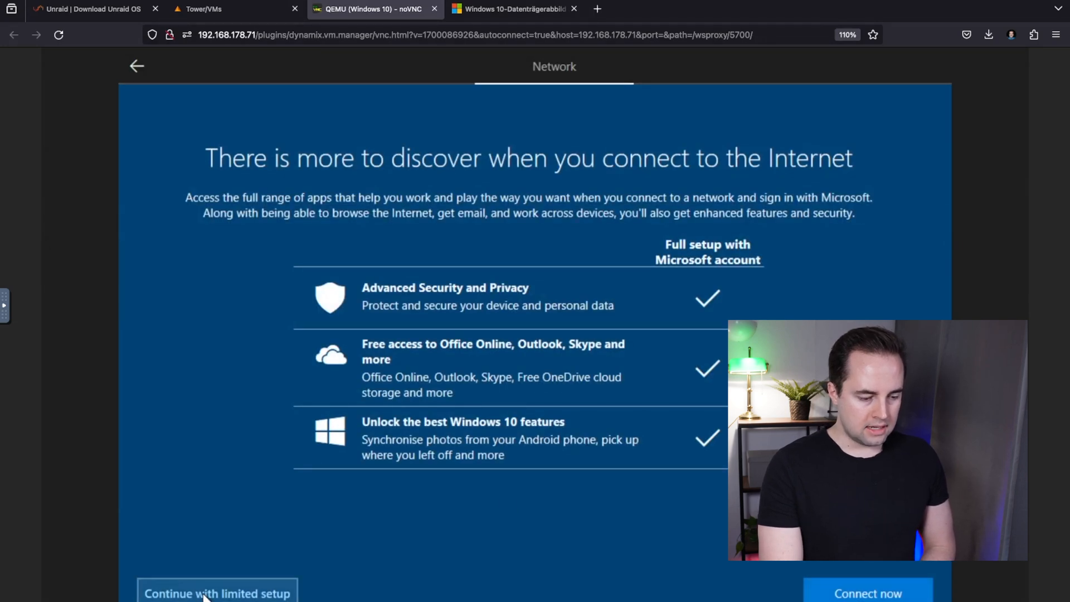
{"action": "left_click", "coordinate": [216, 593]}
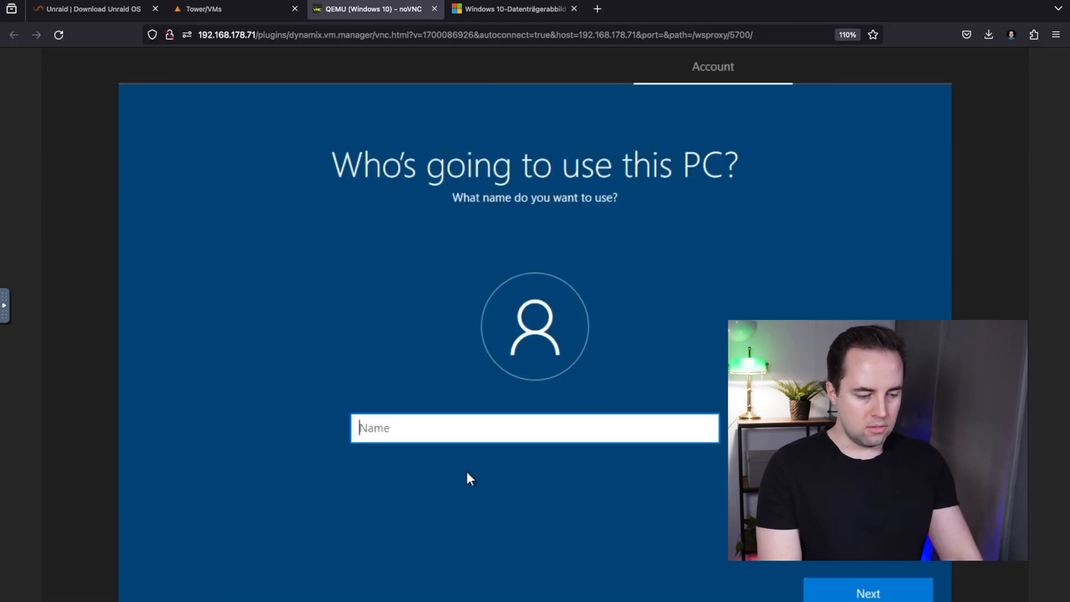
Create the local account name and password, and decline location sharing with Microsoft
{"action": "left_click", "coordinate": [867, 593]}
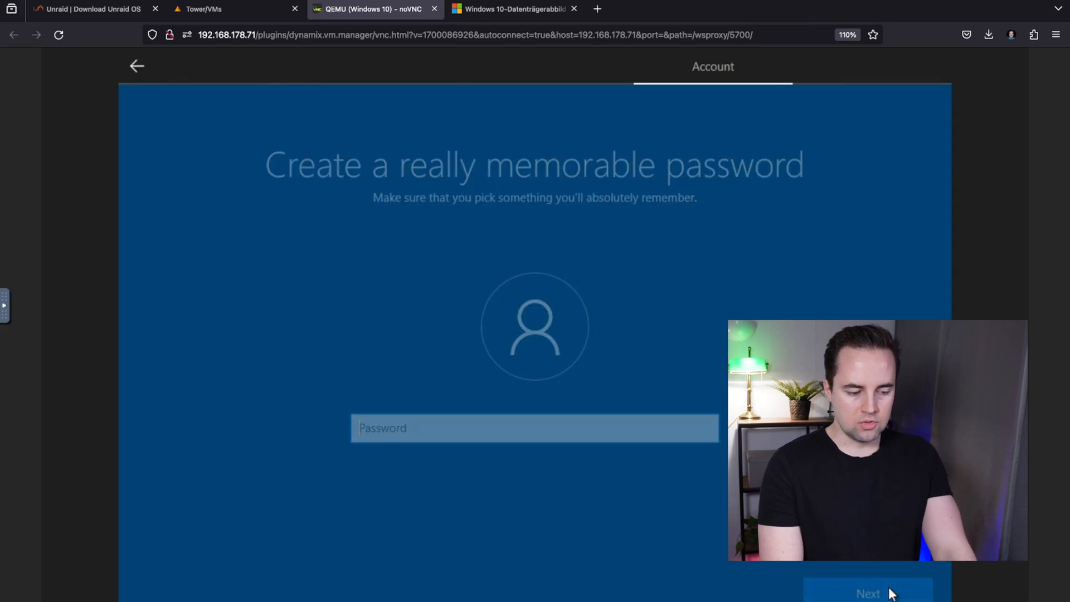
{"action": "left_click", "coordinate": [867, 593]}
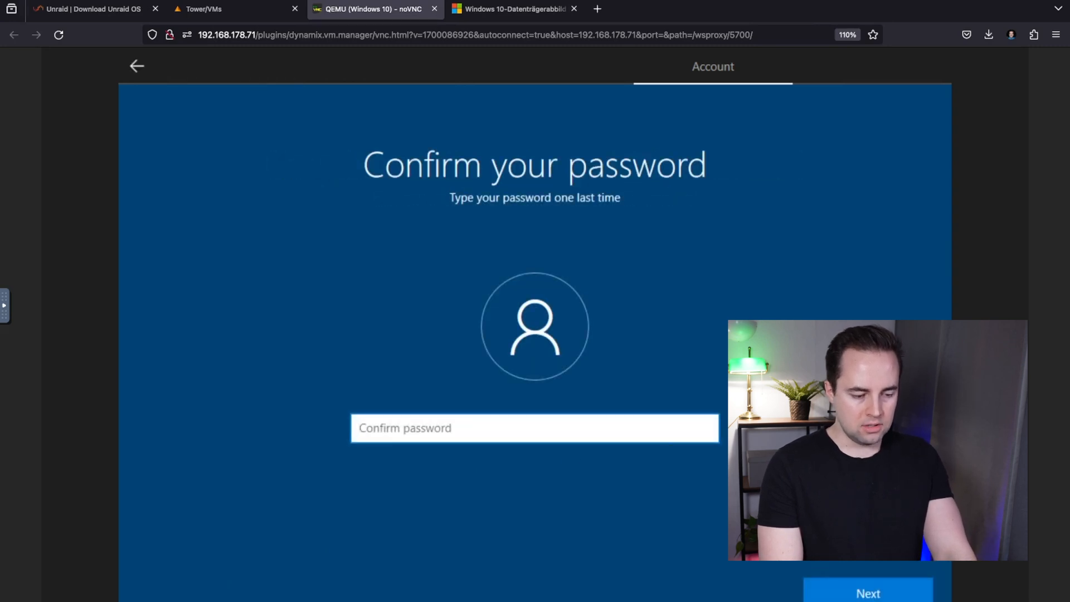
{"action": "left_click", "coordinate": [867, 591]}
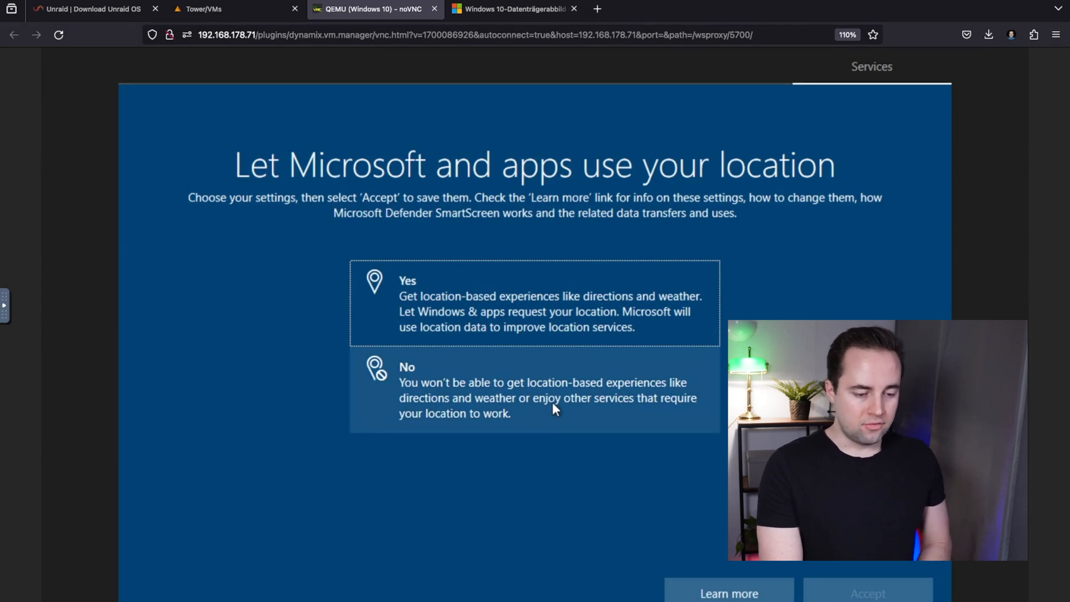
{"action": "left_click", "coordinate": [534, 390]}
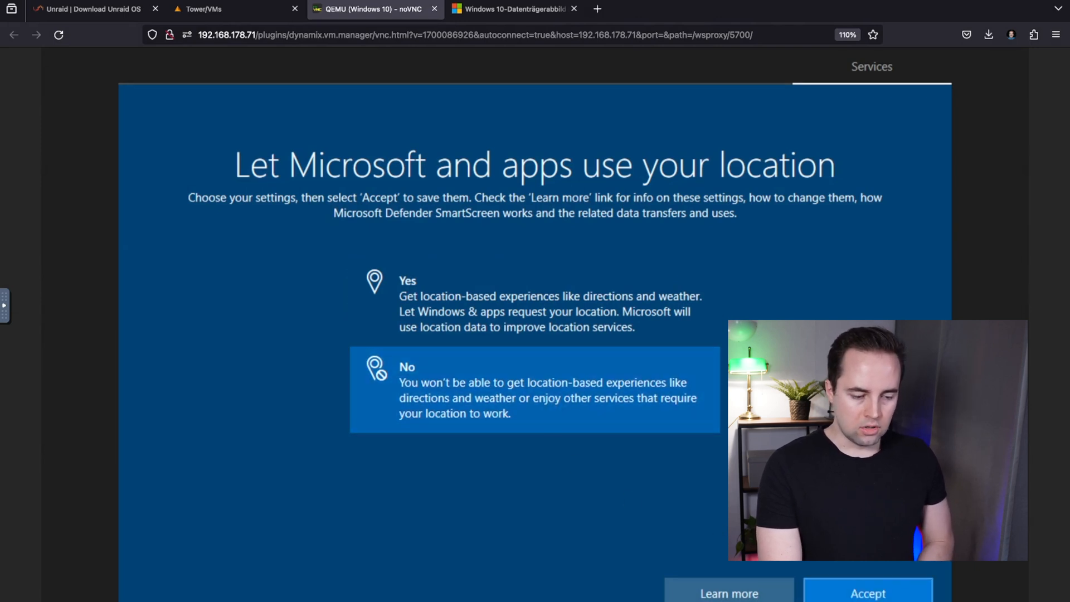
{"action": "left_click", "coordinate": [867, 592]}
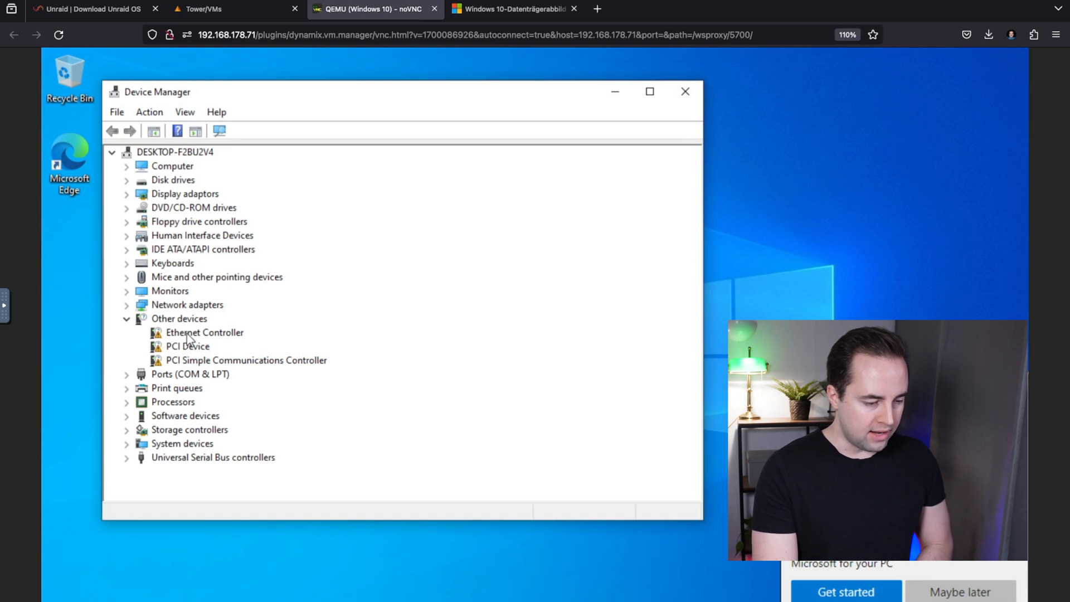
Install the Red Hat VirtIO Ethernet Adapter driver for Ethernet Controller from the virtio-win disc (E:)
{"action": "right_click", "coordinate": [204, 333]}
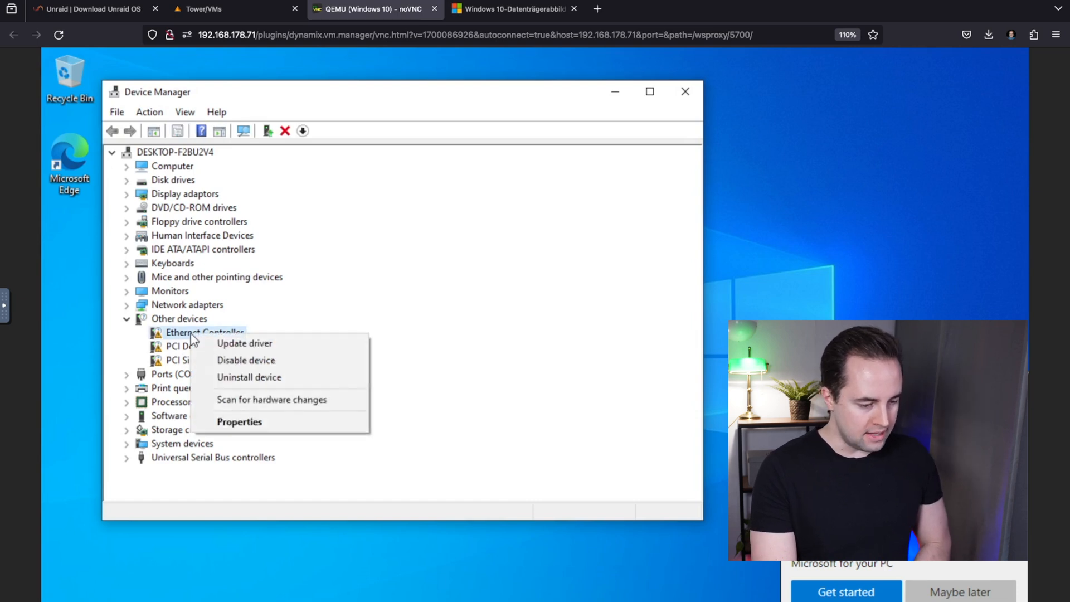
{"action": "mouse_move", "coordinate": [244, 343]}
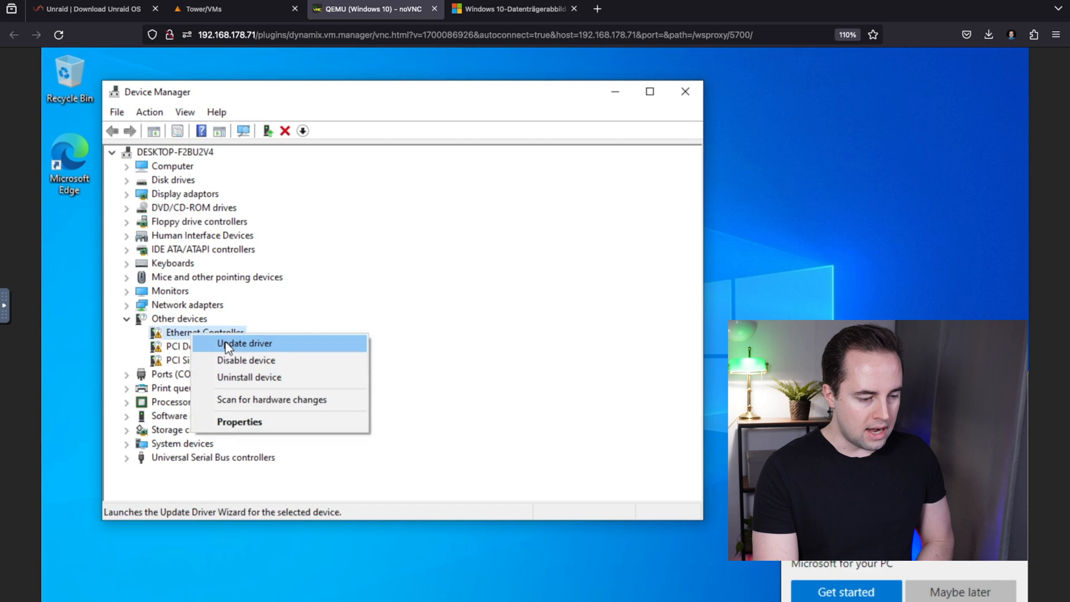
{"action": "left_click", "coordinate": [244, 343]}
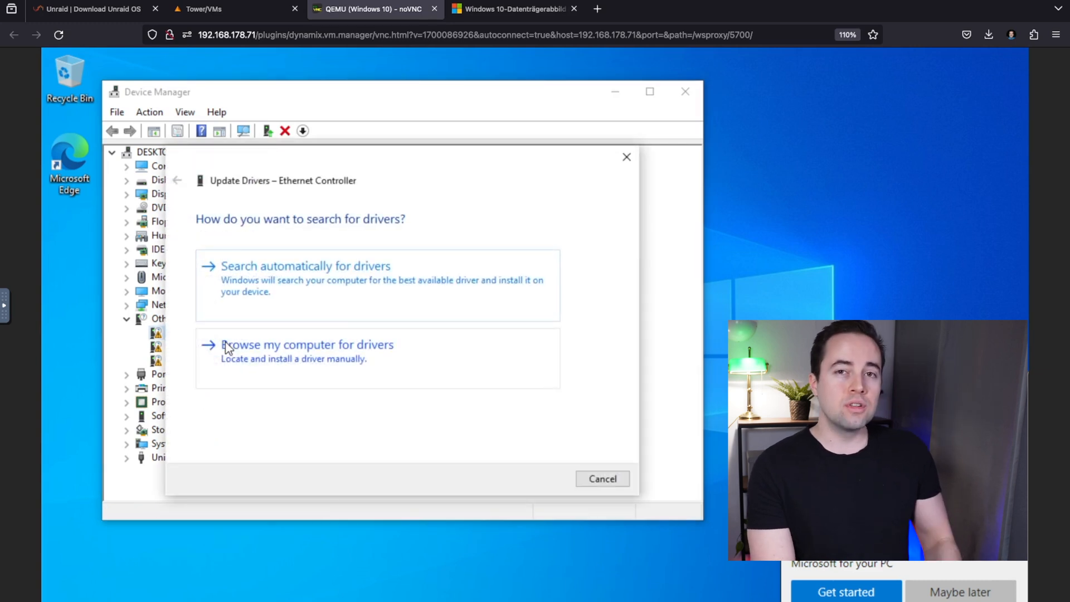
{"action": "mouse_move", "coordinate": [316, 360]}
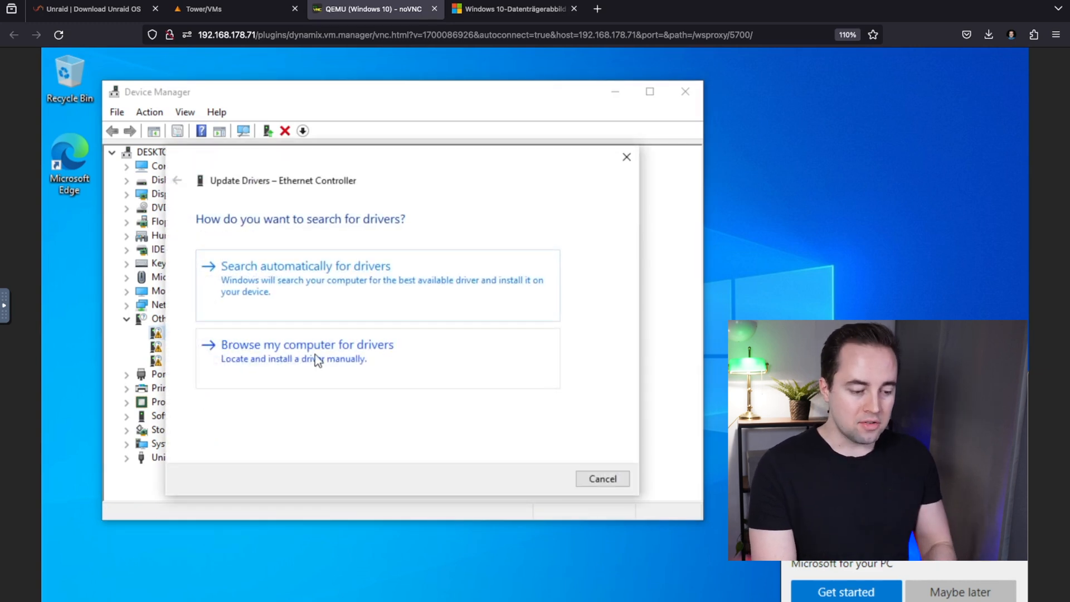
{"action": "left_click", "coordinate": [307, 344]}
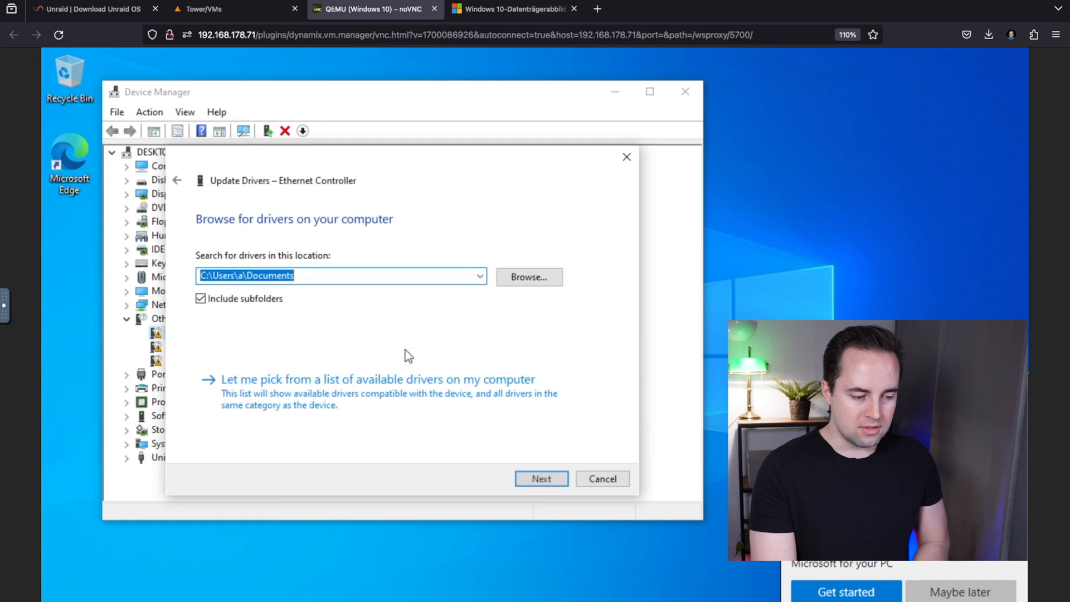
{"action": "left_click", "coordinate": [528, 277]}
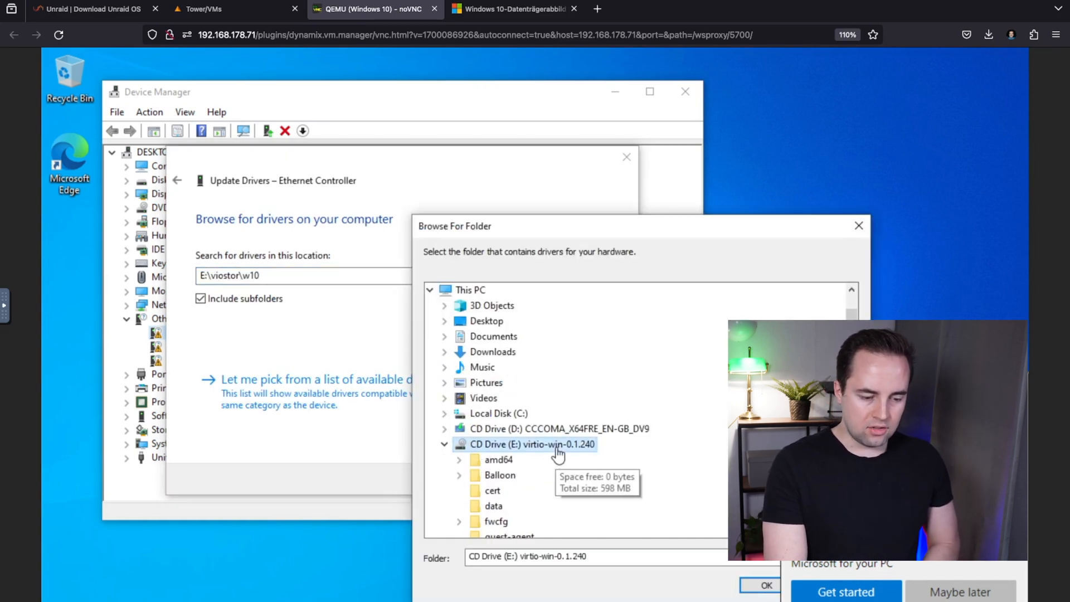
{"action": "left_click", "coordinate": [765, 584]}
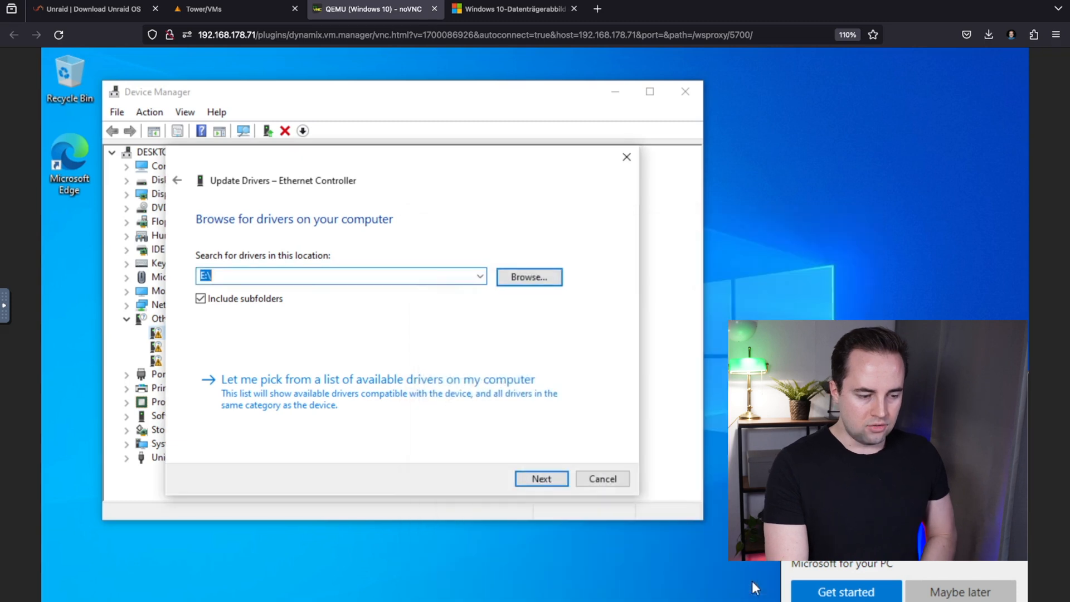
{"action": "left_click", "coordinate": [541, 478]}
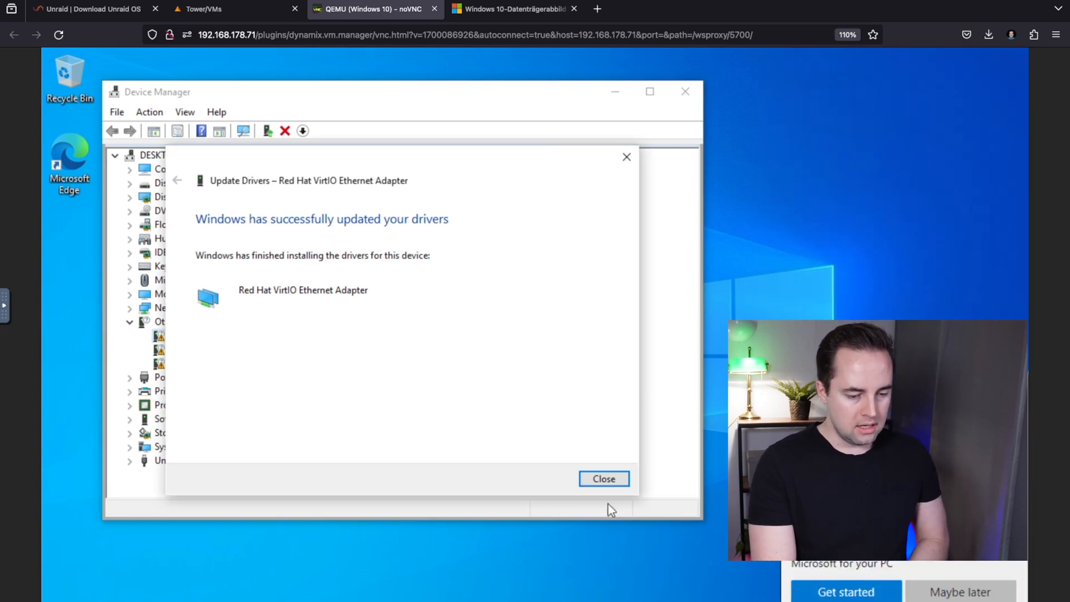
{"action": "left_click", "coordinate": [603, 479]}
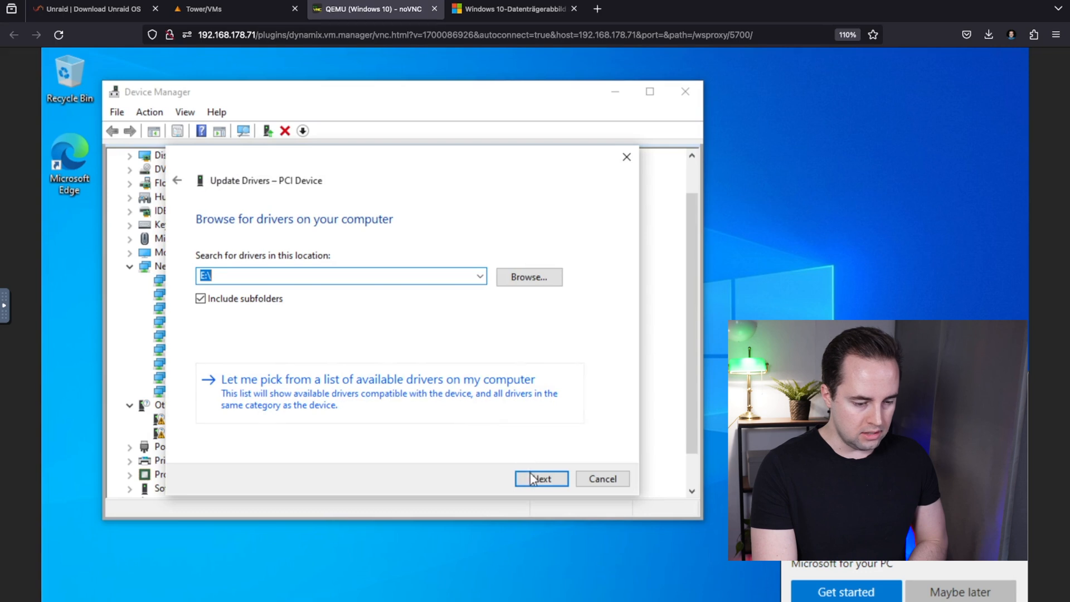
Install VirtIO Balloon for PCI Device and VirtIO Serial for PCI Simple Communications Controller from E:\
{"action": "left_click", "coordinate": [541, 478]}
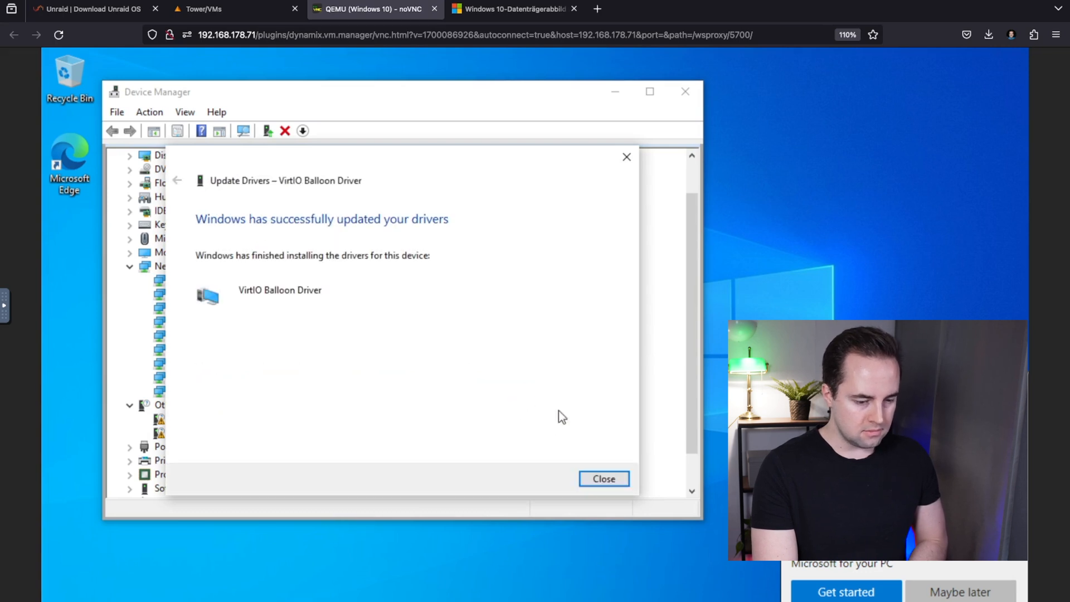
{"action": "left_click", "coordinate": [602, 478]}
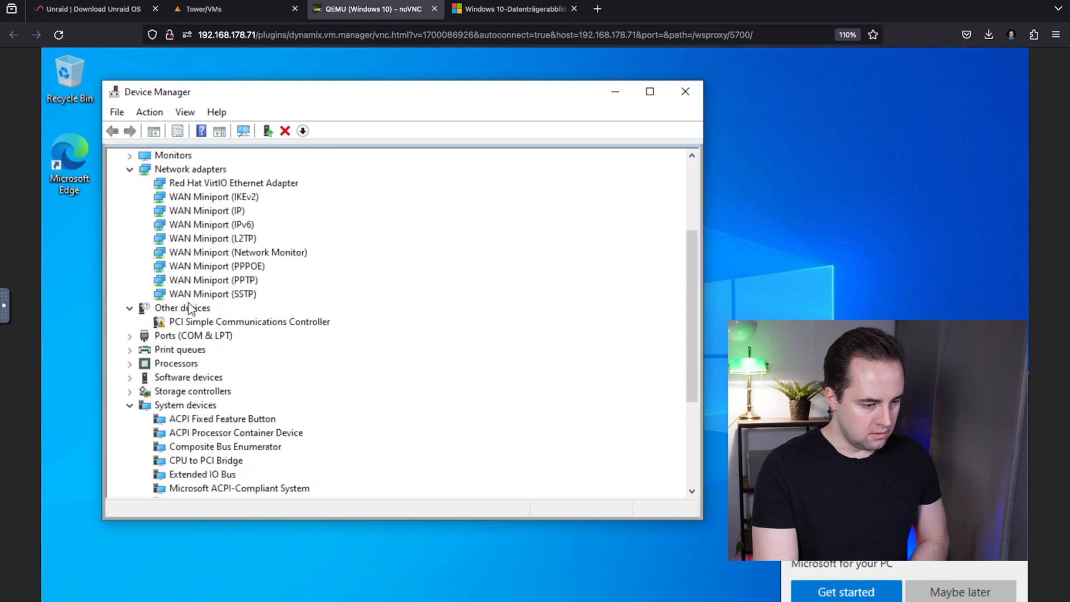
{"action": "right_click", "coordinate": [249, 322]}
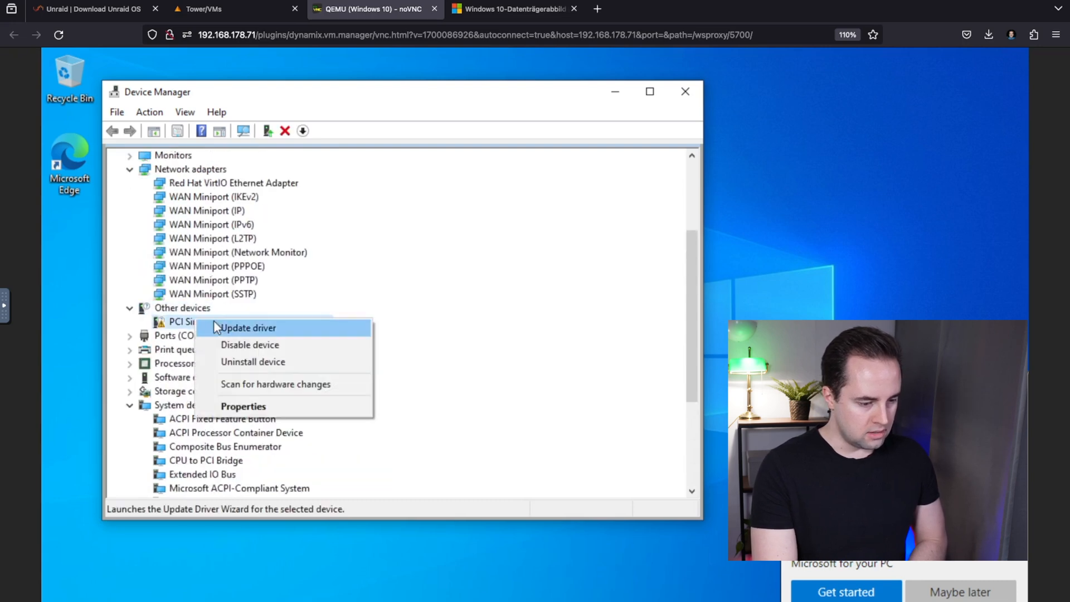
{"action": "left_click", "coordinate": [247, 328]}
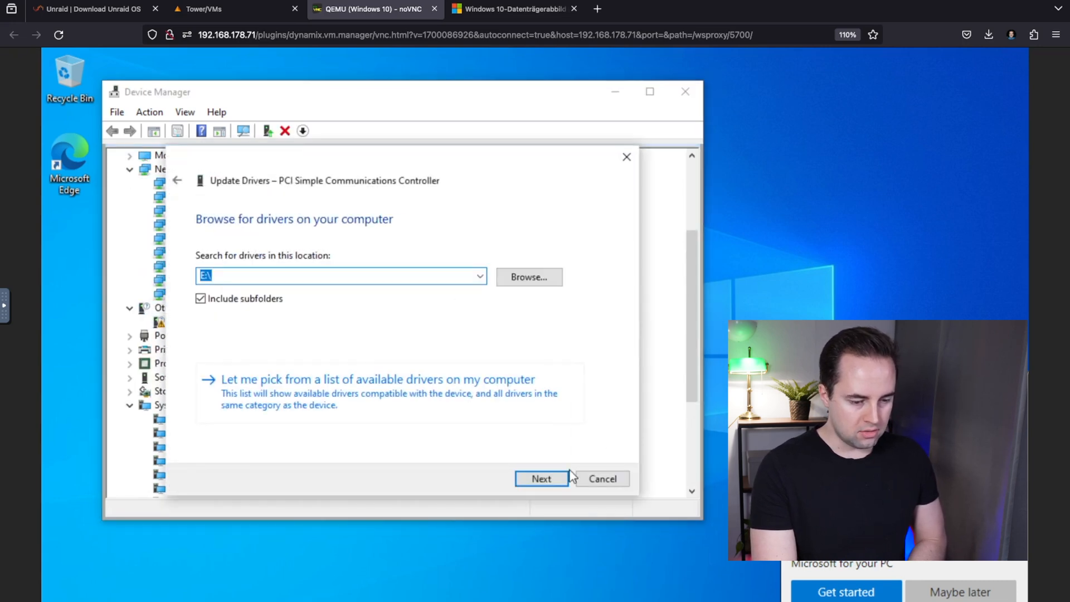
{"action": "left_click", "coordinate": [540, 478]}
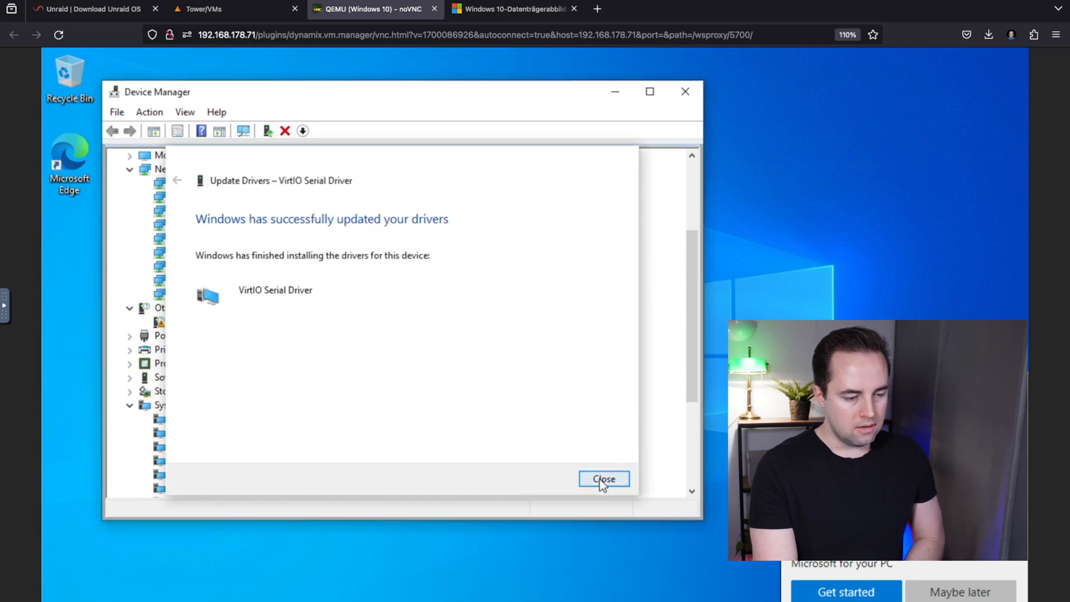
{"action": "left_click", "coordinate": [603, 478]}
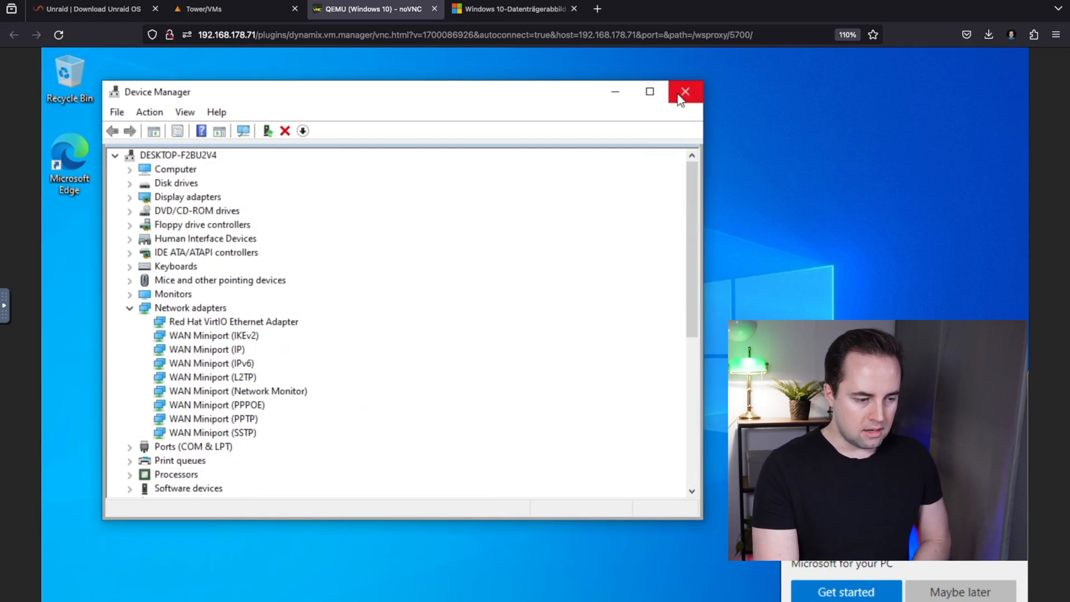
Close Device Manager and open the Windows 10 VM's menu on the VMs tab
{"action": "left_click", "coordinate": [684, 91]}
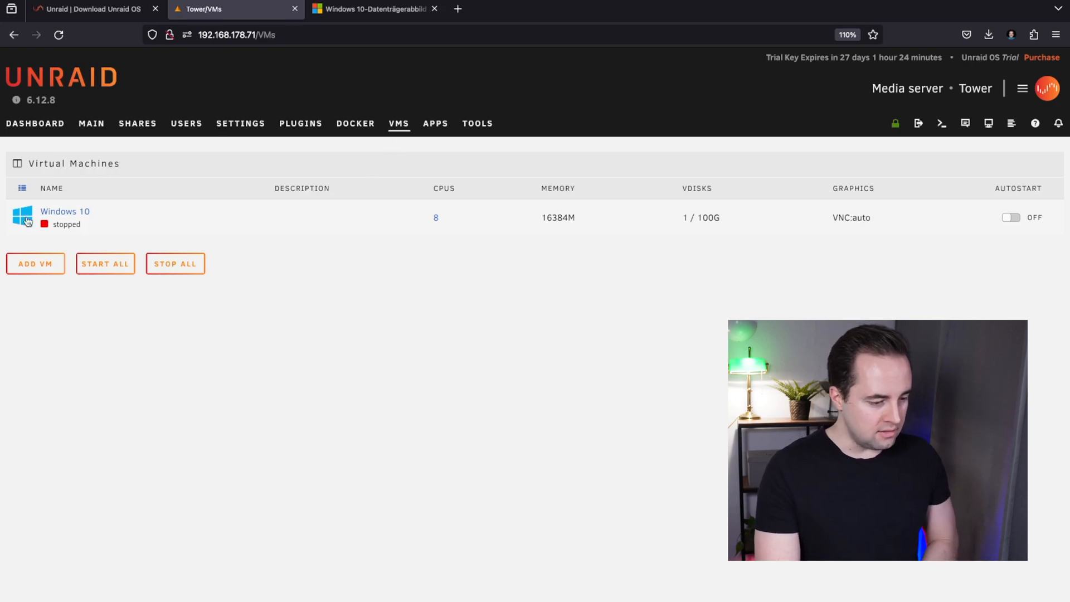
{"action": "left_click", "coordinate": [21, 215]}
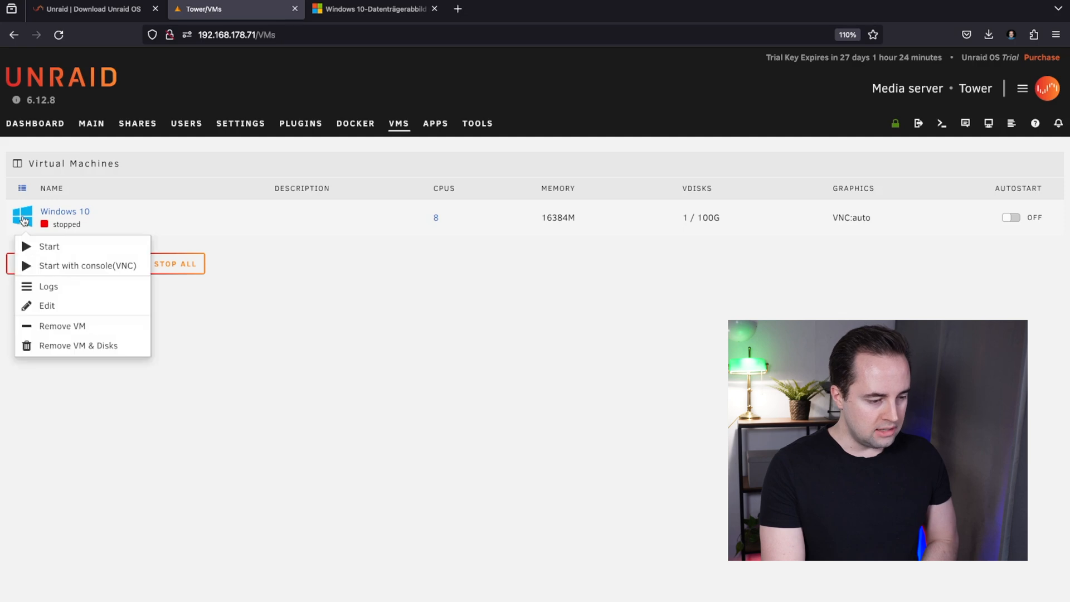
Edit the Windows 10 VM and set its Graphics Card to NVIDIA GeForce RTX 2080 Ti
{"action": "left_click", "coordinate": [47, 305]}
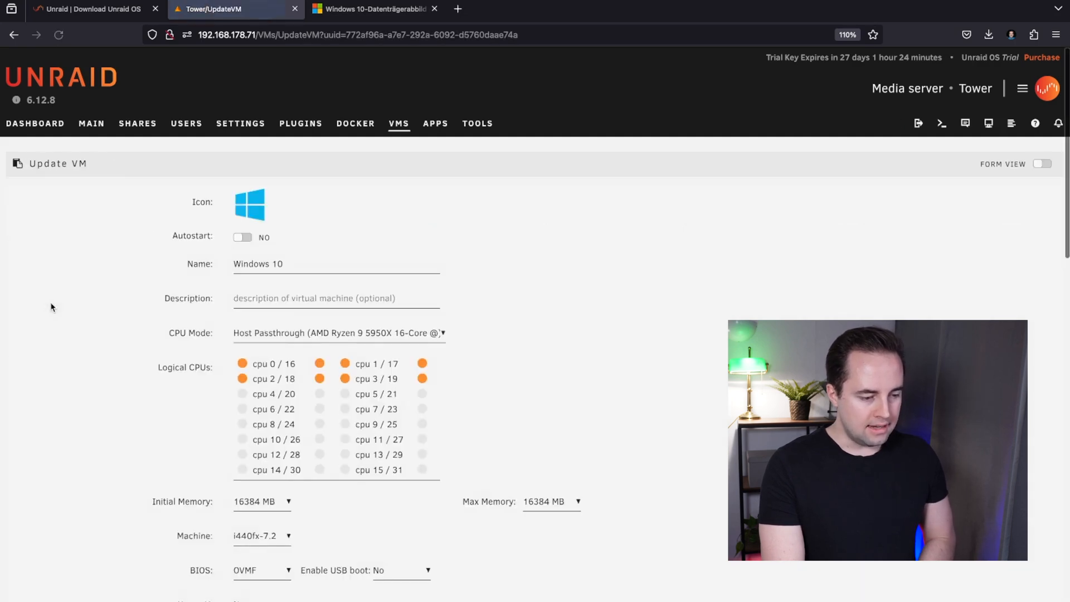
{"action": "scroll", "scroll_direction": "down", "scroll_amount": 3}
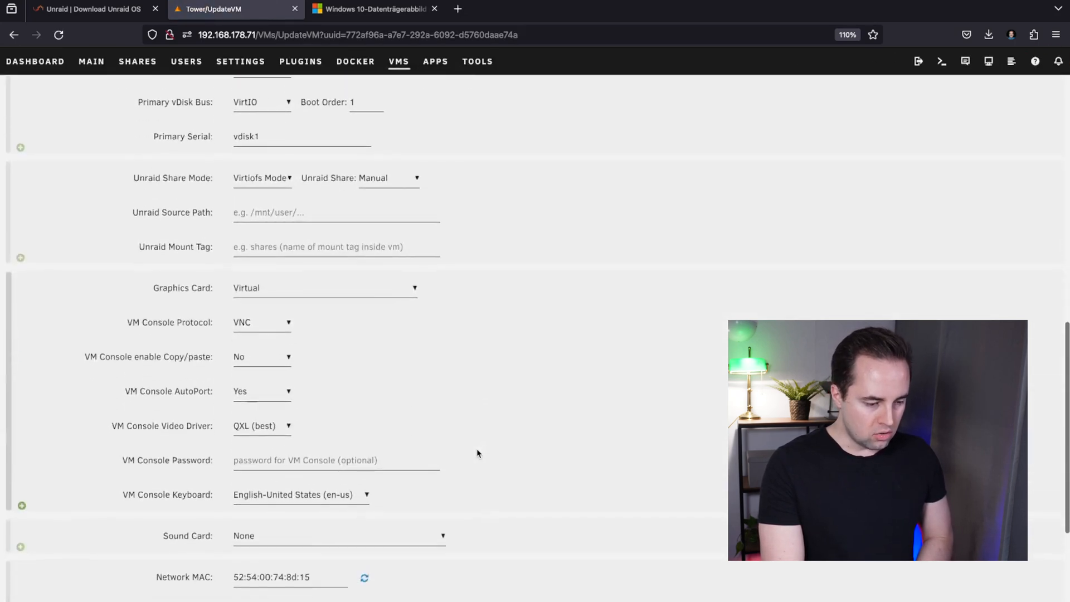
{"action": "scroll", "scroll_direction": "down", "scroll_amount": 3}
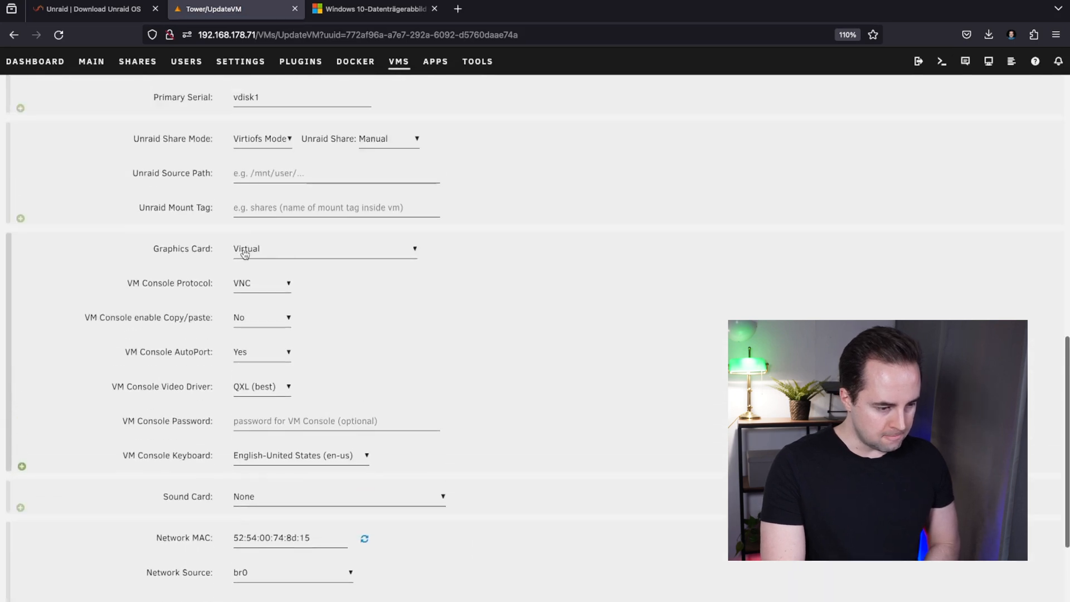
{"action": "left_click", "coordinate": [324, 249]}
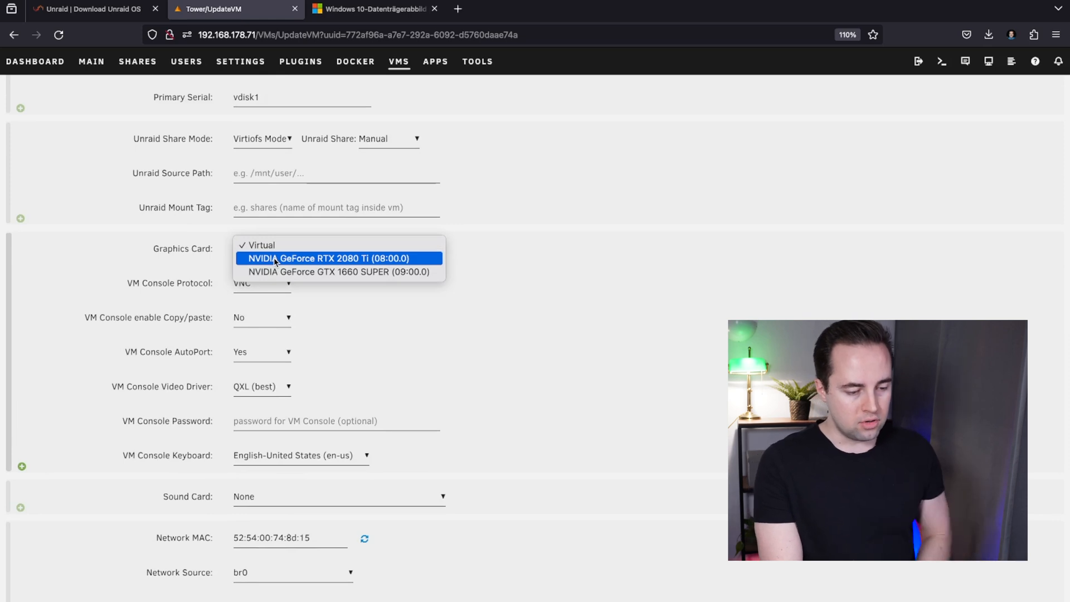
{"action": "left_click", "coordinate": [328, 258]}
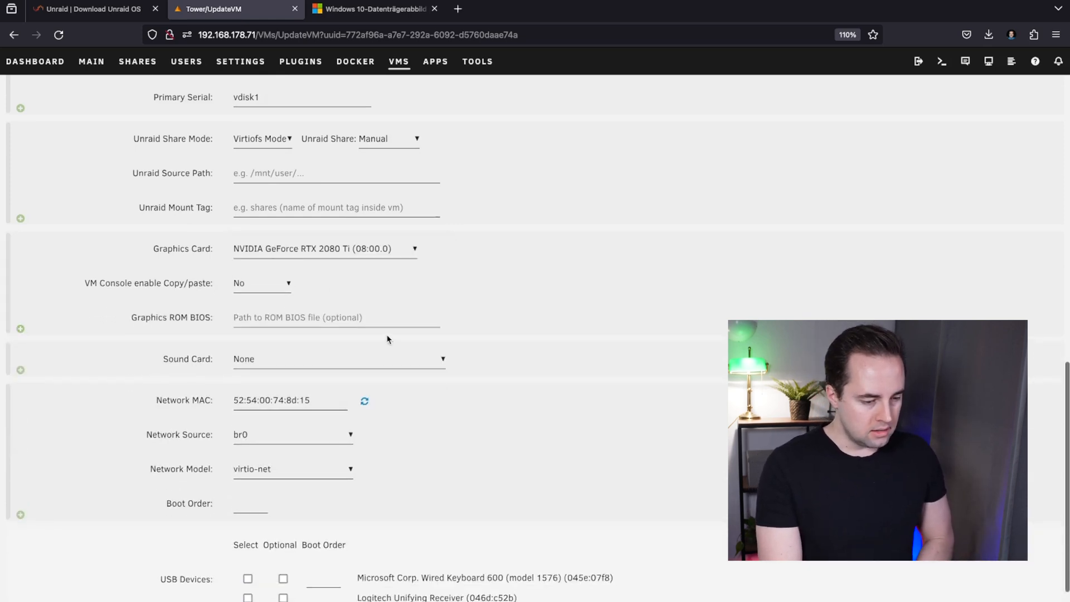
{"action": "scroll", "scroll_direction": "down", "scroll_amount": 3}
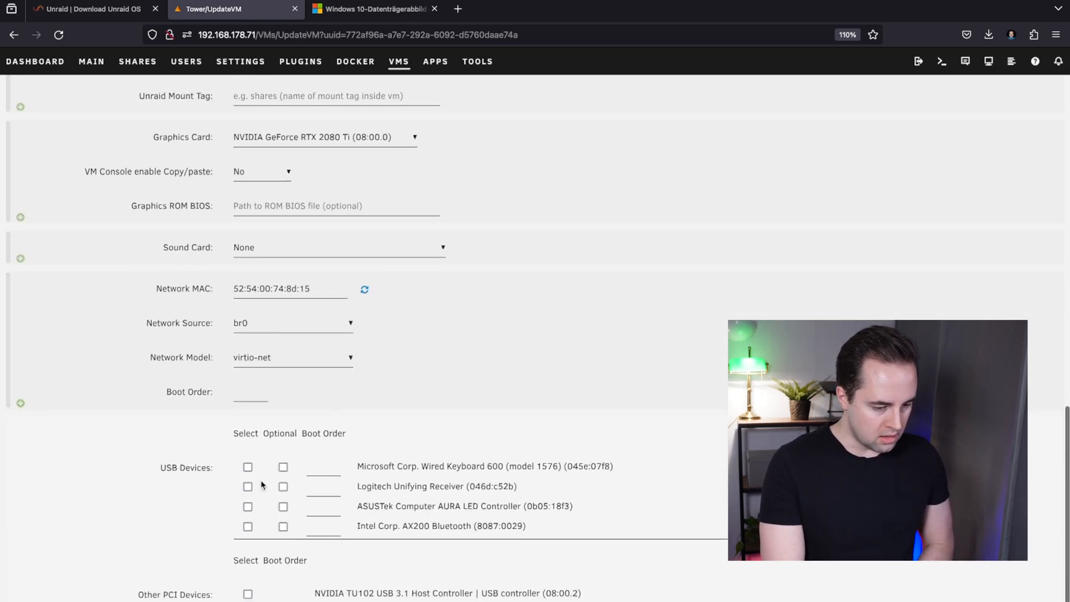
{"action": "left_click", "coordinate": [338, 247]}
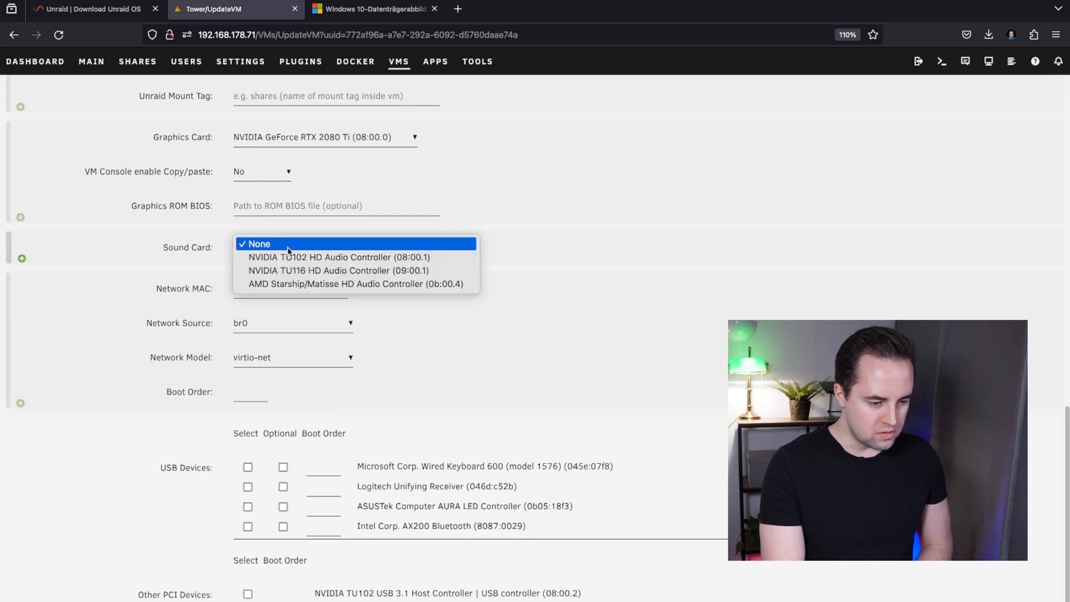
{"action": "mouse_move", "coordinate": [339, 258]}
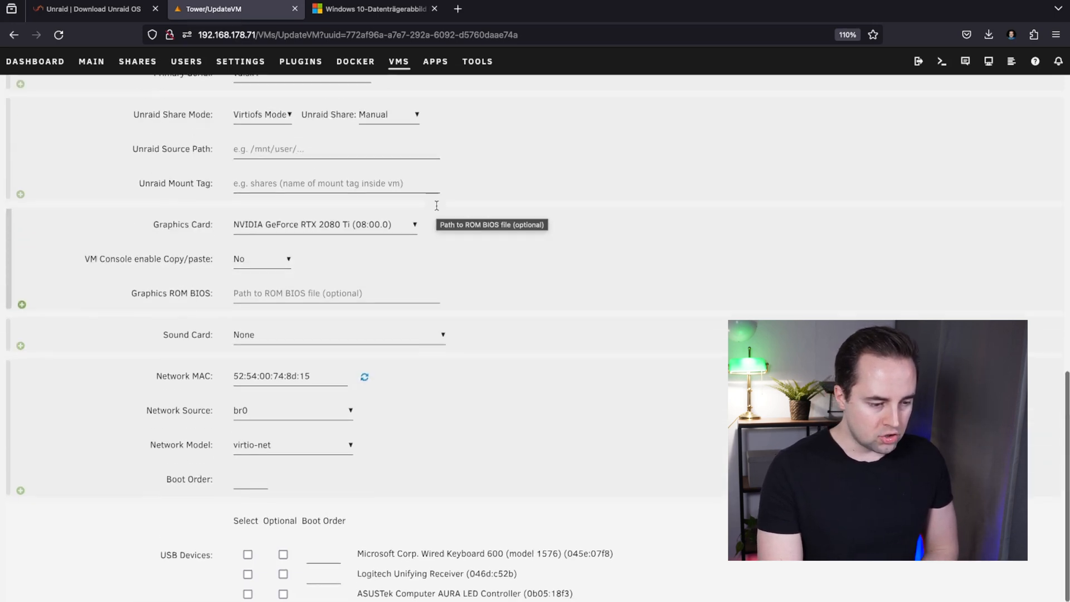
{"action": "left_click", "coordinate": [322, 225]}
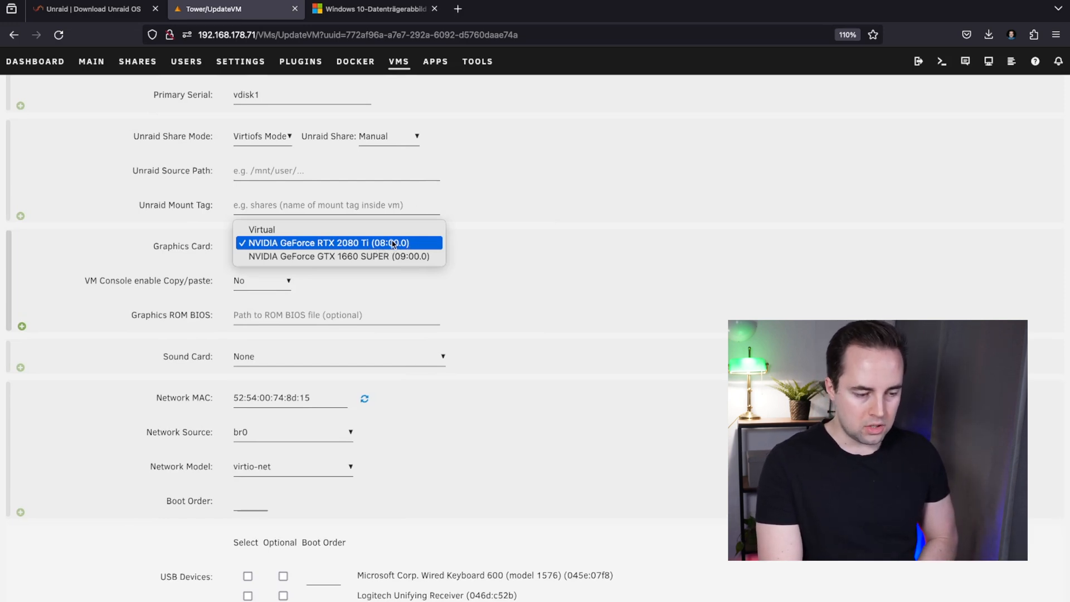
{"action": "mouse_move", "coordinate": [338, 256]}
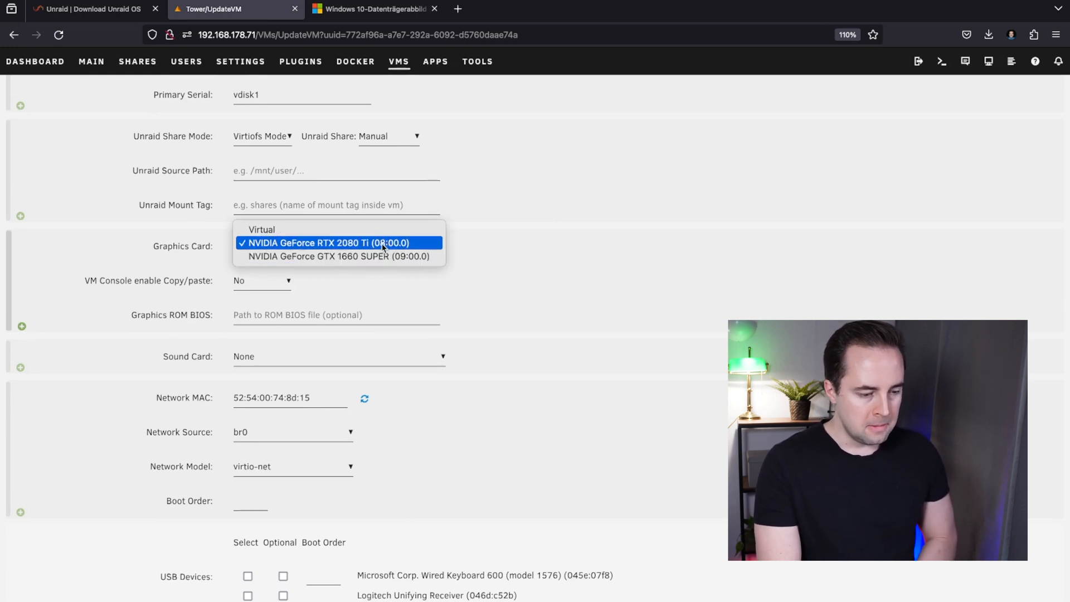
{"action": "left_click", "coordinate": [331, 243]}
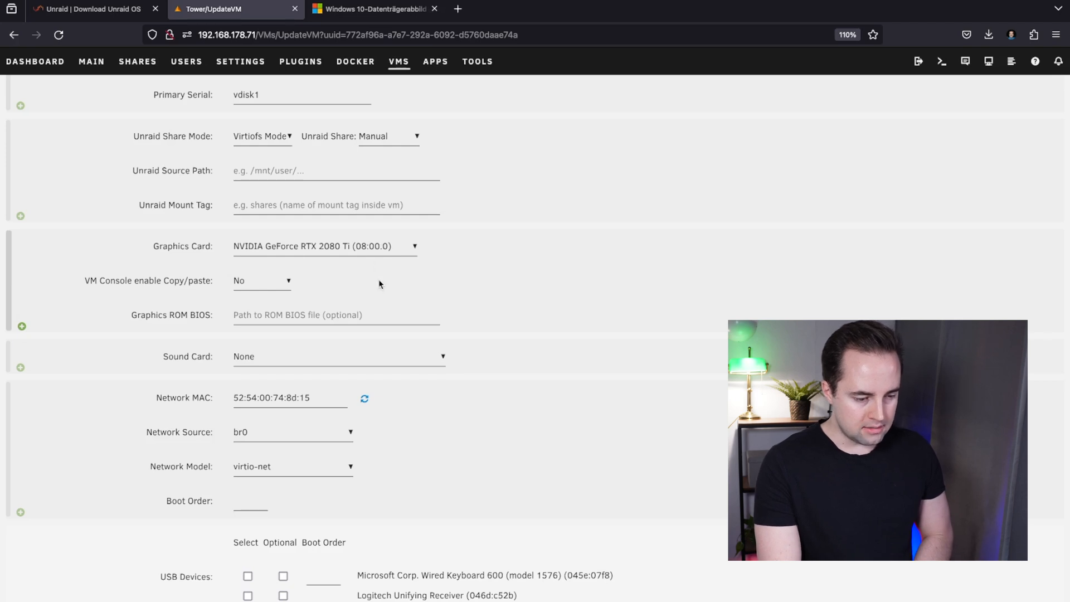
{"action": "left_click", "coordinate": [337, 356]}
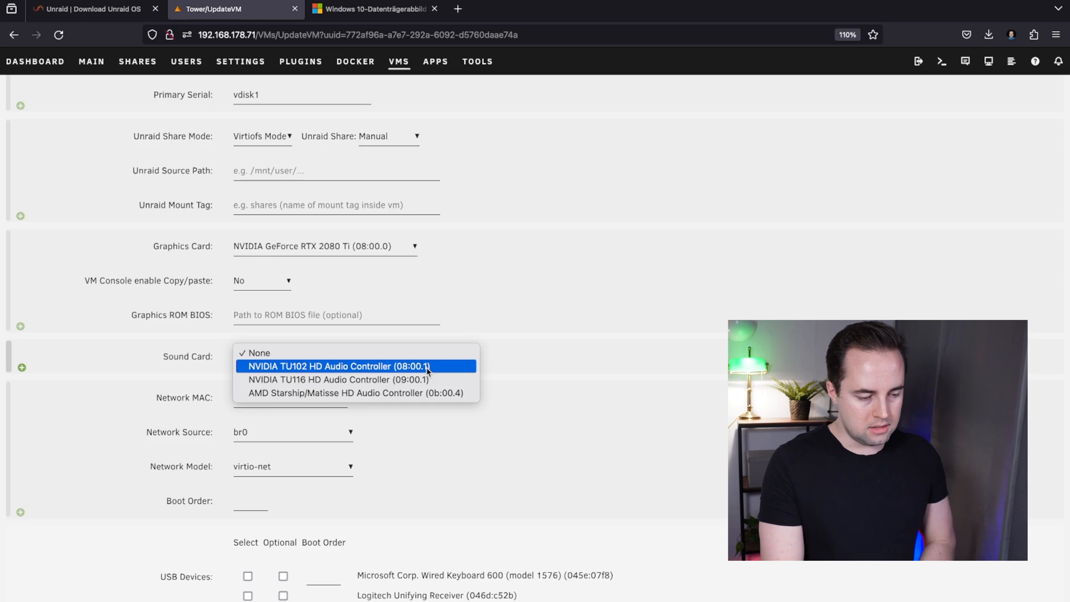
Set sound to NVIDIA TU102 HD Audio, pass through keyboard and Logitech receiver, then Update
{"action": "left_click", "coordinate": [339, 367]}
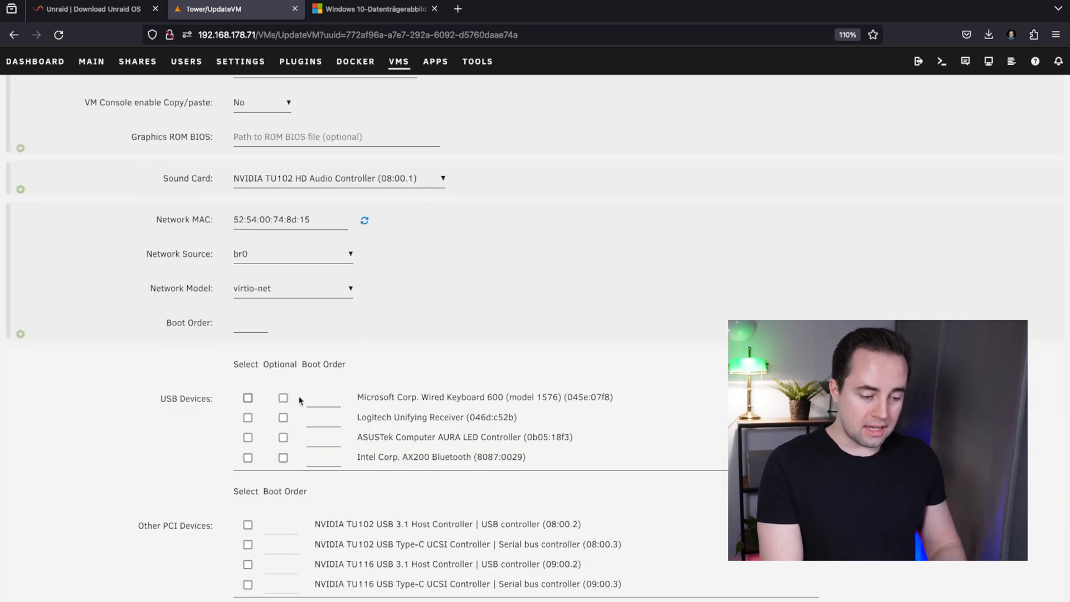
{"action": "left_click", "coordinate": [247, 397]}
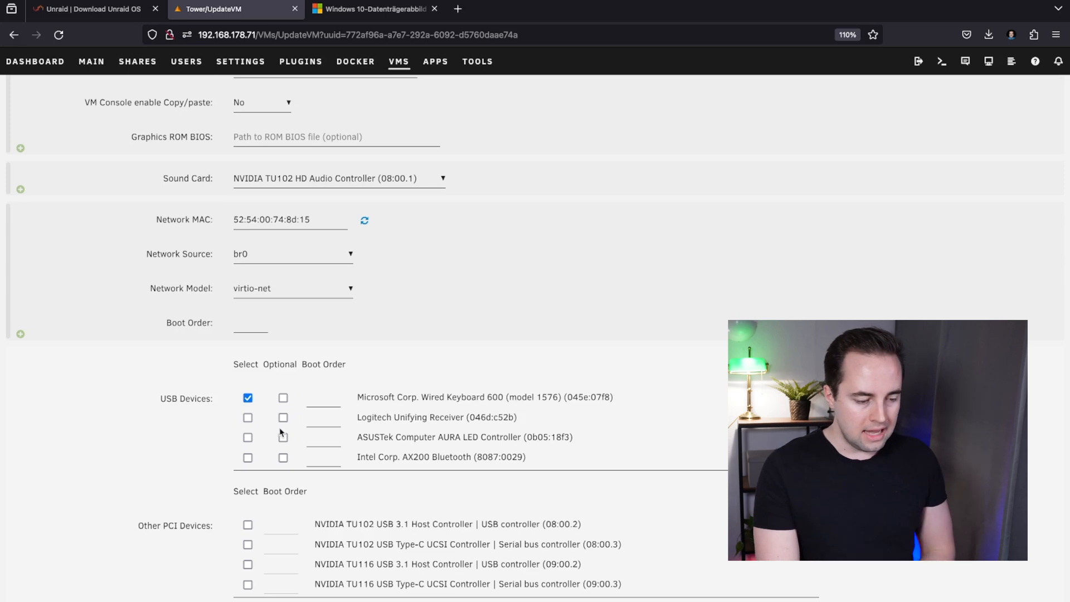
{"action": "left_click", "coordinate": [247, 417]}
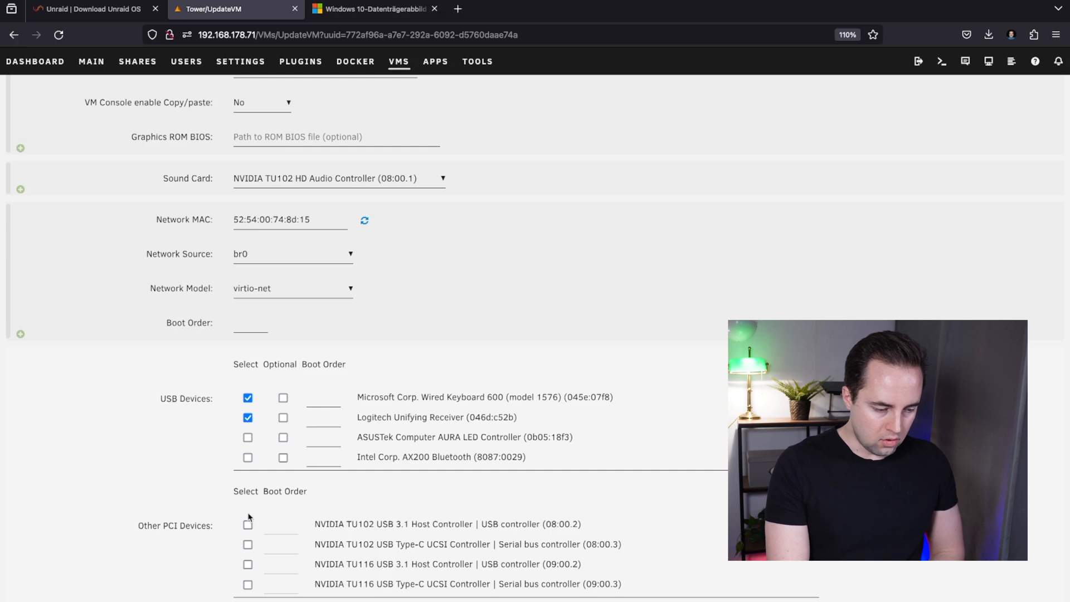
{"action": "left_click", "coordinate": [247, 523]}
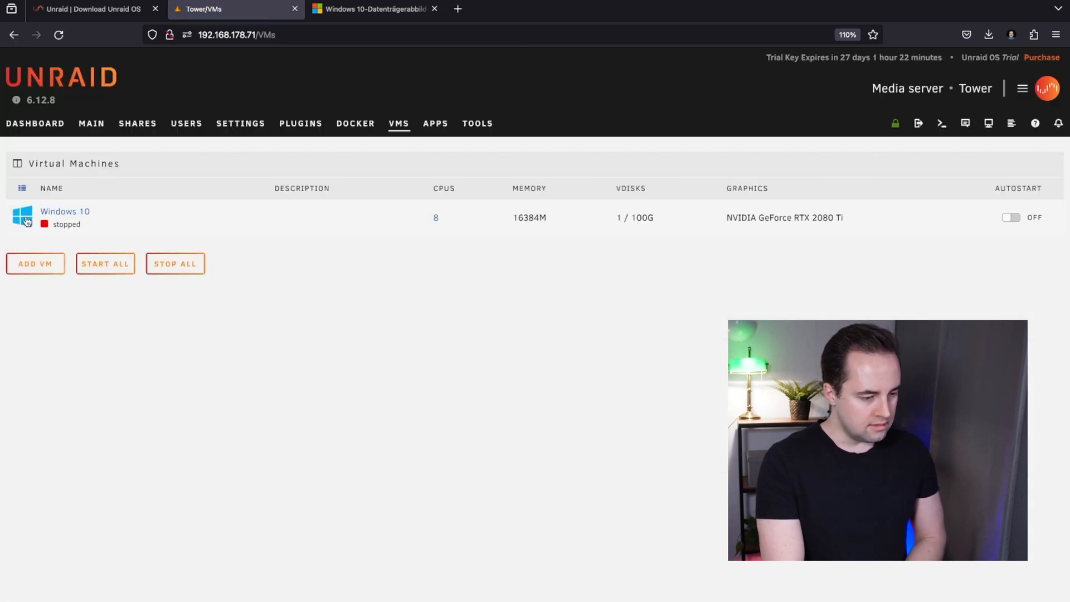
Start the Windows 10 VM from its icon menu so it boots on the monitor
{"action": "right_click", "coordinate": [22, 215]}
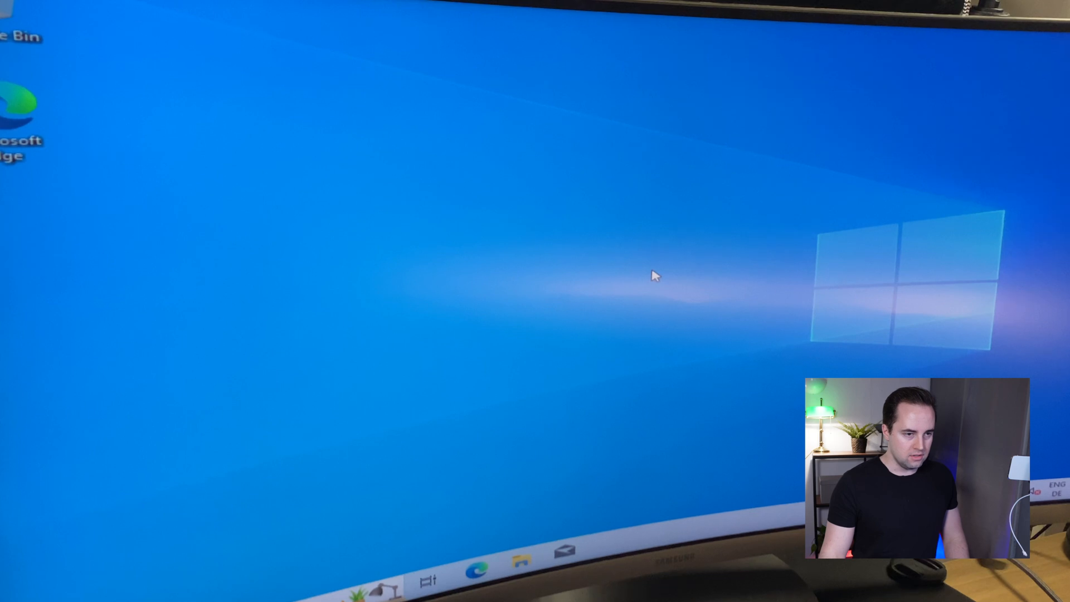
{"action": "mouse_move", "coordinate": [667, 275]}
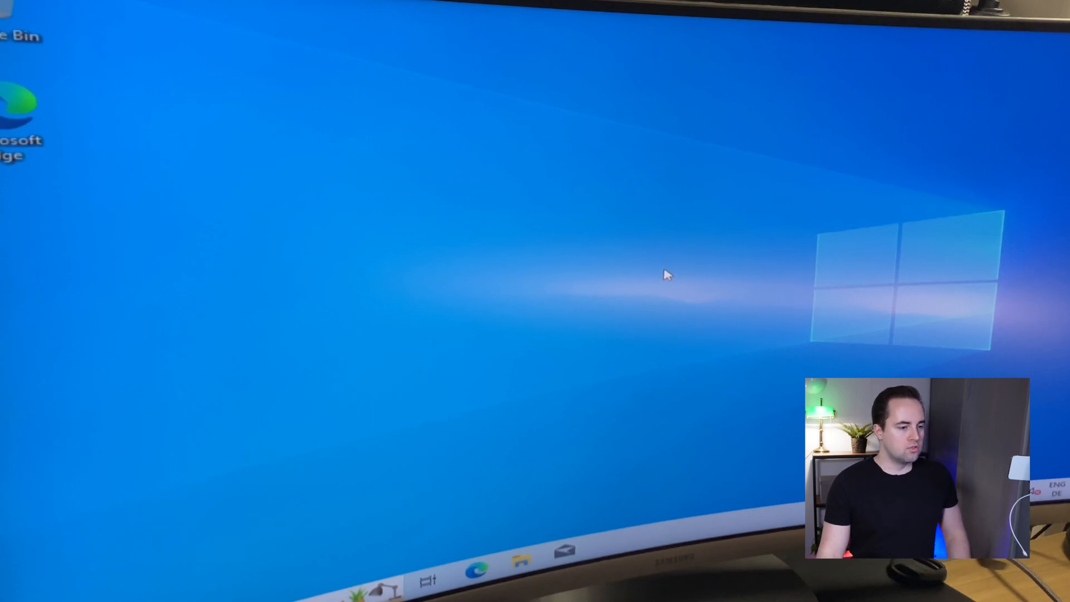
Download and install Firefox via an Edge Bing search, declining cookies, then launch Firefox
{"action": "left_click", "coordinate": [477, 551]}
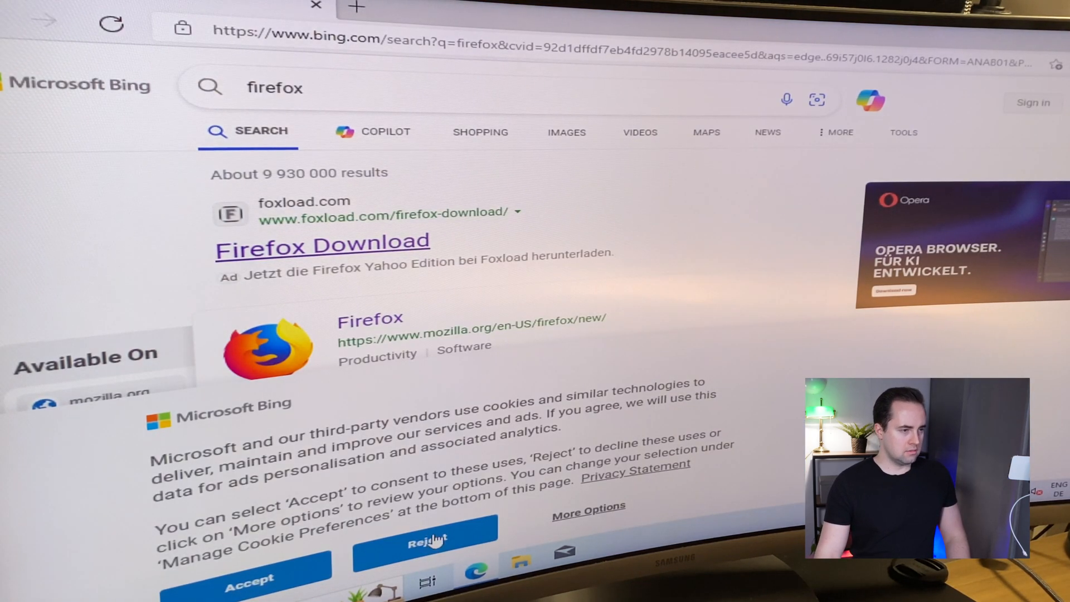
{"action": "left_click", "coordinate": [425, 537]}
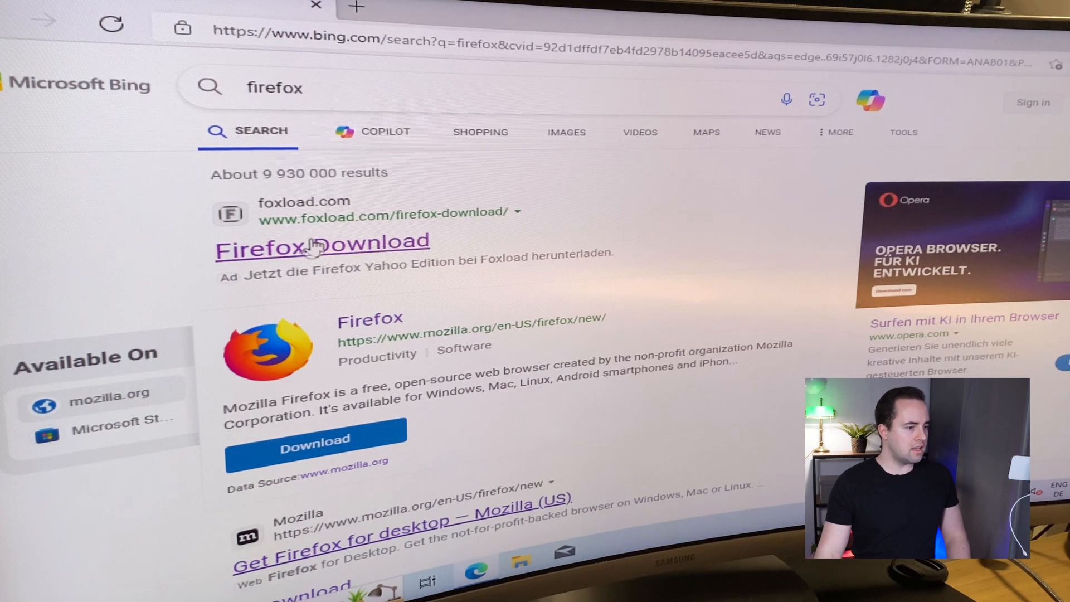
{"action": "scroll", "scroll_direction": "down", "scroll_amount": 3}
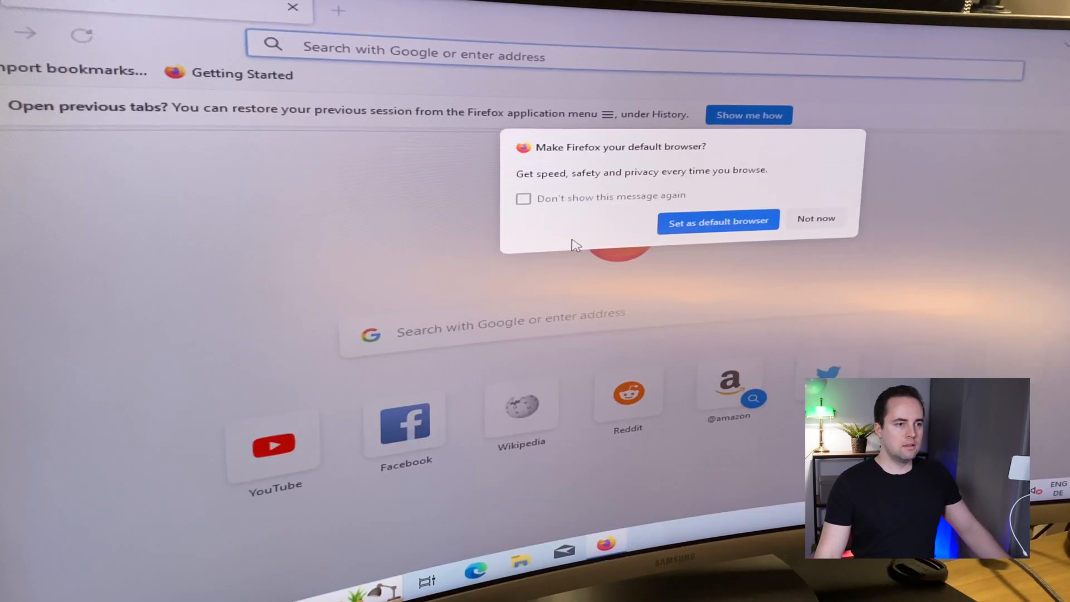
{"action": "left_click", "coordinate": [522, 198]}
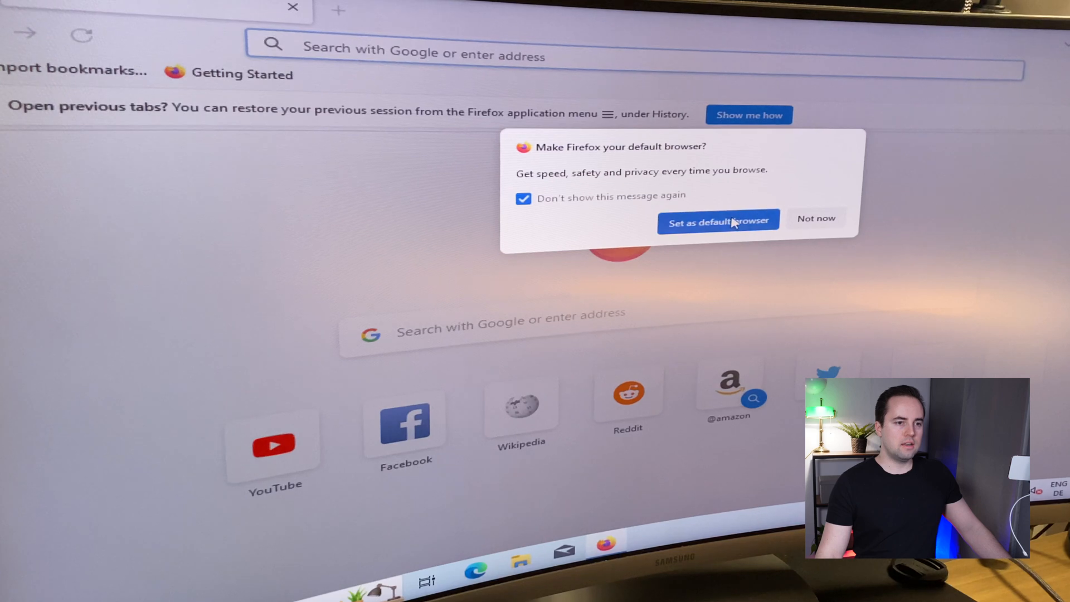
{"action": "left_click", "coordinate": [292, 6]}
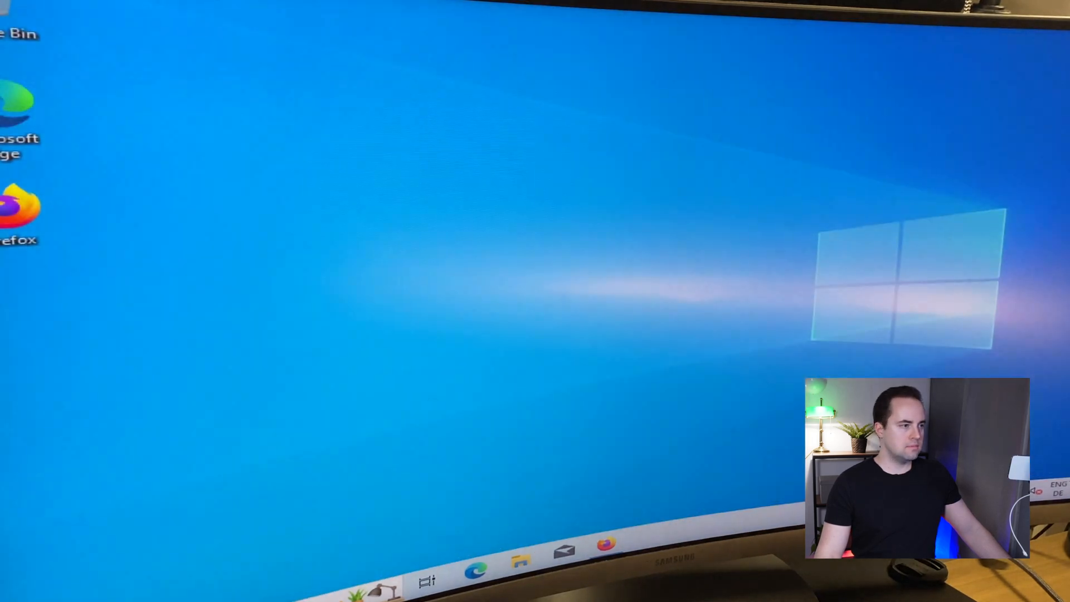
{"action": "left_click", "coordinate": [603, 547]}
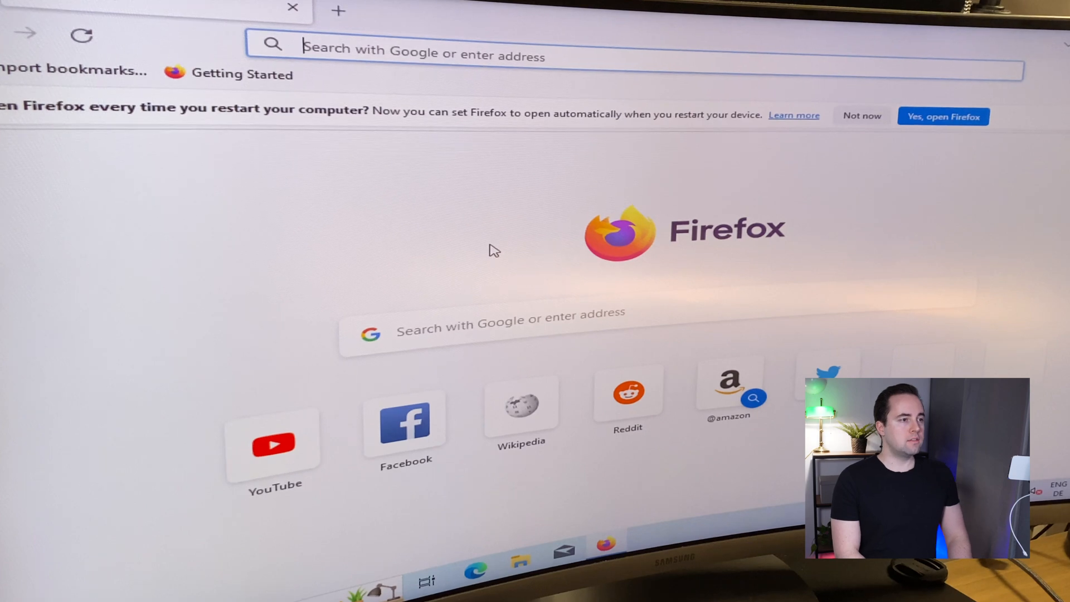
Run the GeForce_Experience installer from Downloads and approve the User Account Control prompt
{"action": "type", "text": "n"}
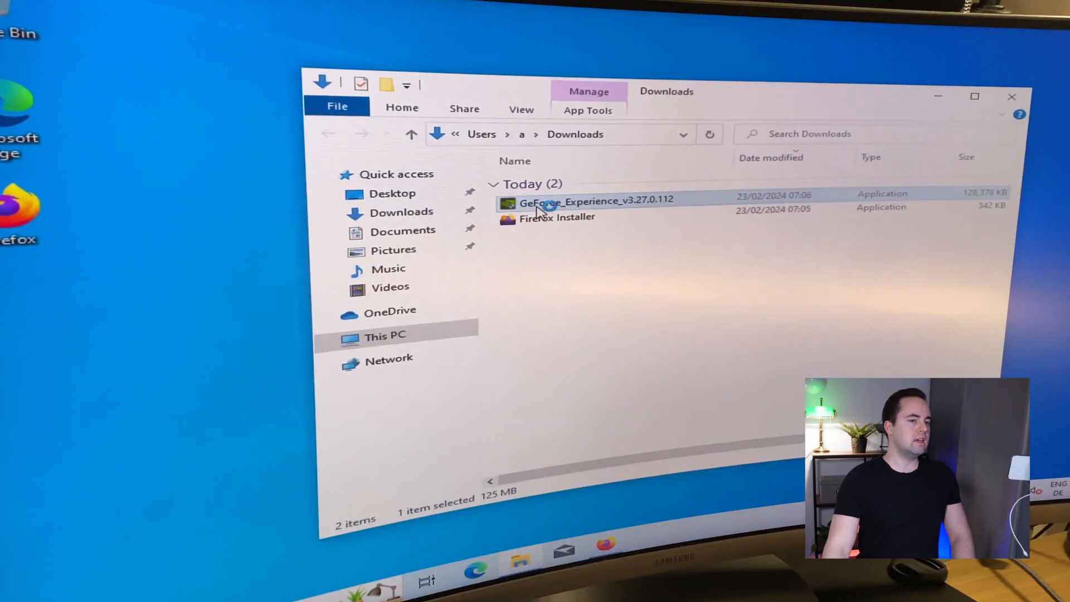
{"action": "double_click", "coordinate": [594, 202]}
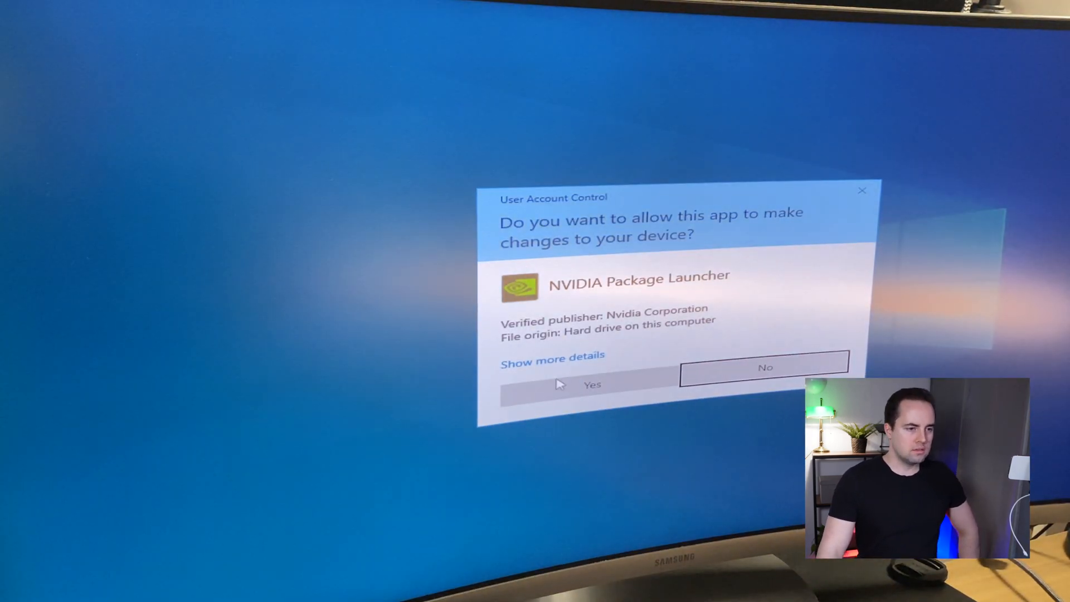
{"action": "left_click", "coordinate": [592, 384]}
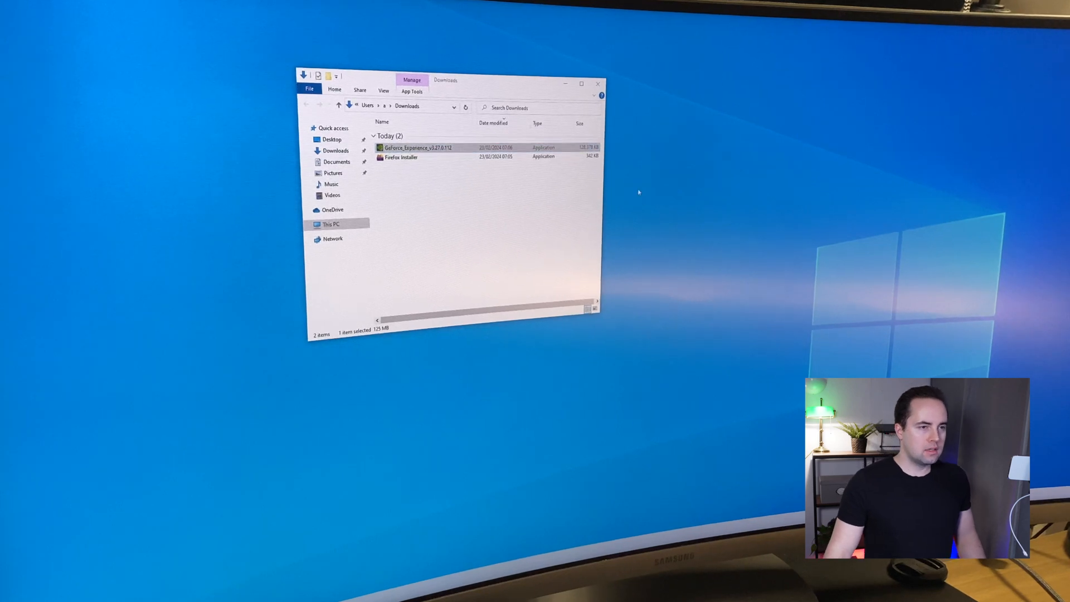
Launch the express installation of Game Ready Driver 551.61 from GeForce Experience, approving UAC
{"action": "double_click", "coordinate": [416, 147]}
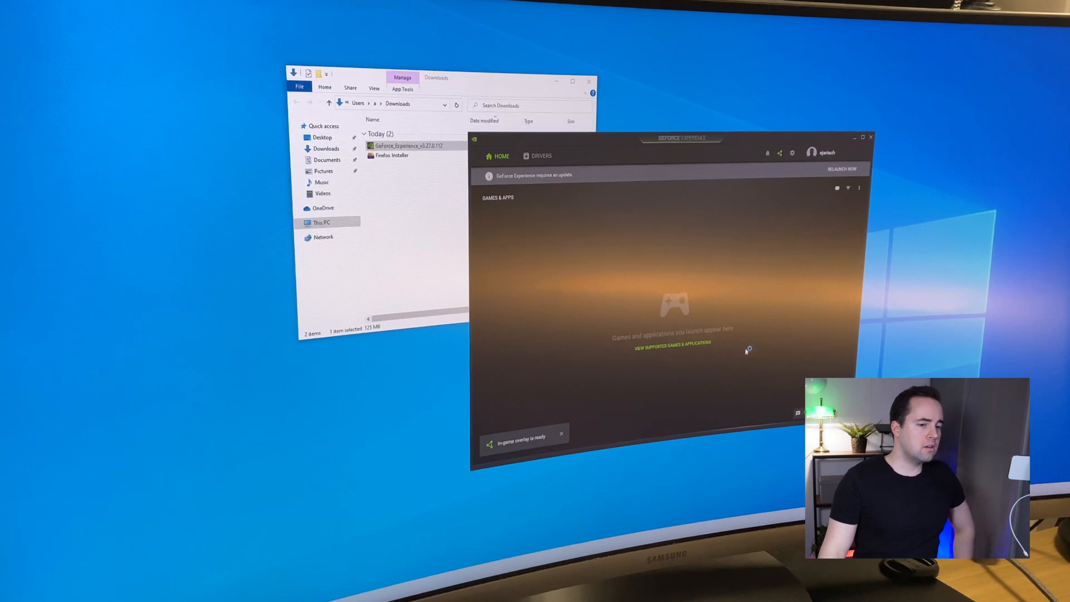
{"action": "left_click", "coordinate": [540, 155]}
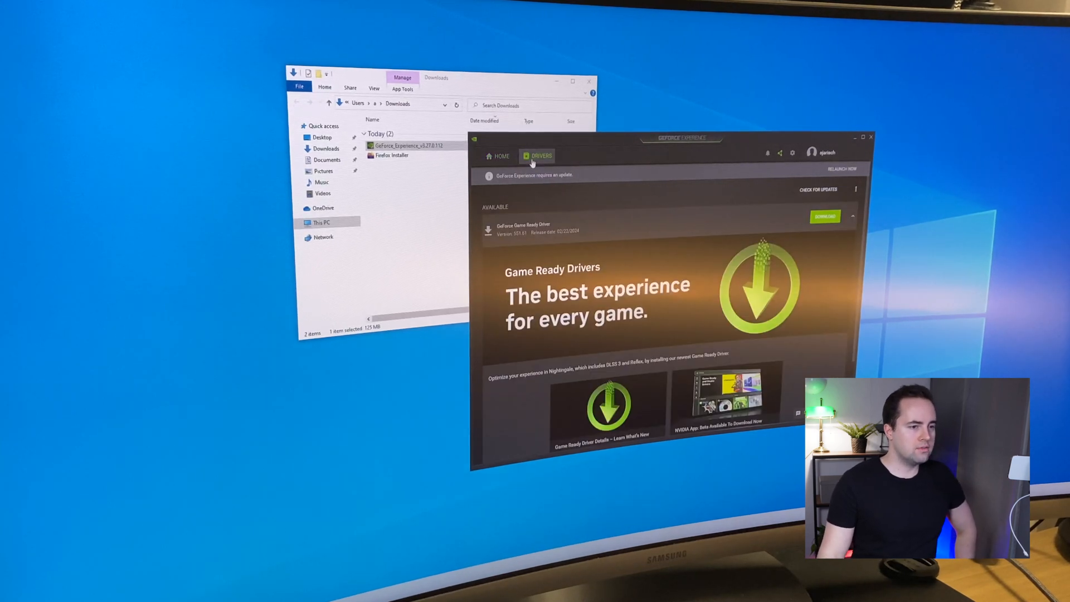
{"action": "mouse_move", "coordinate": [855, 189]}
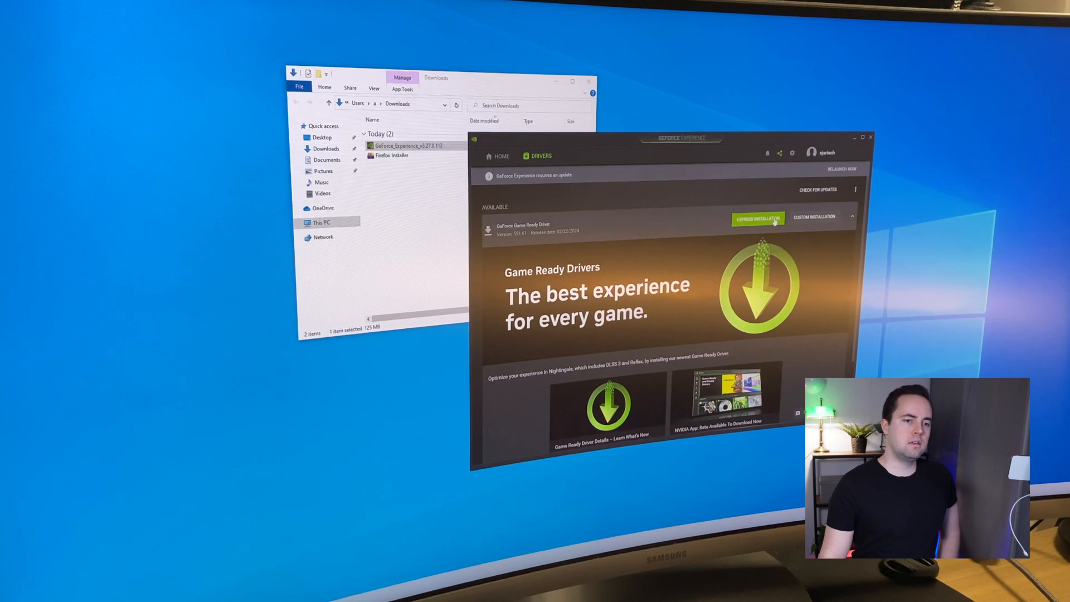
{"action": "left_click", "coordinate": [757, 218]}
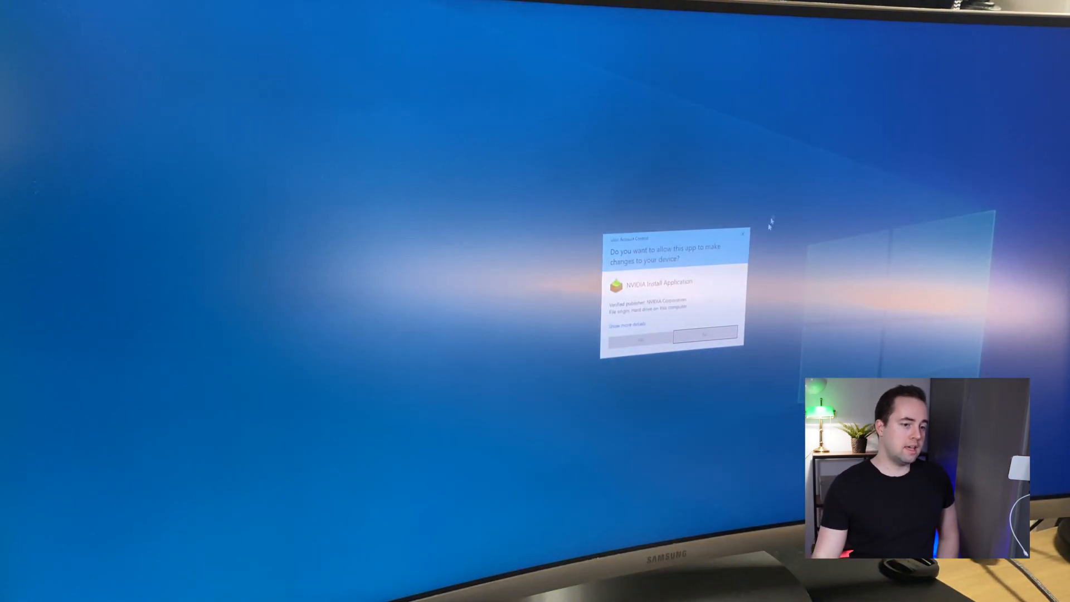
{"action": "left_click", "coordinate": [704, 333]}
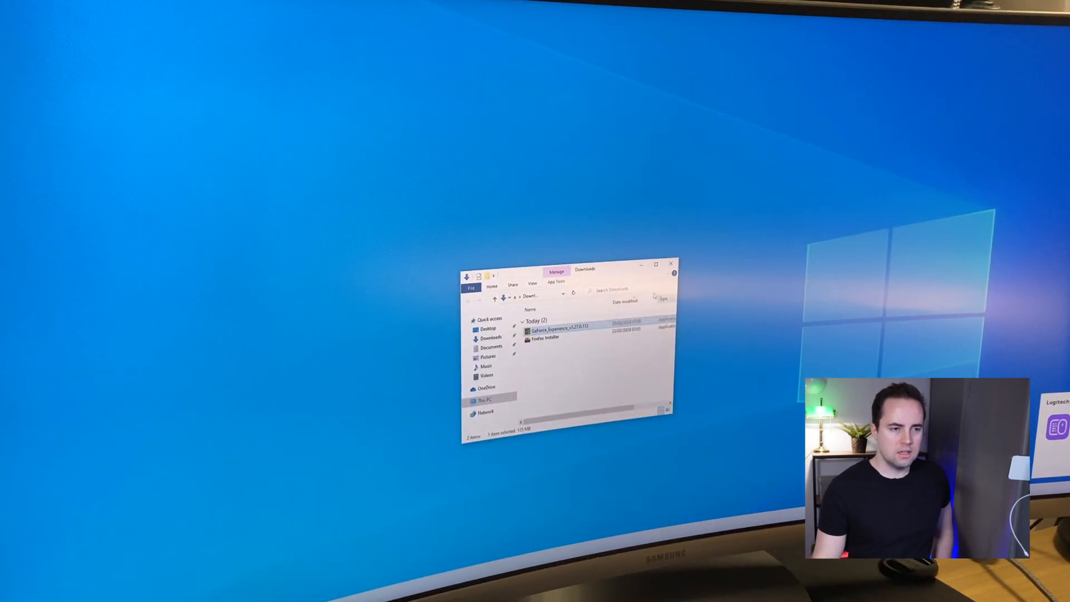
Check Task Manager's Performance tab shows GPU 0 as the NVIDIA GeForce RTX 2080 Ti
{"action": "left_click", "coordinate": [668, 264]}
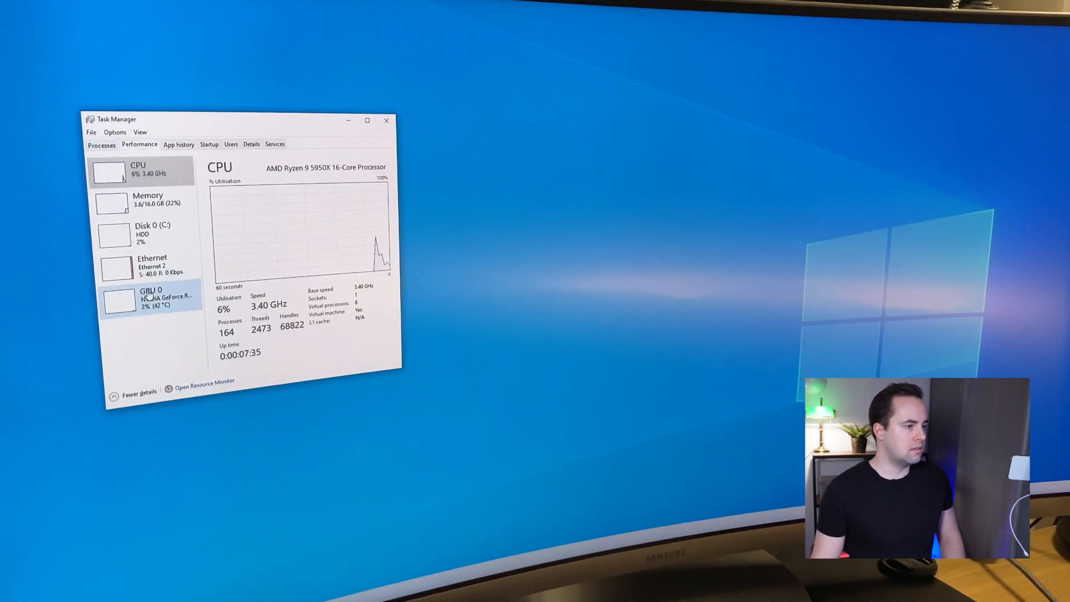
{"action": "left_click", "coordinate": [149, 297]}
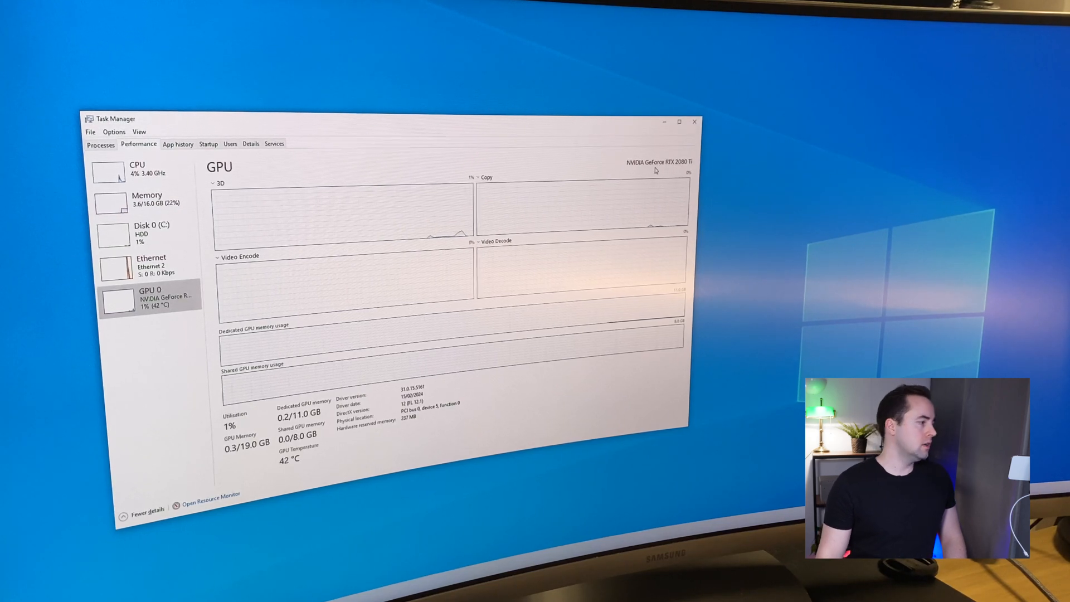
{"action": "left_click", "coordinate": [694, 121]}
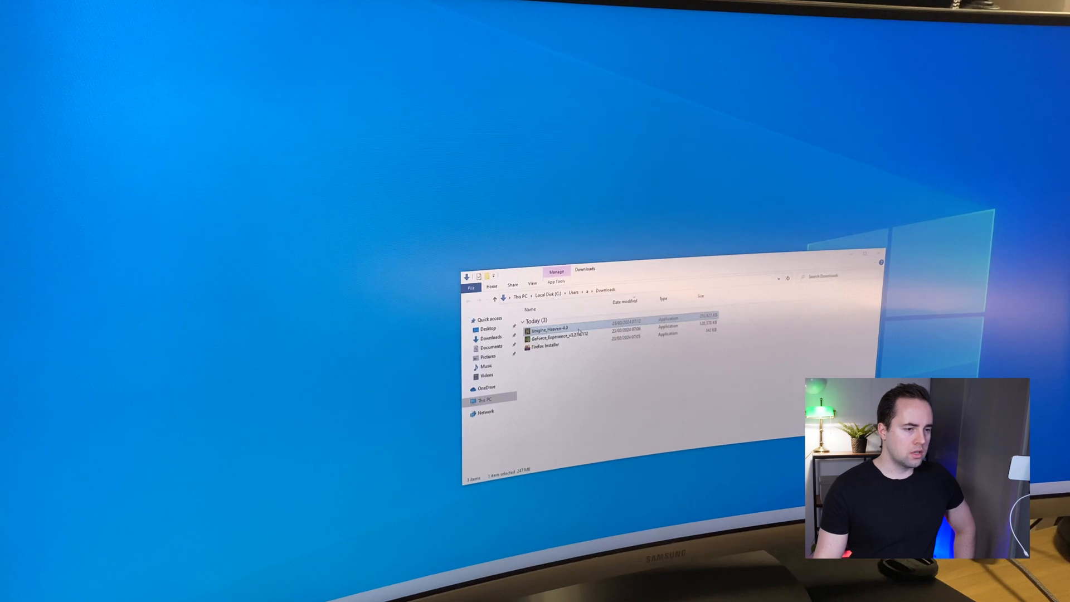
Install Unigine Heaven 4.0 and run its DirectX 11 village scene benchmark
{"action": "double_click", "coordinate": [548, 329]}
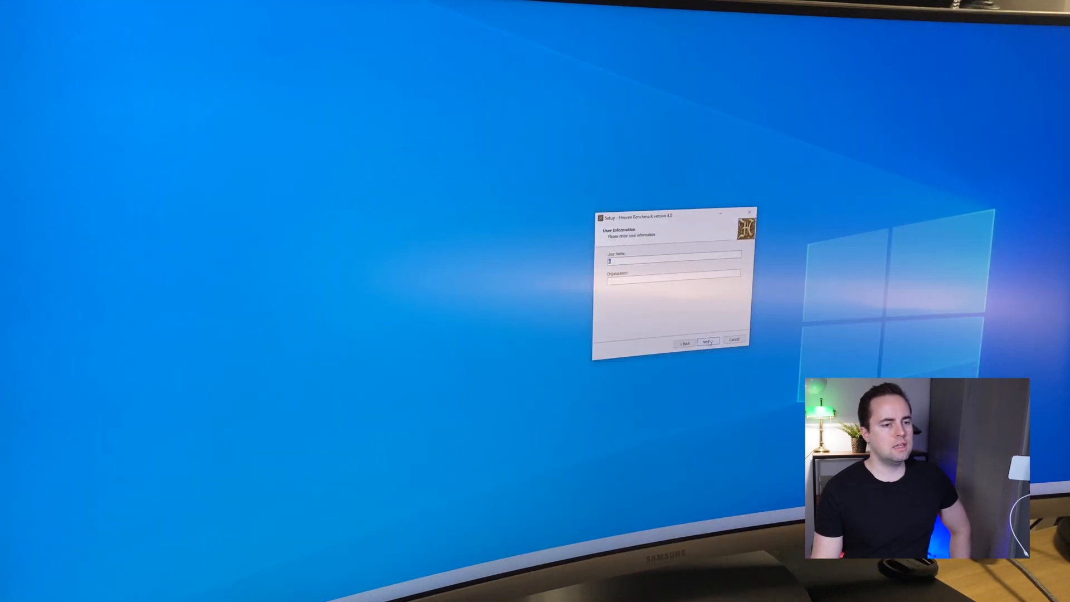
{"action": "left_click", "coordinate": [706, 341]}
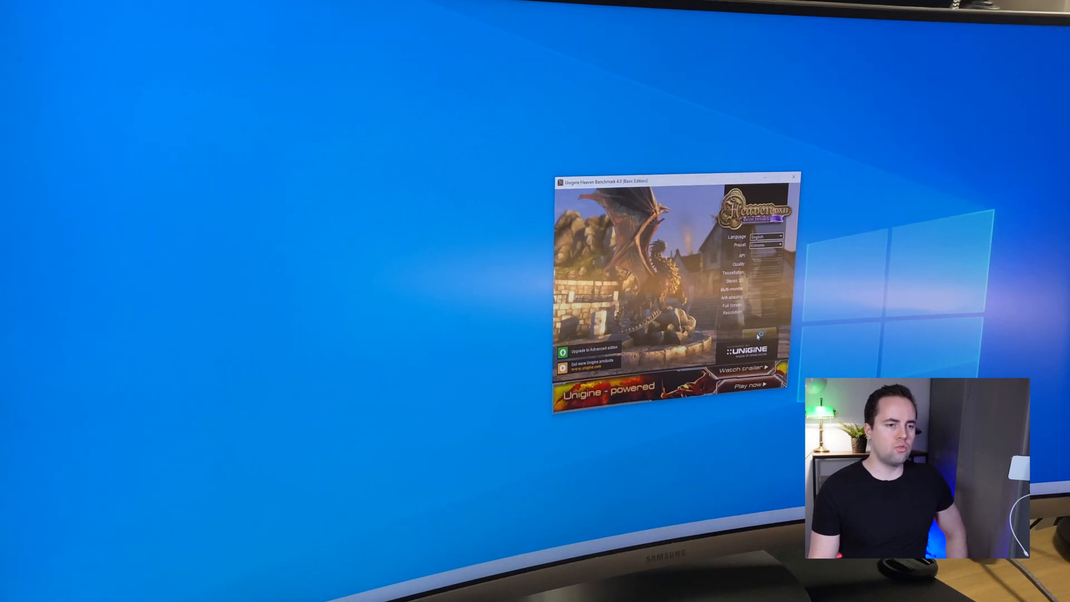
{"action": "left_click", "coordinate": [746, 384]}
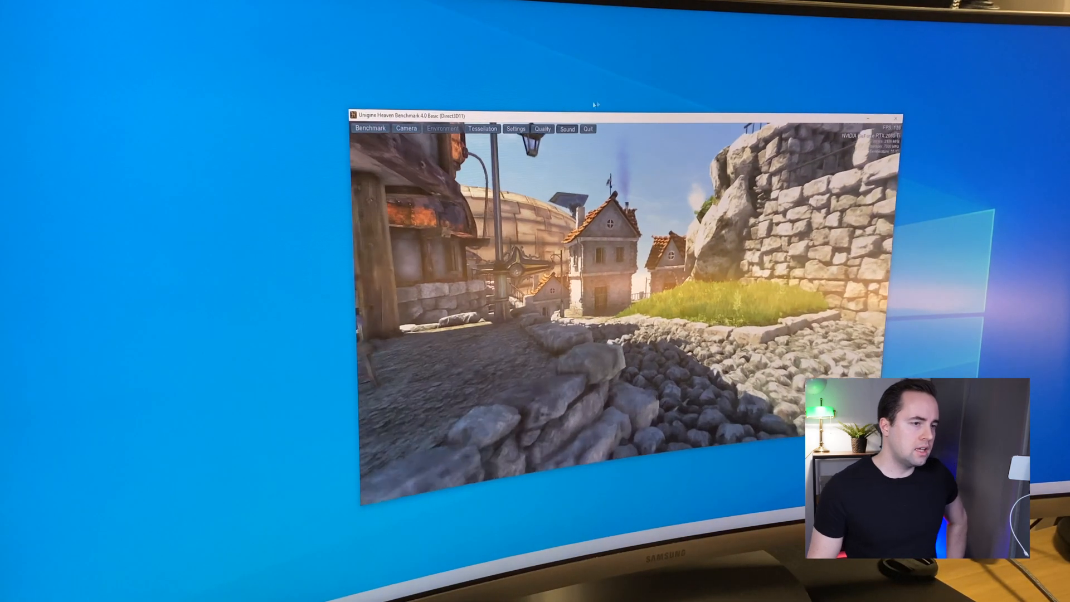
{"action": "left_click", "coordinate": [542, 129]}
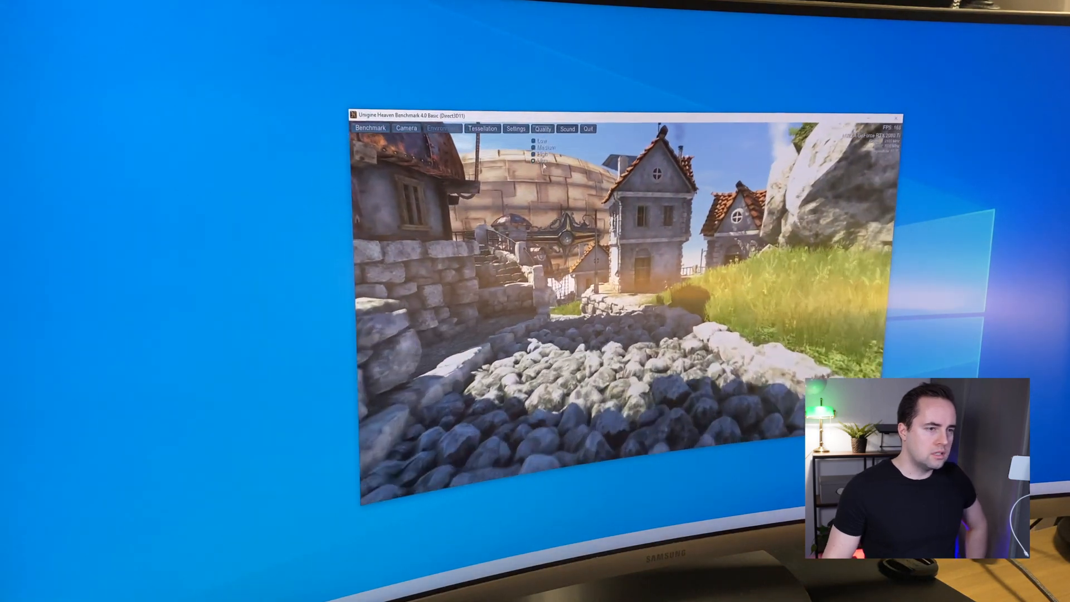